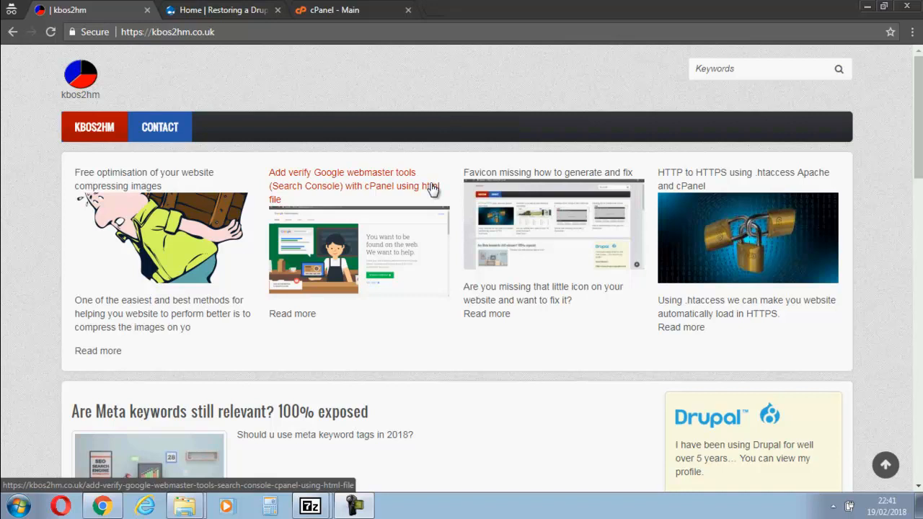
Switch to the 'Home | Restoring a Drupal' tab and scroll through the sembase.co.uk homepage
left_click(220, 9)
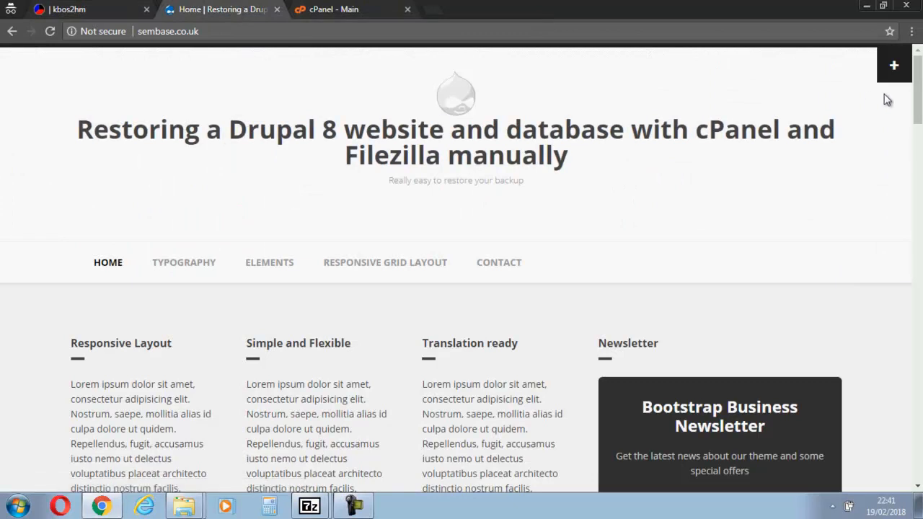
mouse_move(237, 129)
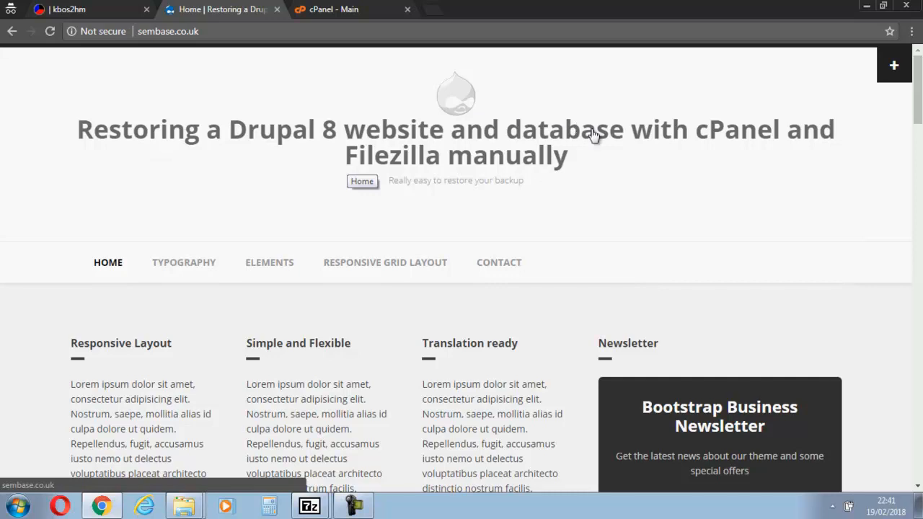
mouse_move(632, 214)
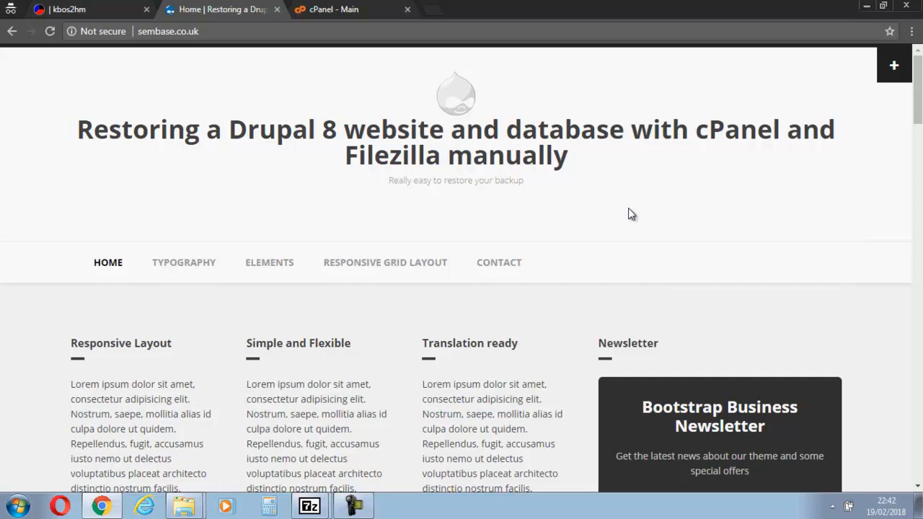
mouse_move(887, 130)
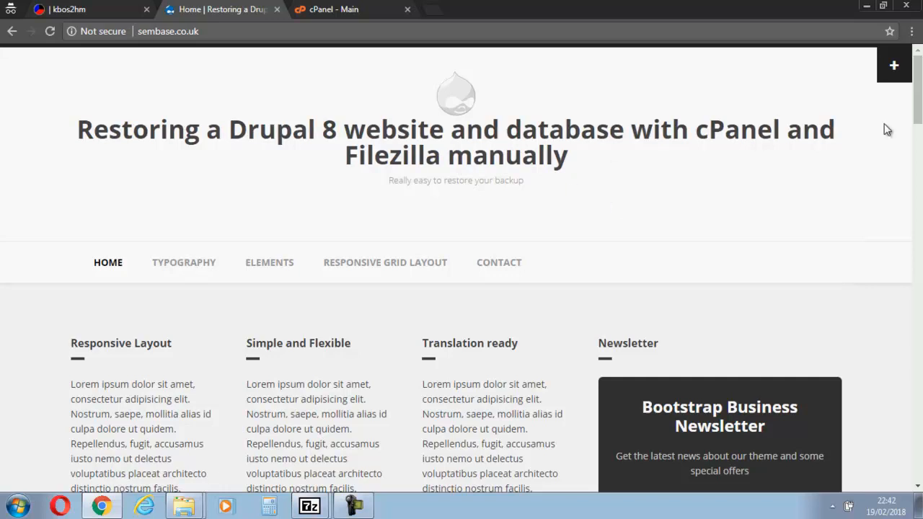
scroll("down", 3)
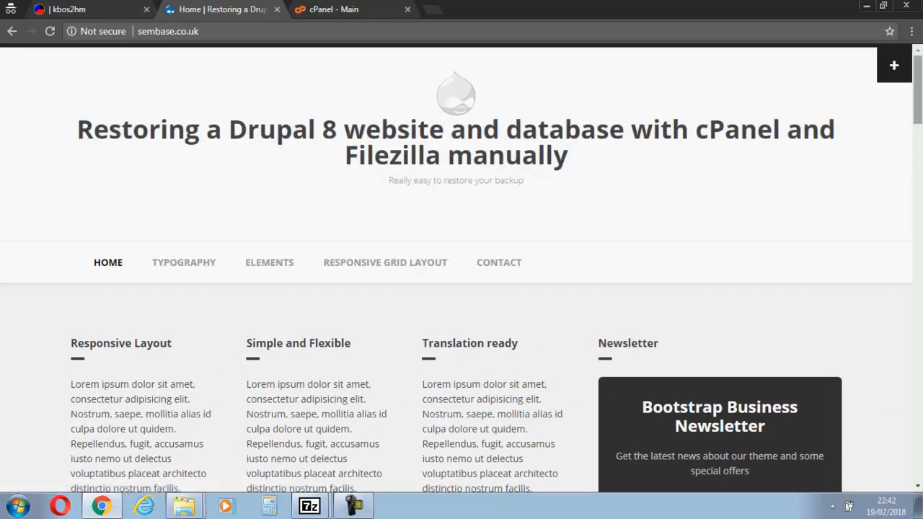
mouse_move(392, 114)
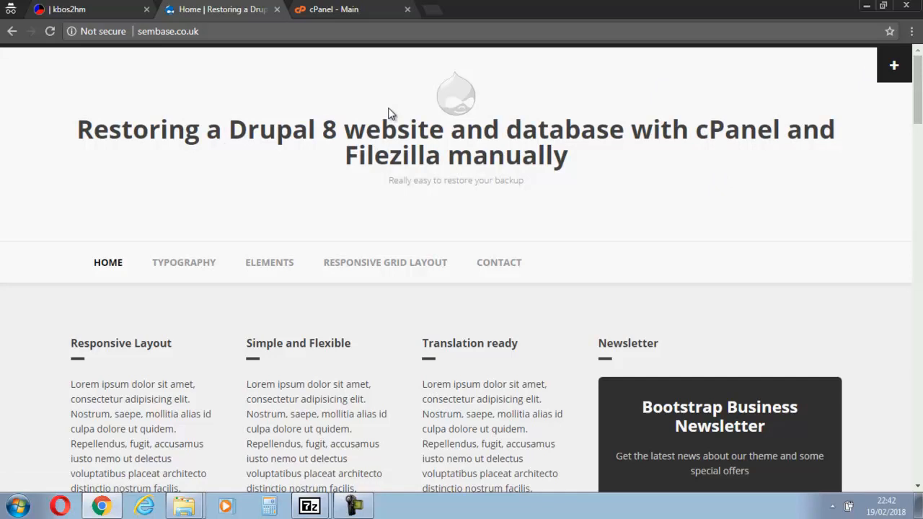
scroll("down", 3)
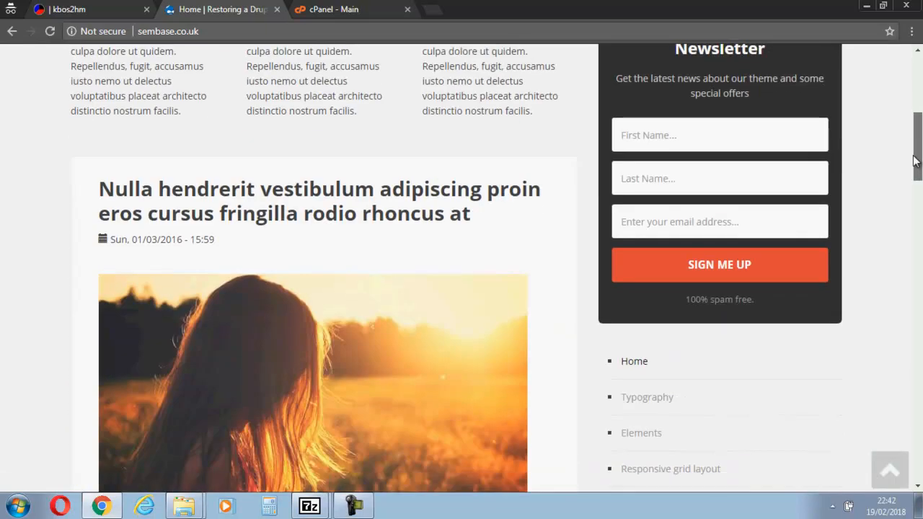
scroll("down", 3)
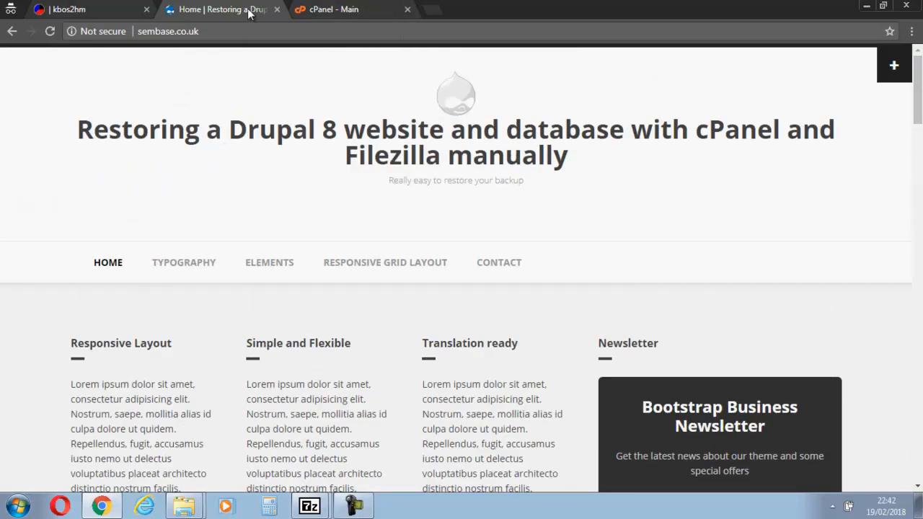
mouse_move(325, 85)
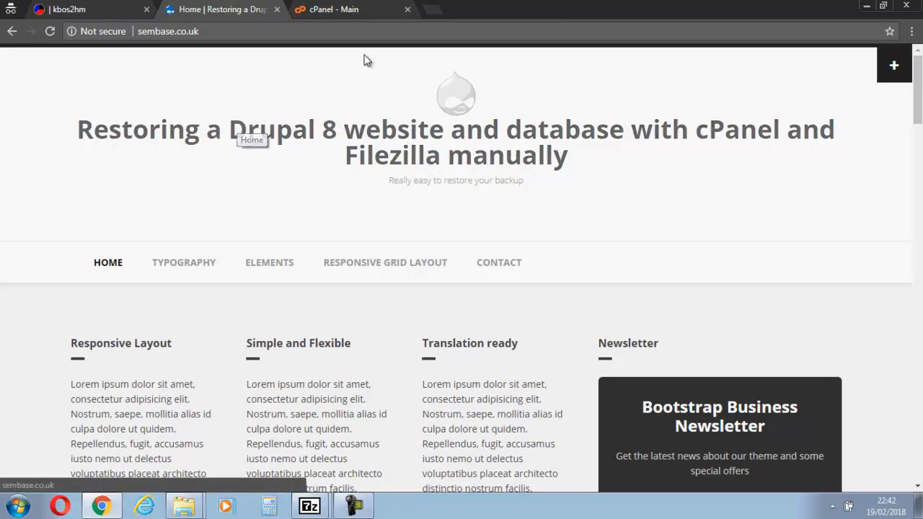
mouse_move(361, 112)
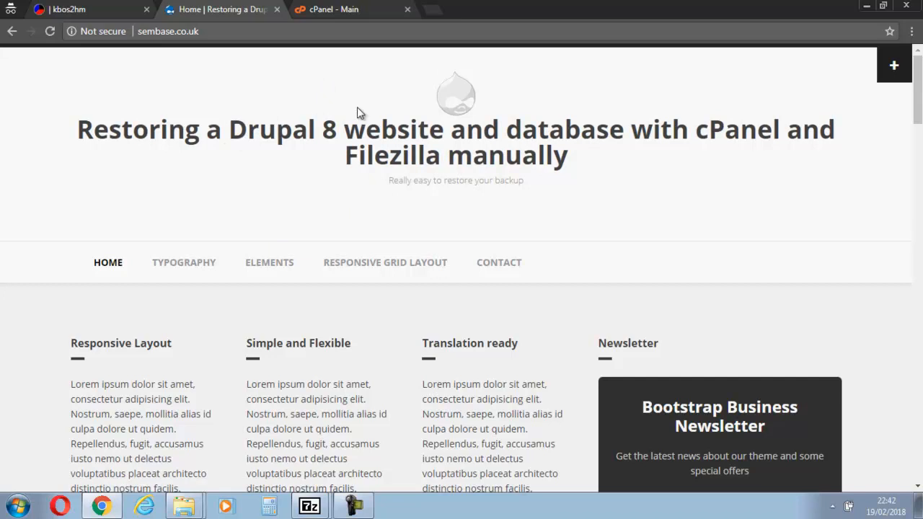
mouse_move(339, 9)
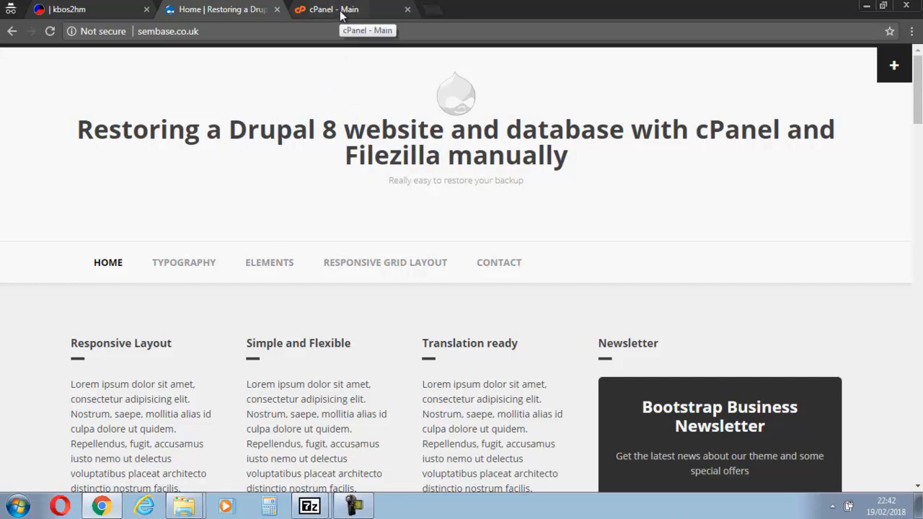
Switch to the 'cPanel - Main' tab and browse its Files, Databases and Domains sections
left_click(333, 10)
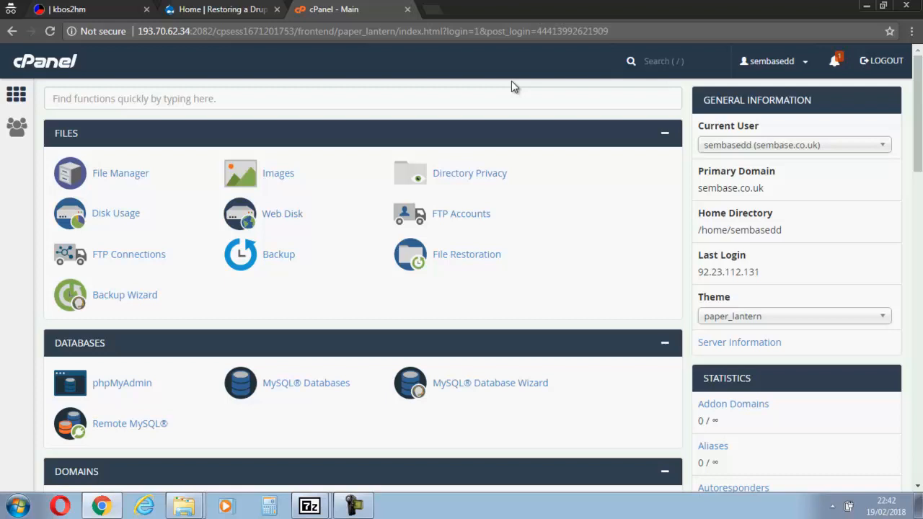
scroll("down", 3)
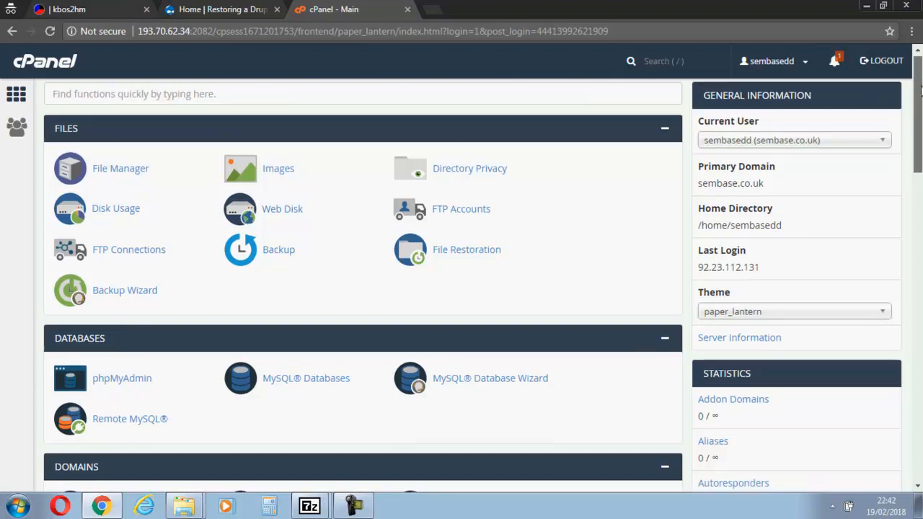
scroll("down", 3)
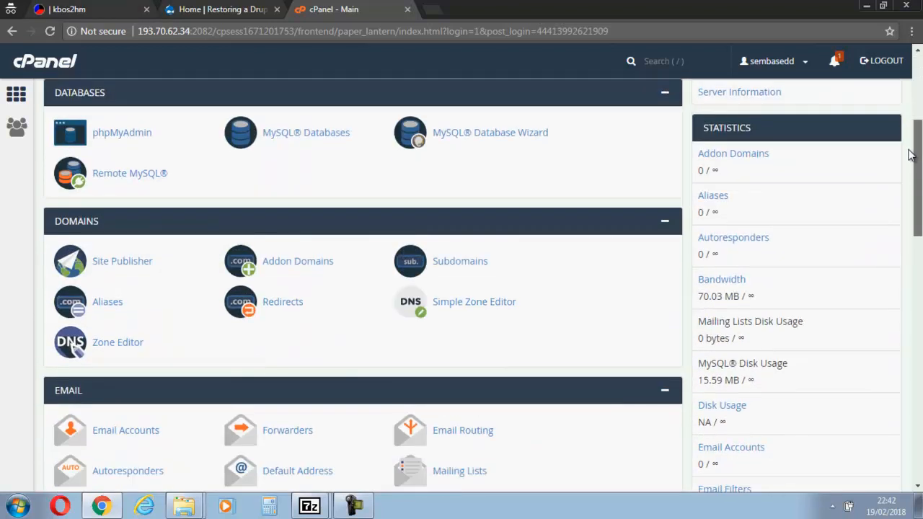
scroll("up", 3)
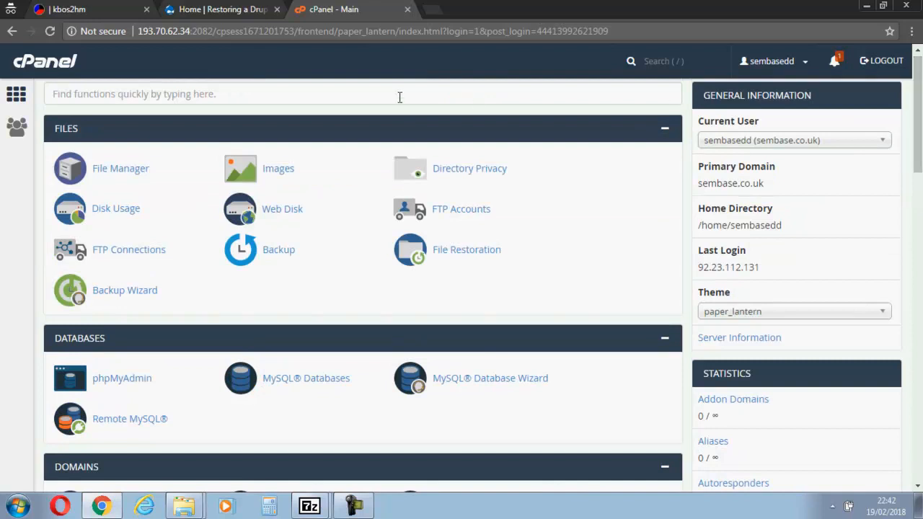
mouse_move(455, 173)
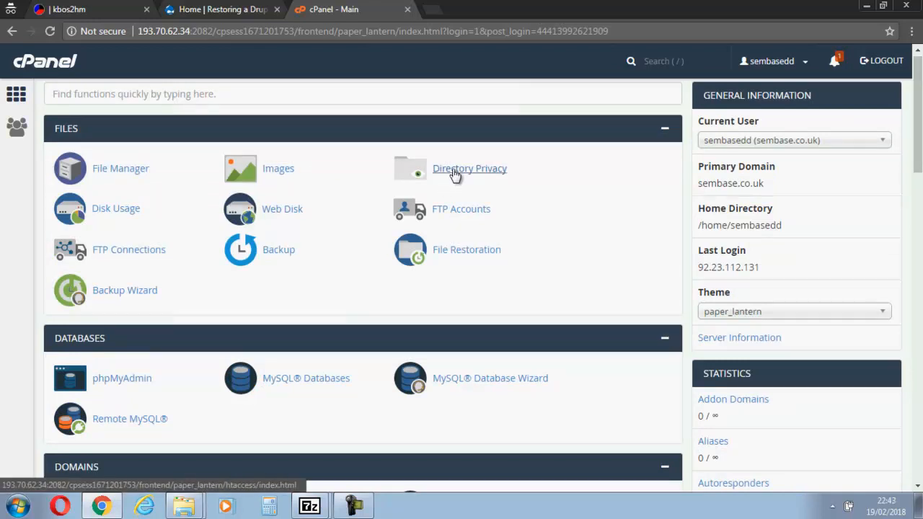
scroll("down", 3)
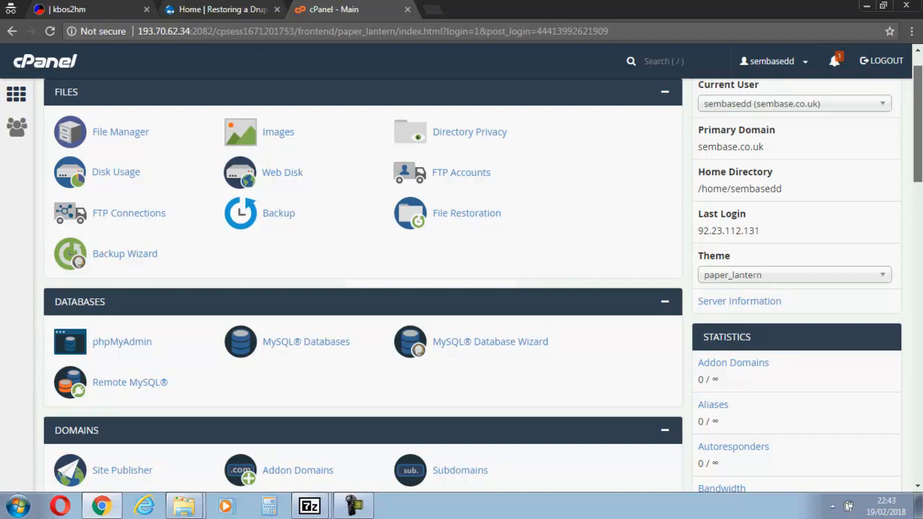
scroll("down", 3)
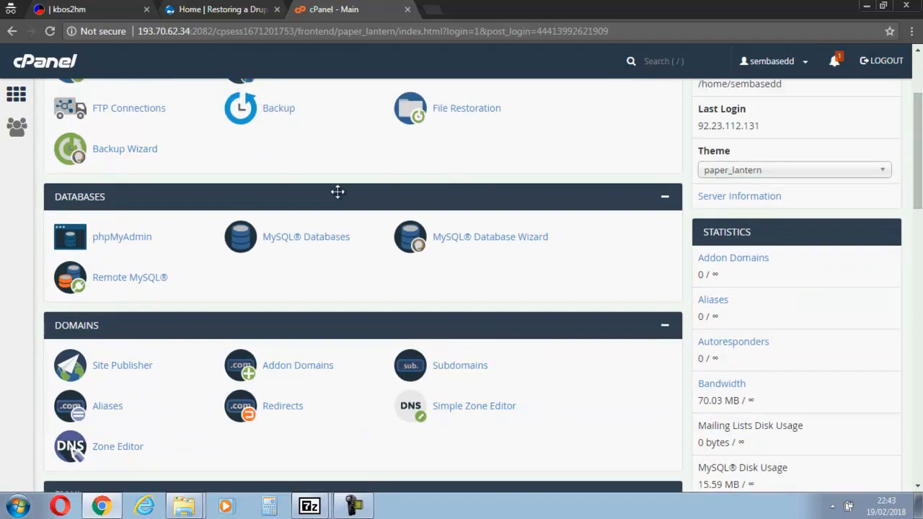
left_click(306, 236)
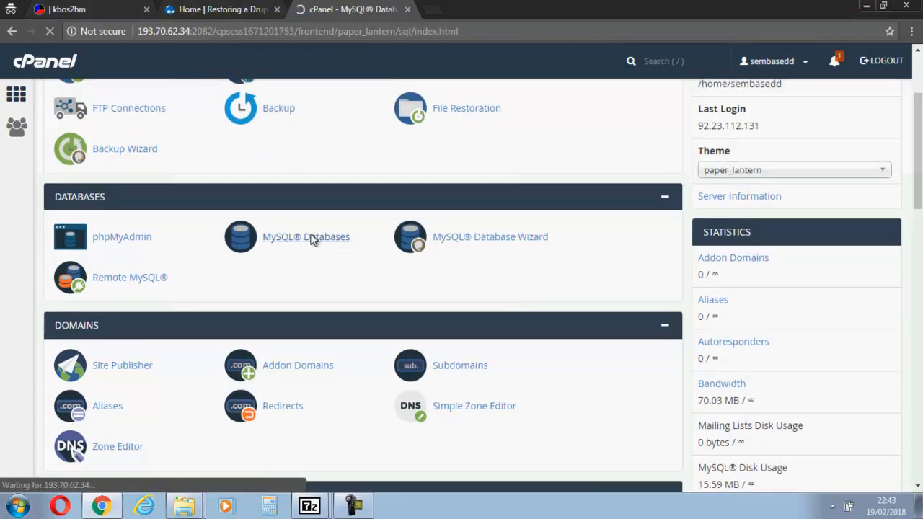
left_click(306, 237)
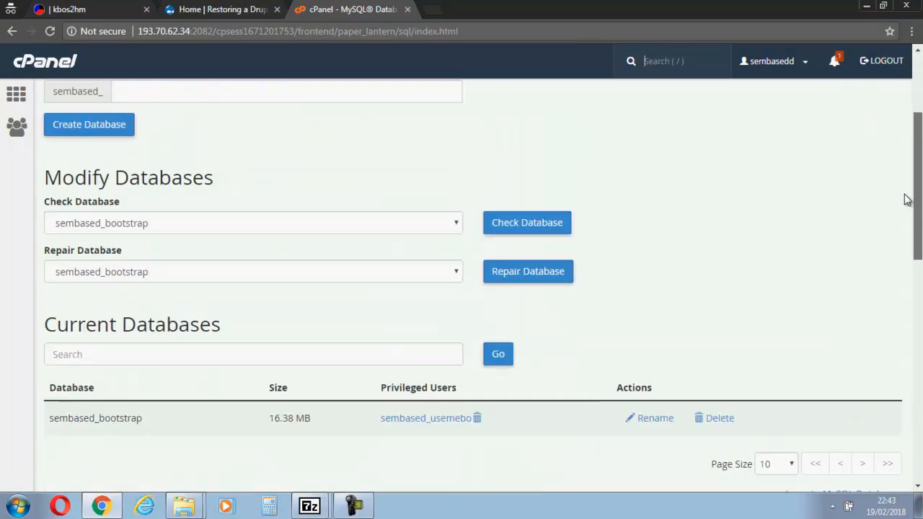
scroll("down", 3)
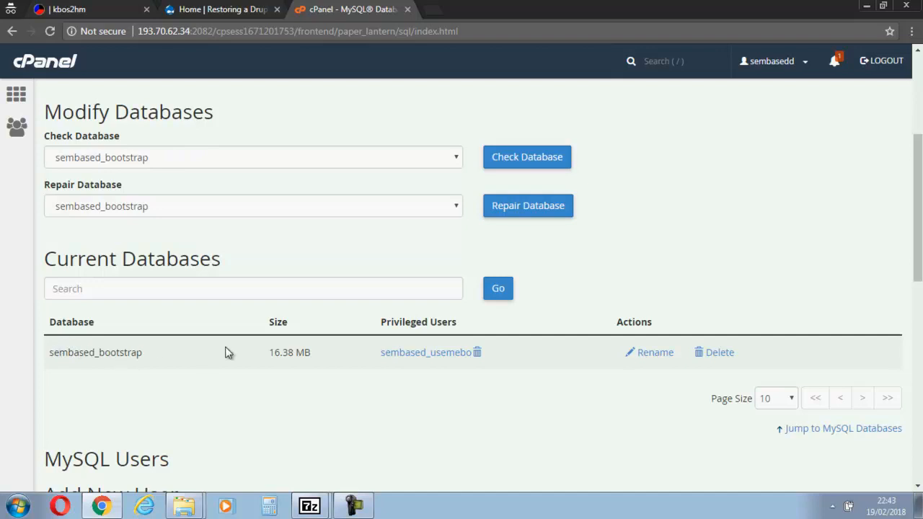
mouse_move(544, 379)
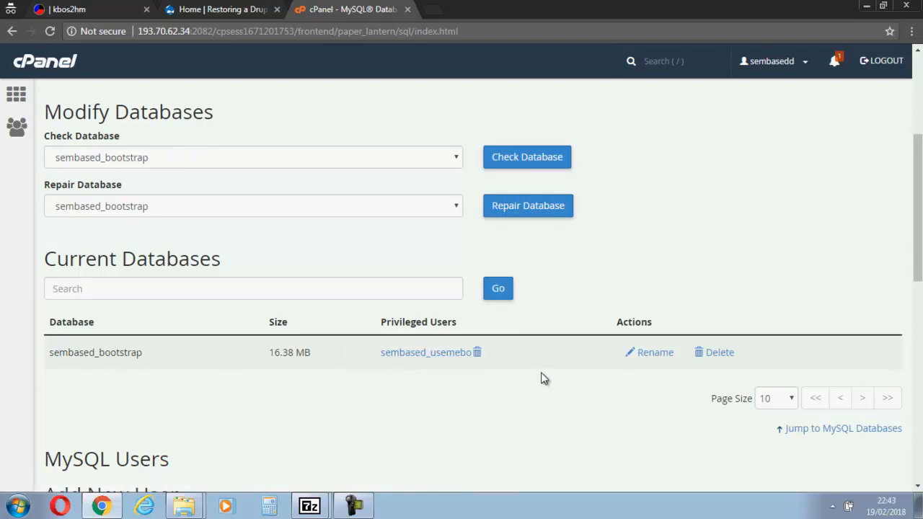
scroll("down", 3)
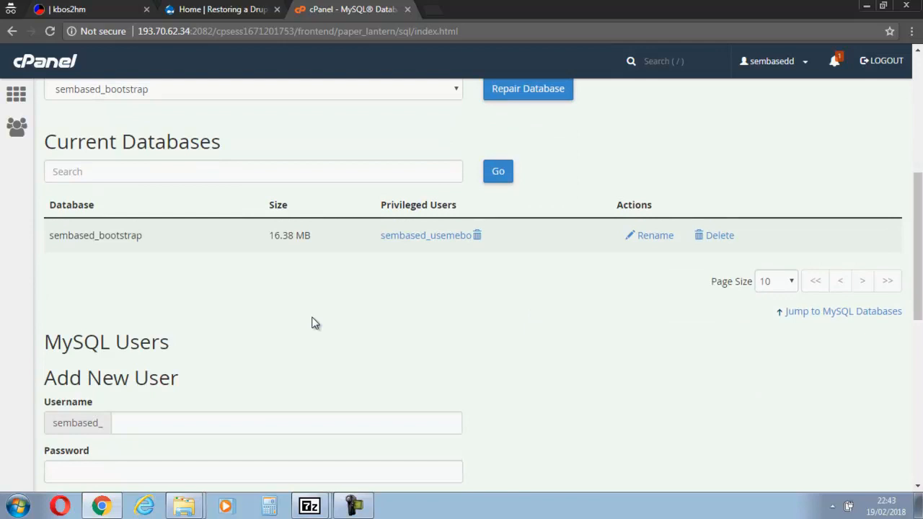
mouse_move(344, 251)
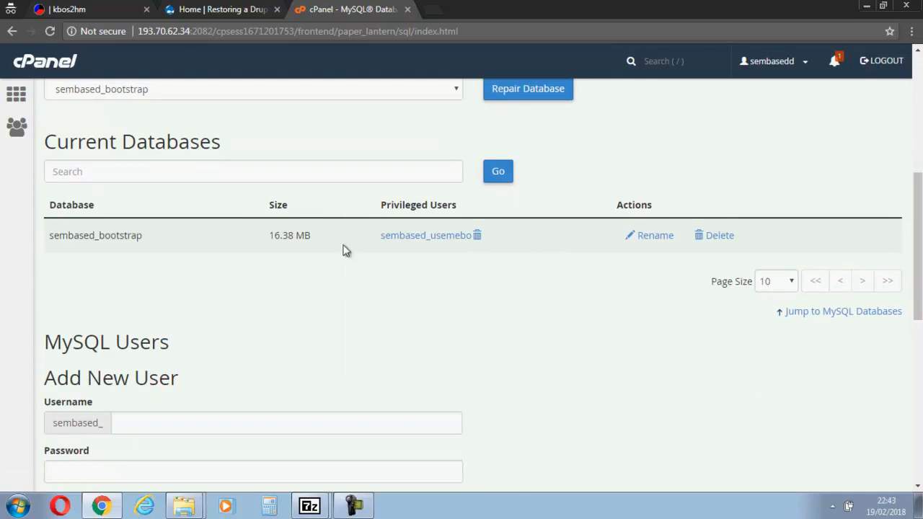
mouse_move(103, 249)
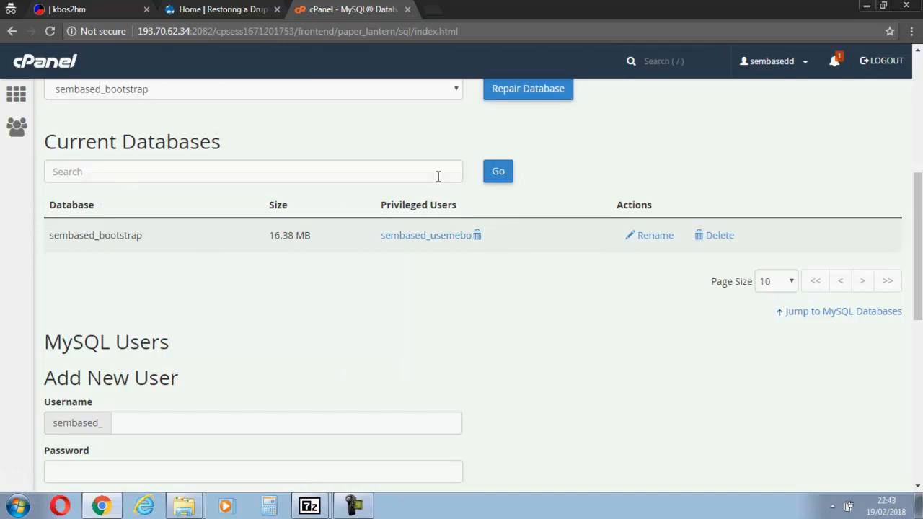
scroll("down", 3)
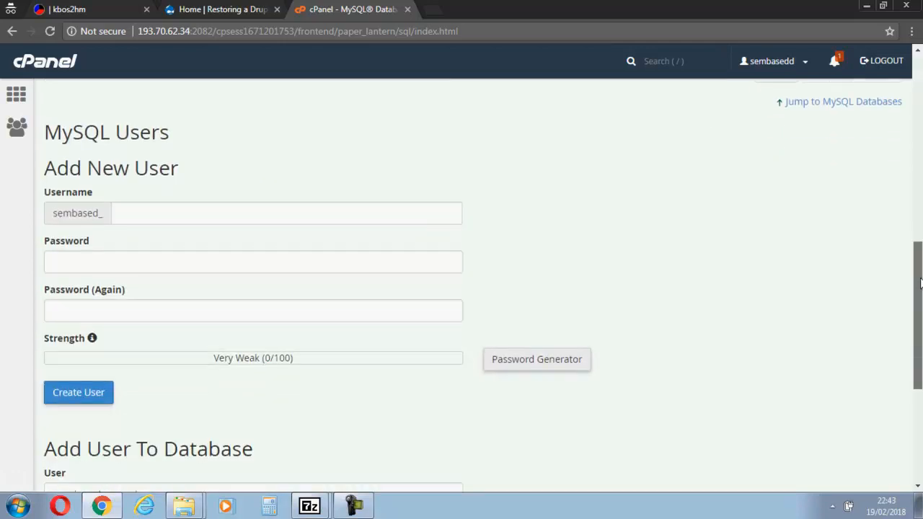
scroll("up", 3)
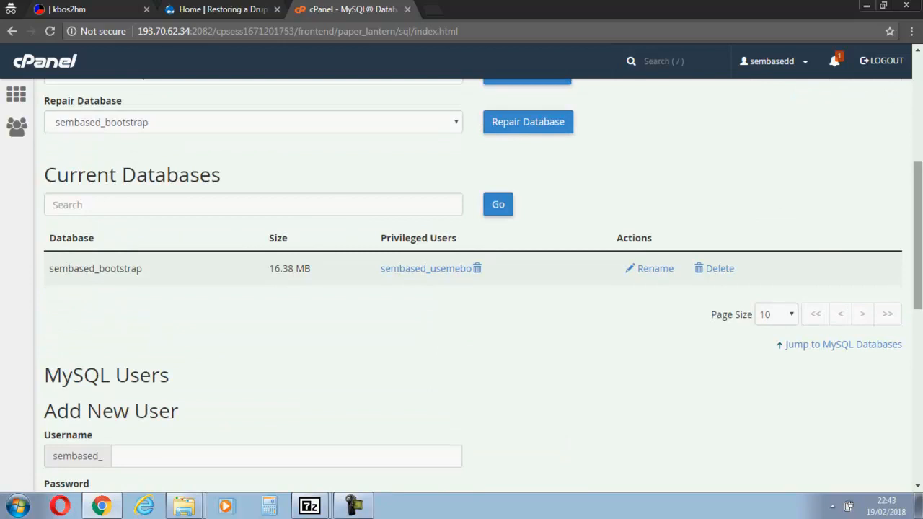
scroll("up", 3)
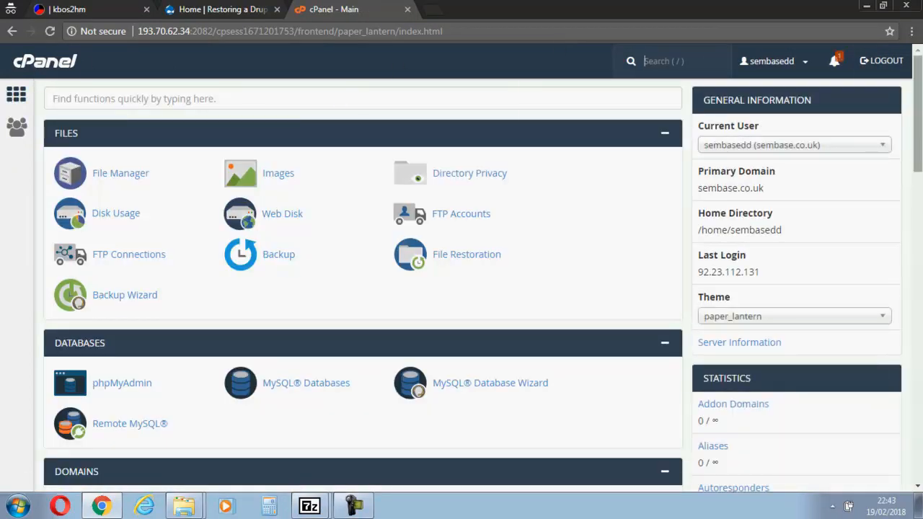
Scroll down the cPanel dashboard and choose the Backup tool
scroll("down", 3)
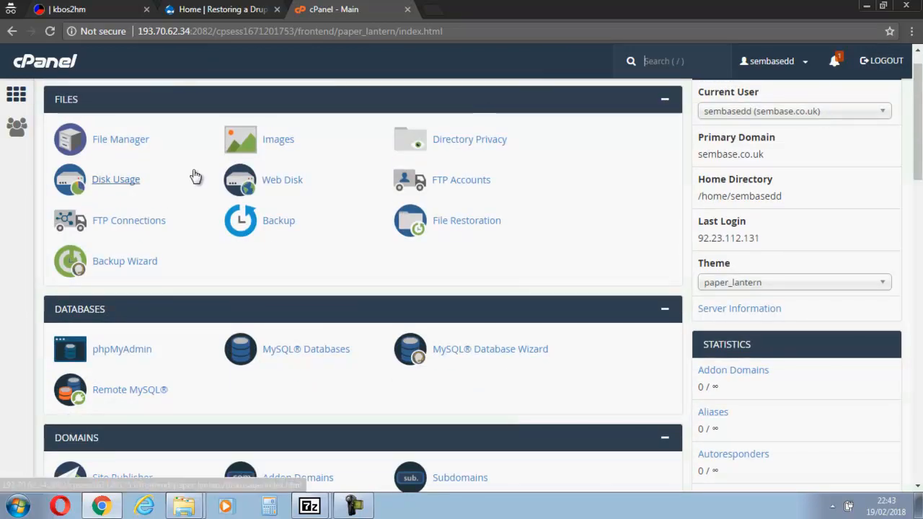
mouse_move(184, 179)
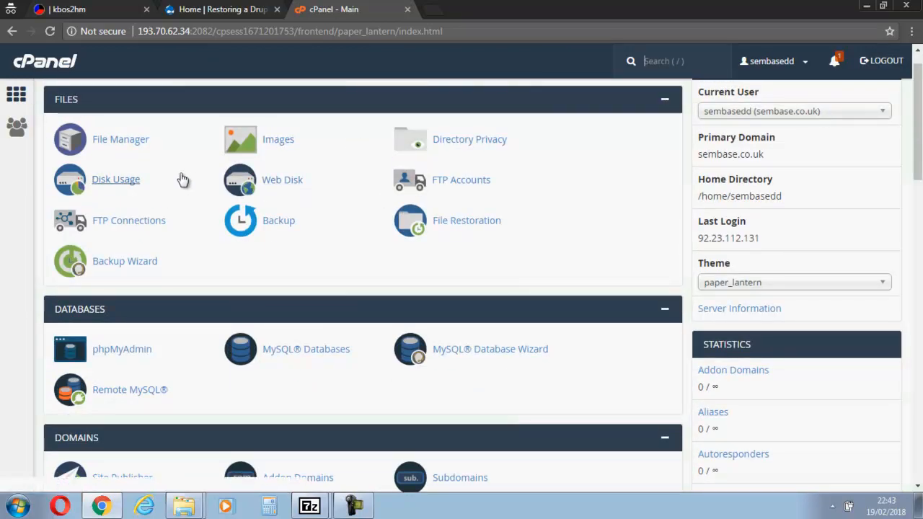
left_click(279, 220)
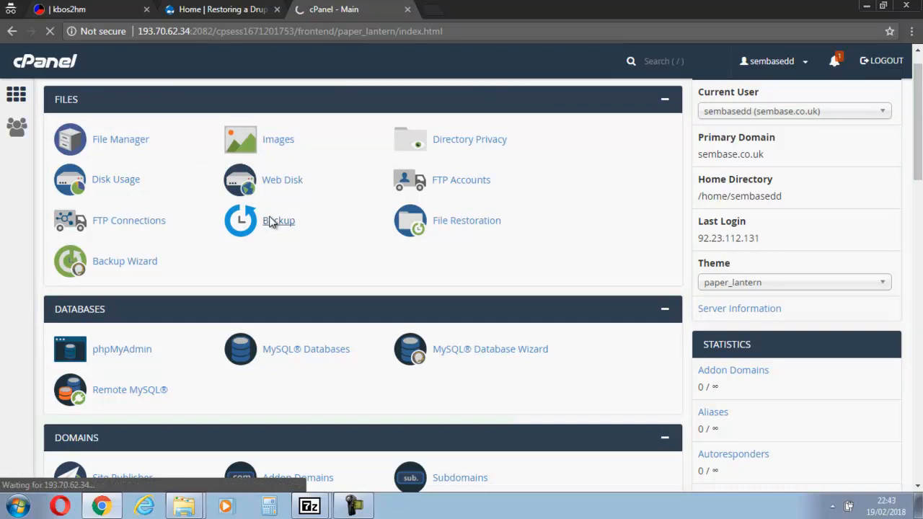
left_click(278, 220)
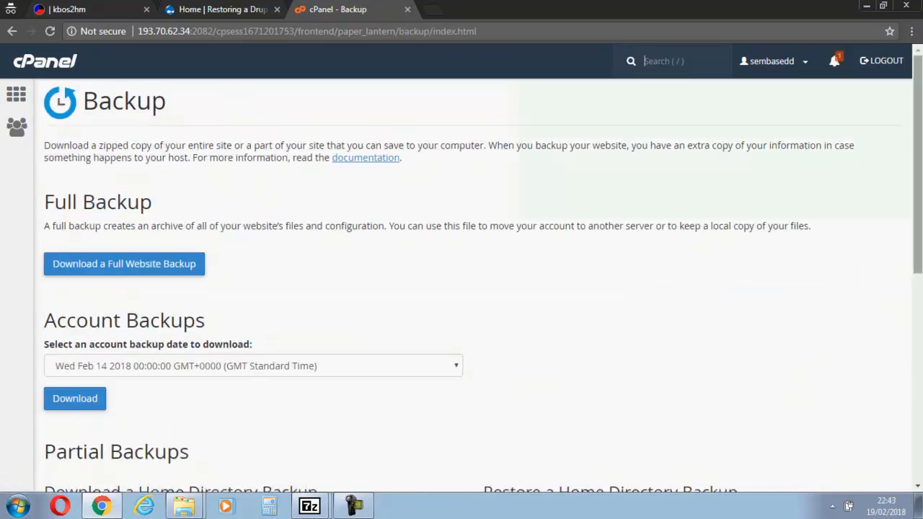
scroll("down", 3)
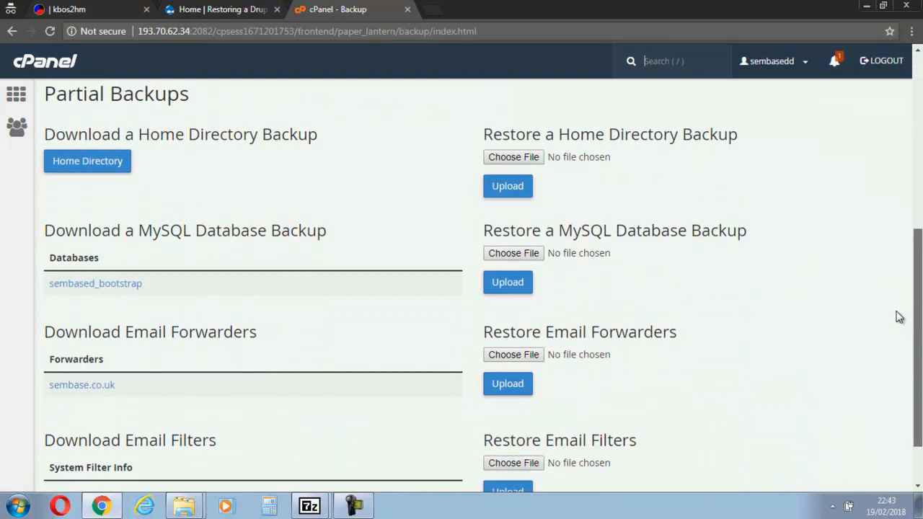
scroll("down", 3)
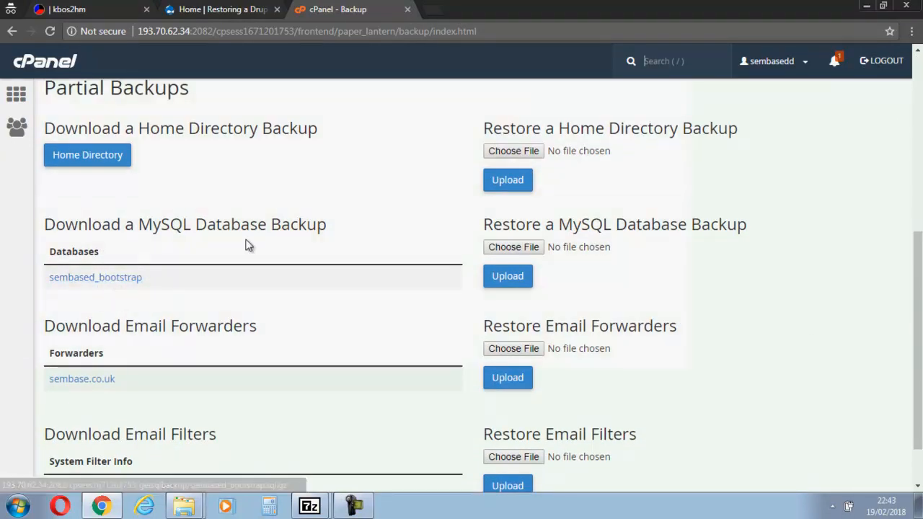
left_click(87, 155)
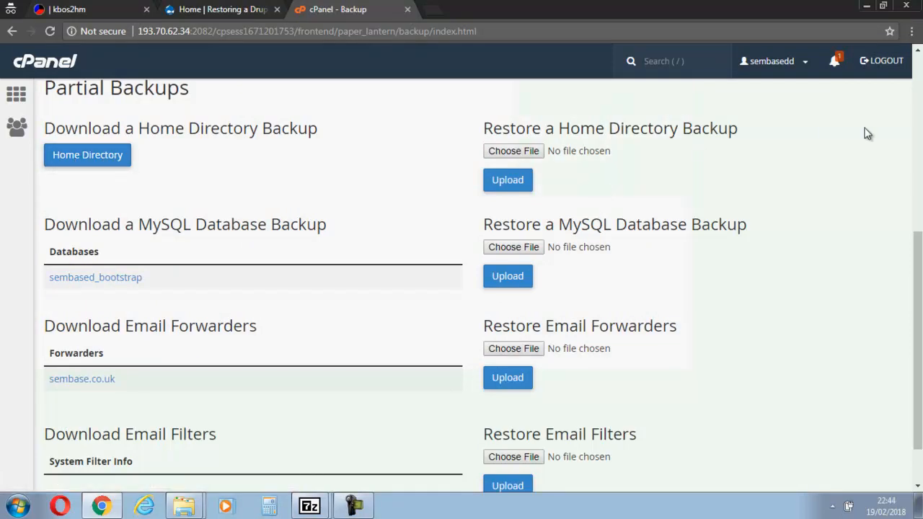
scroll("up", 3)
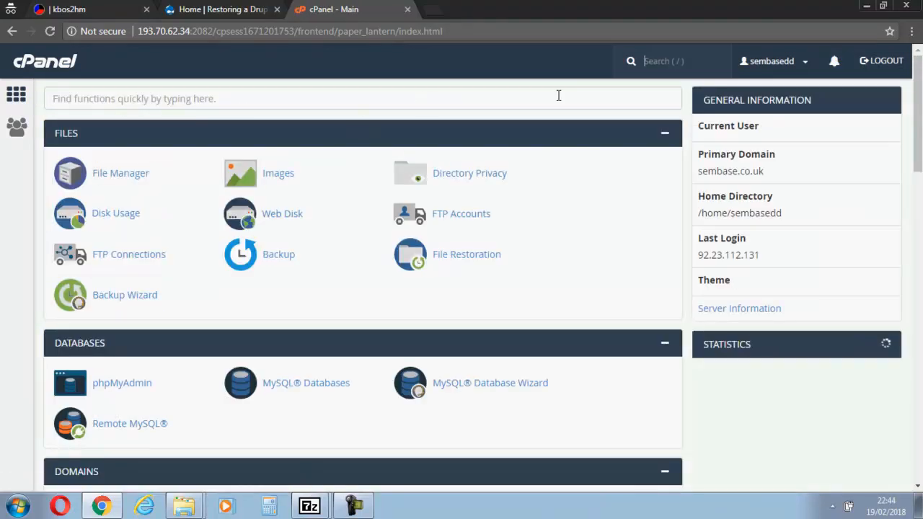
View sembased_bootstrap on MySQL Databases, then select its dump in the 'restore Drupal 8 first' folder
scroll("down", 3)
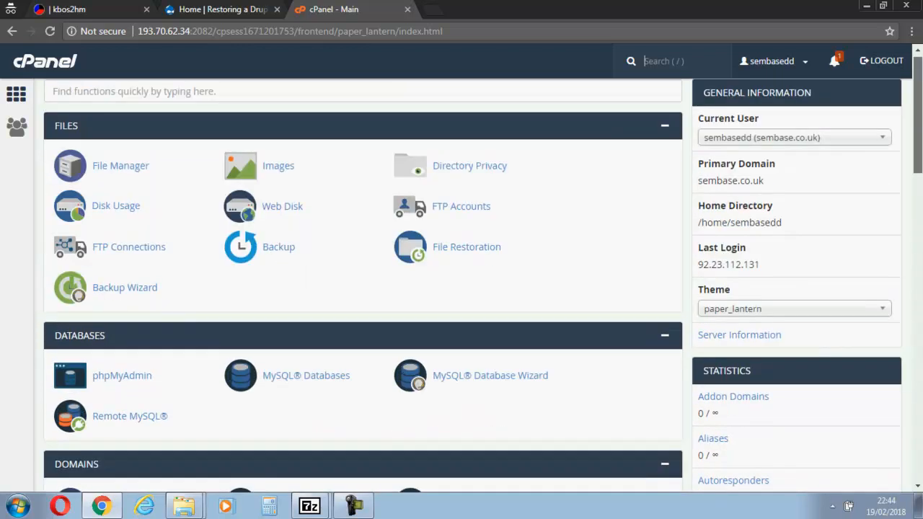
scroll("down", 3)
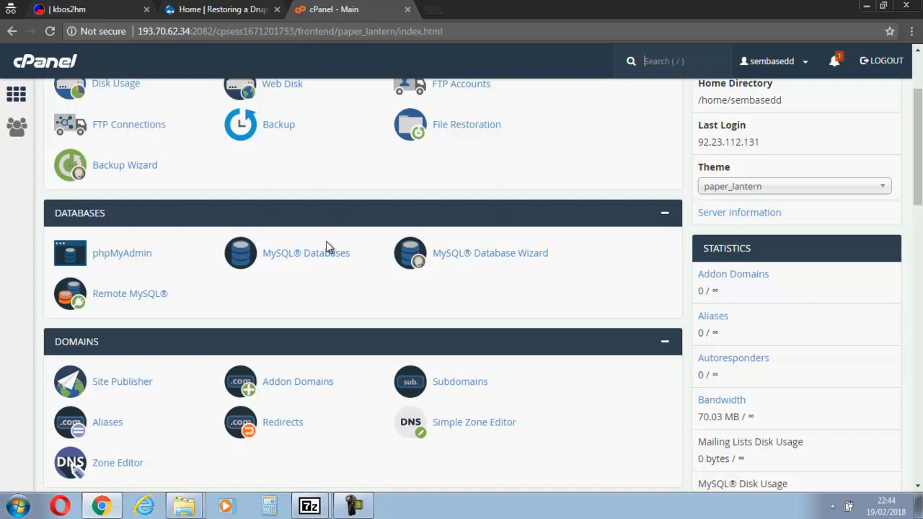
left_click(306, 252)
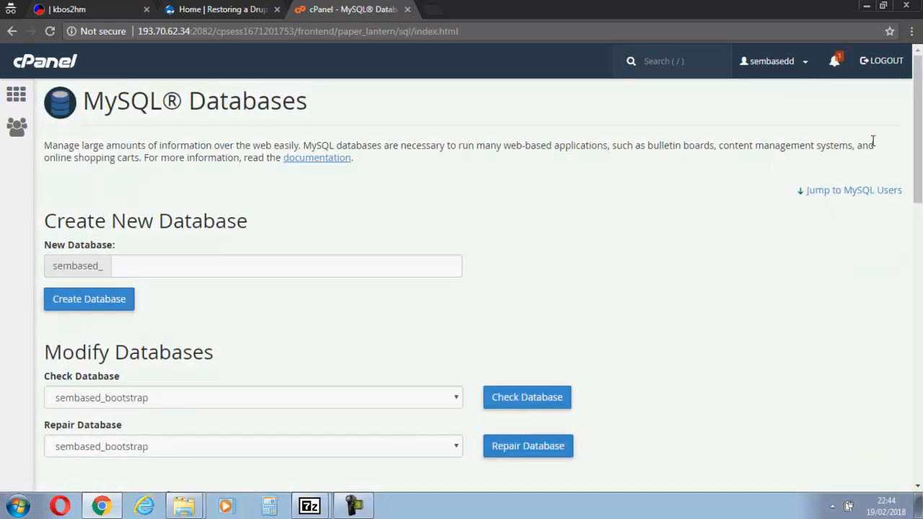
scroll("down", 3)
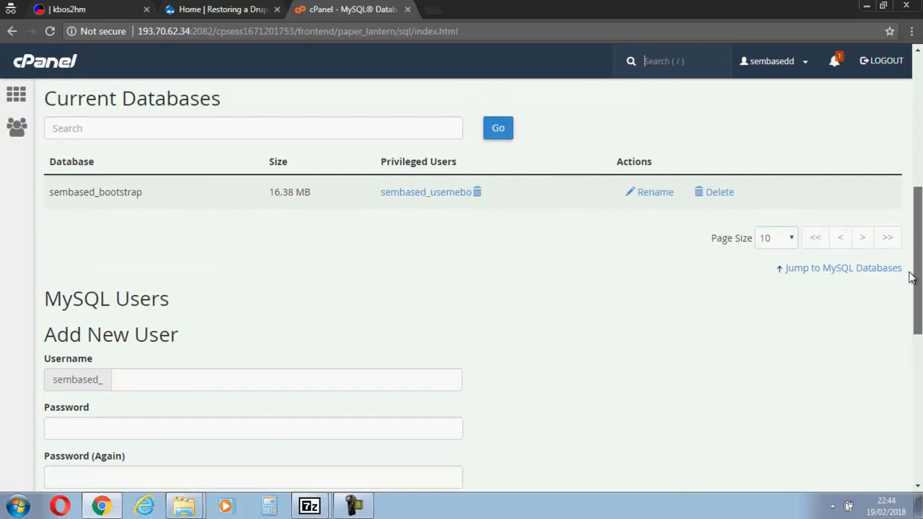
mouse_move(720, 192)
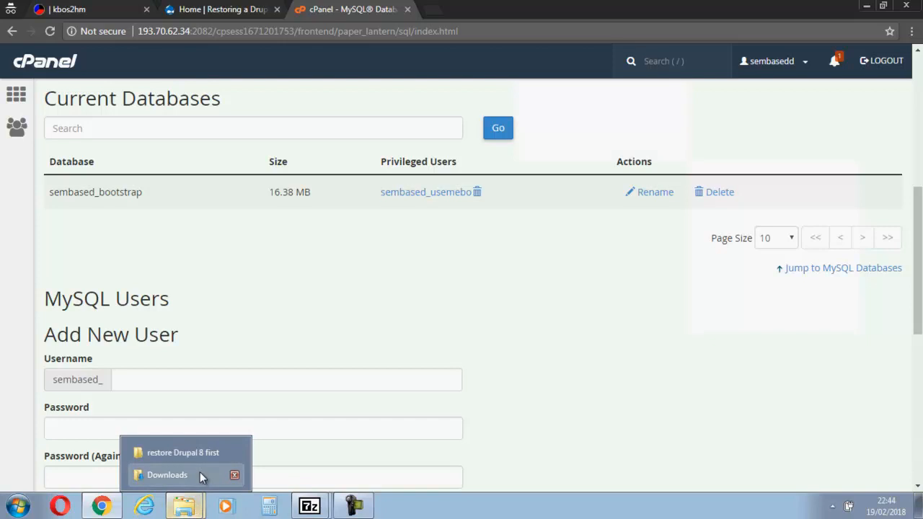
left_click(183, 452)
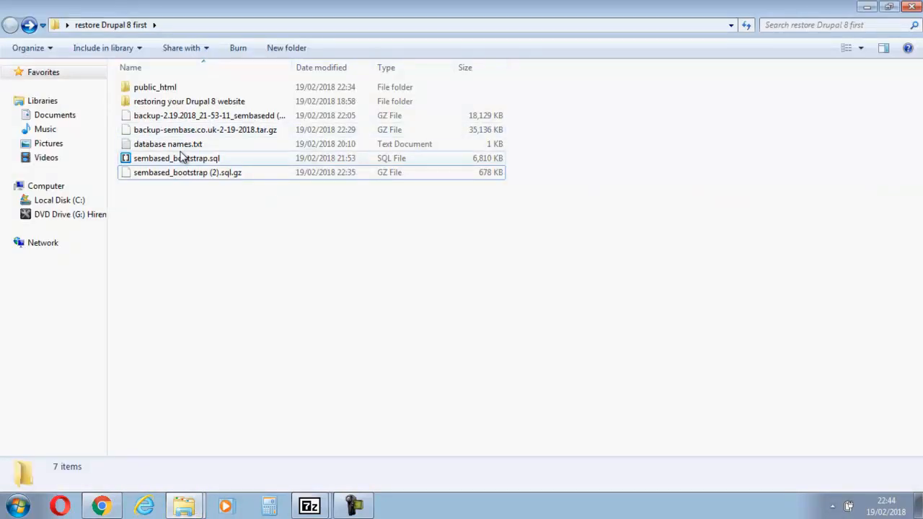
left_click(187, 172)
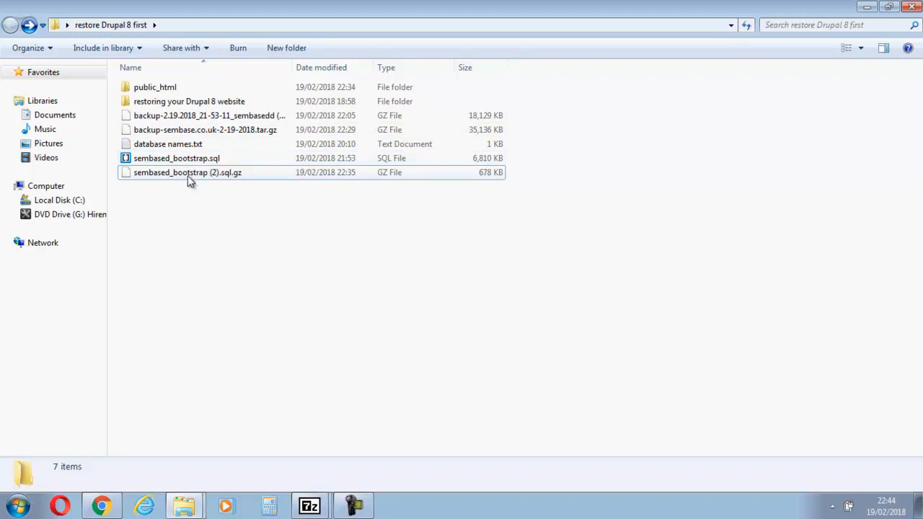
mouse_move(163, 182)
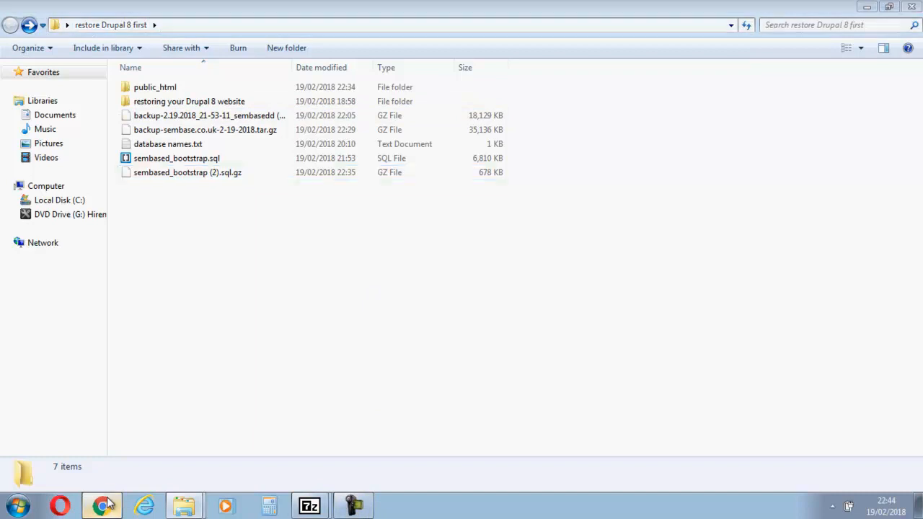
Delete the sembased_bootstrap database in cPanel and confirm the removal
left_click(102, 505)
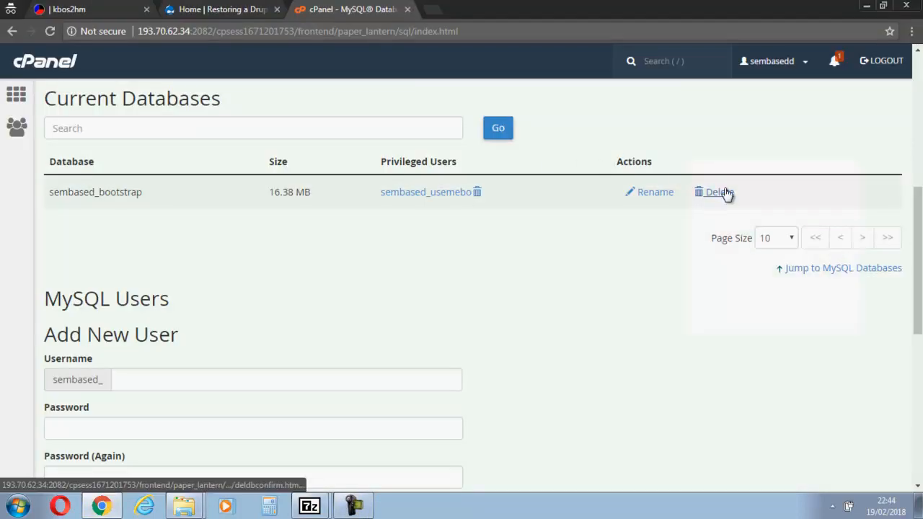
left_click(719, 192)
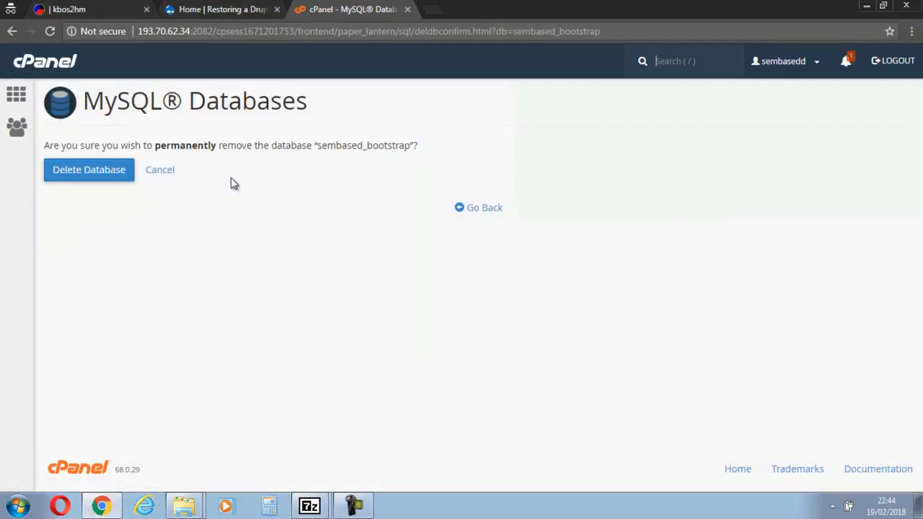
left_click(89, 169)
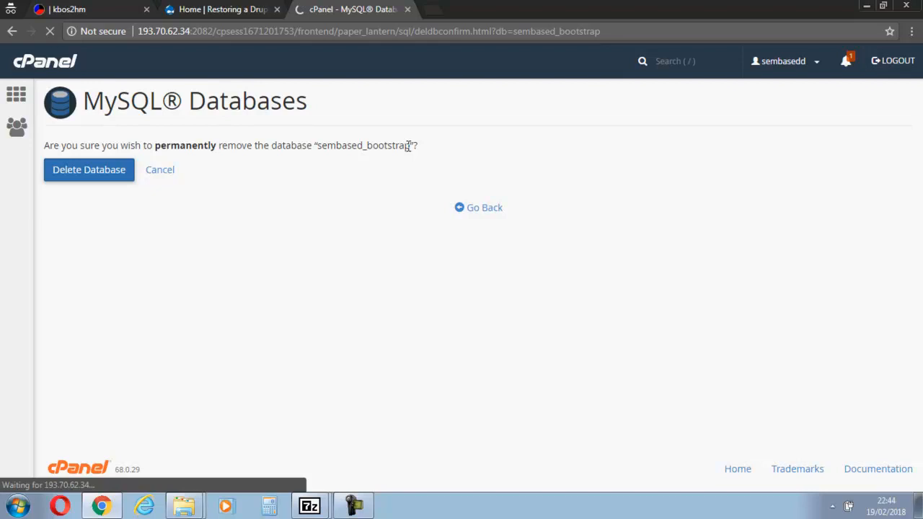
mouse_move(396, 205)
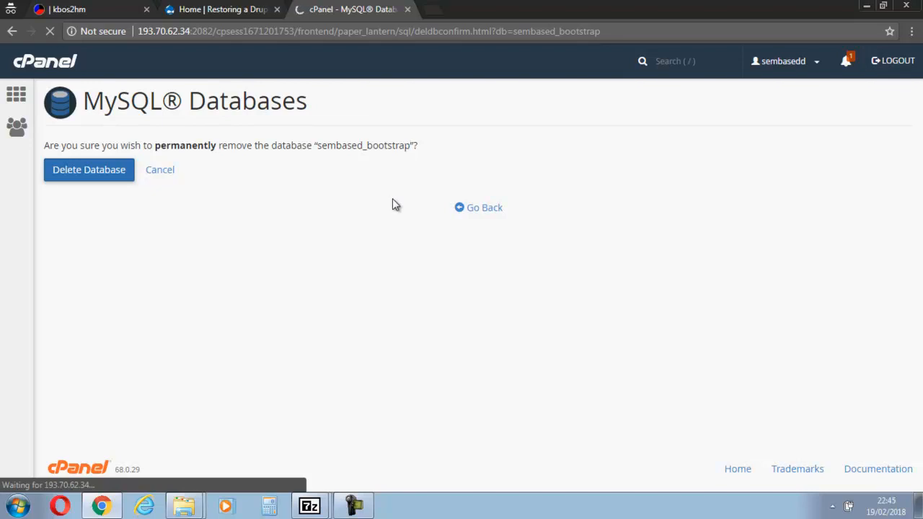
Reload the live sembase.co.uk site to see it broken, then return to the databases overview
left_click(224, 9)
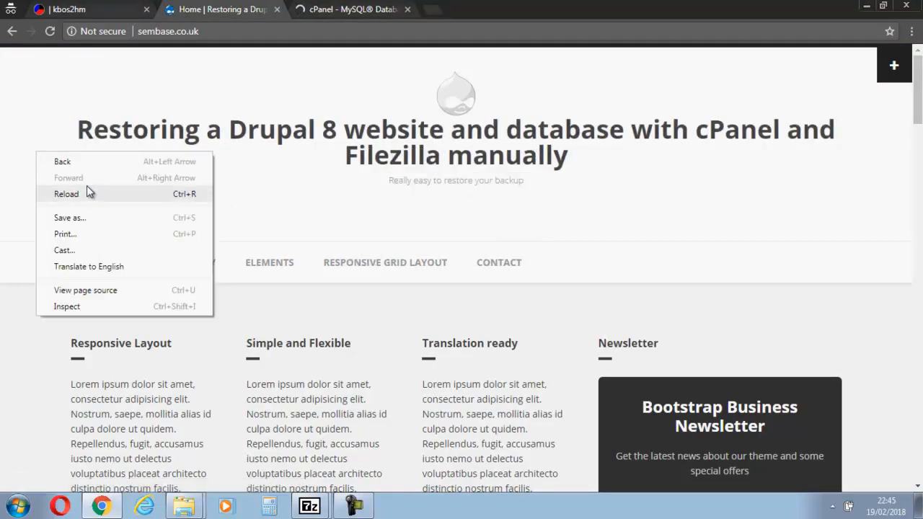
left_click(66, 194)
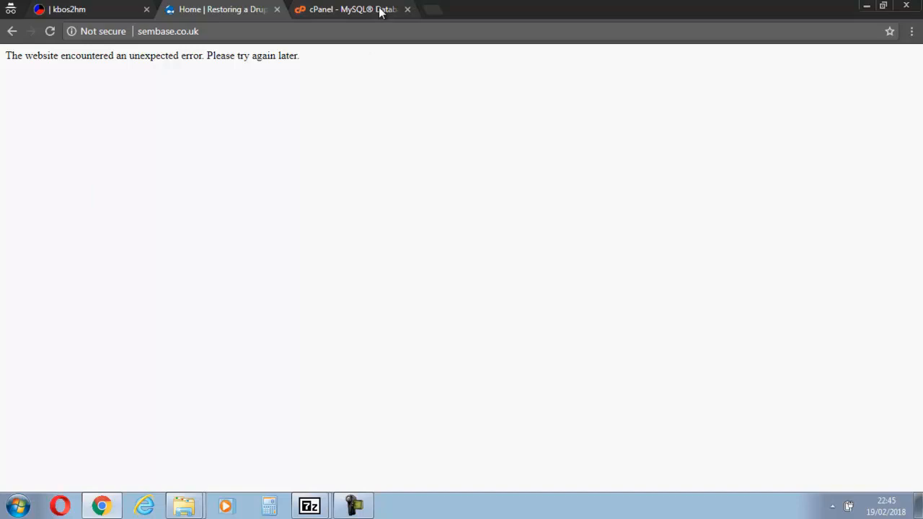
left_click(350, 9)
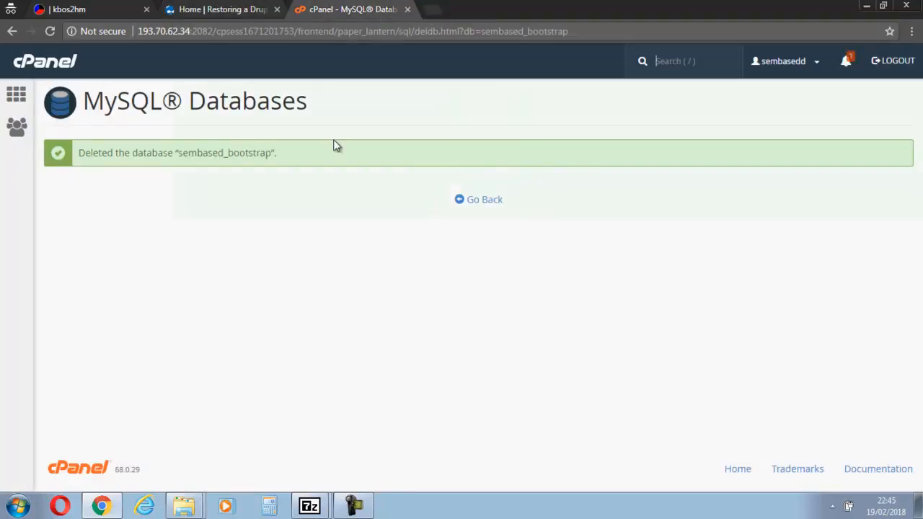
left_click(478, 200)
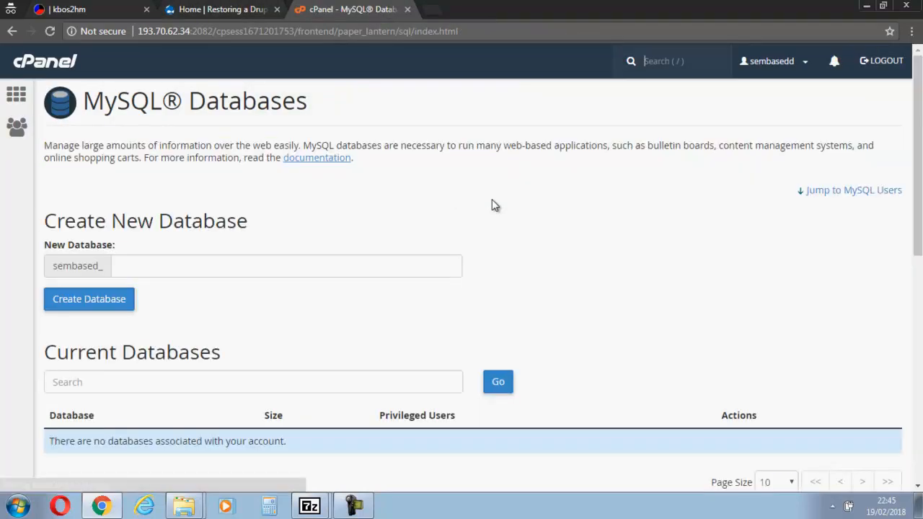
scroll("down", 3)
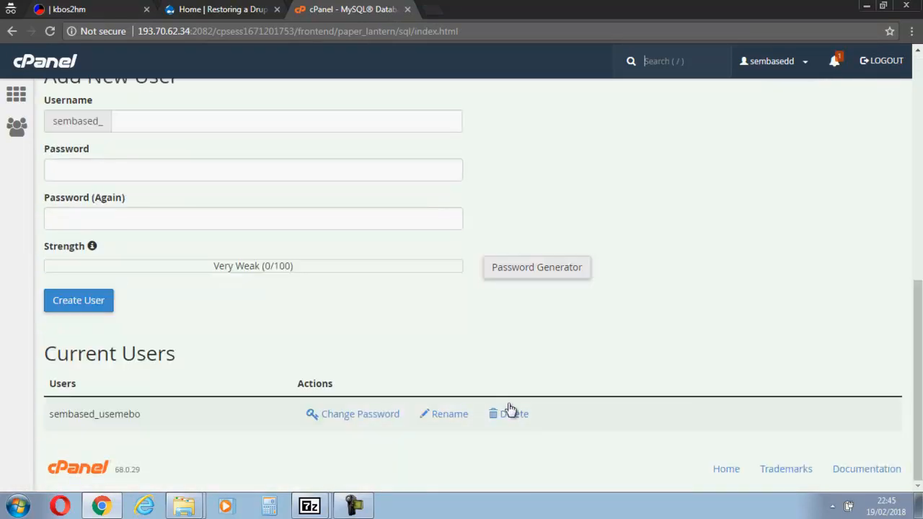
mouse_move(514, 414)
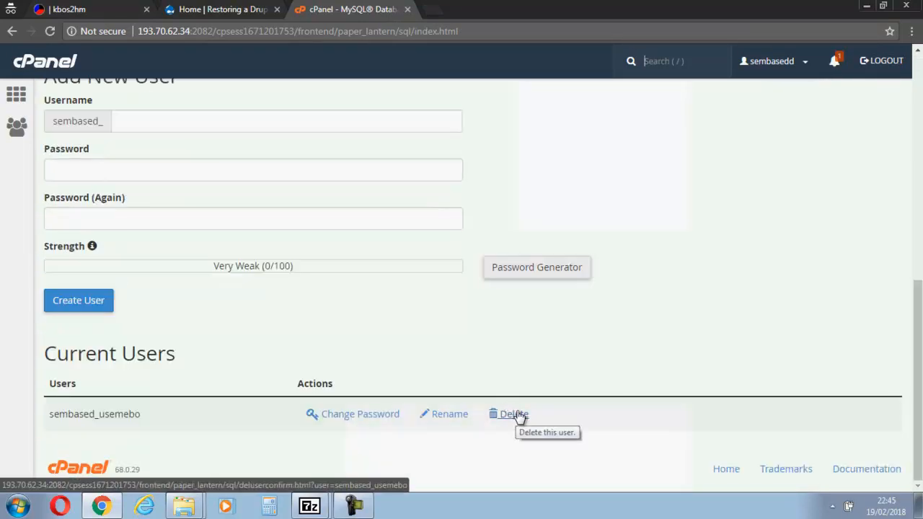
Delete the MySQL user sembased_usemebo and confirm Delete User
left_click(512, 414)
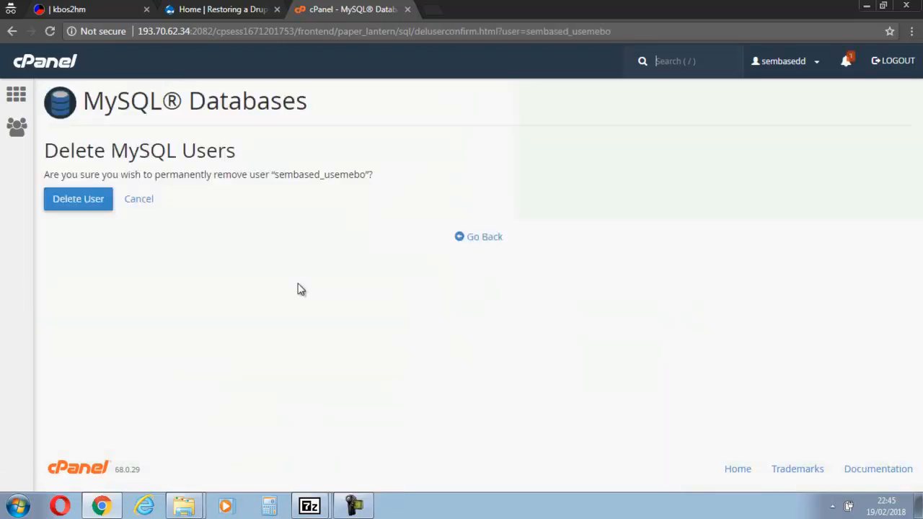
left_click(78, 198)
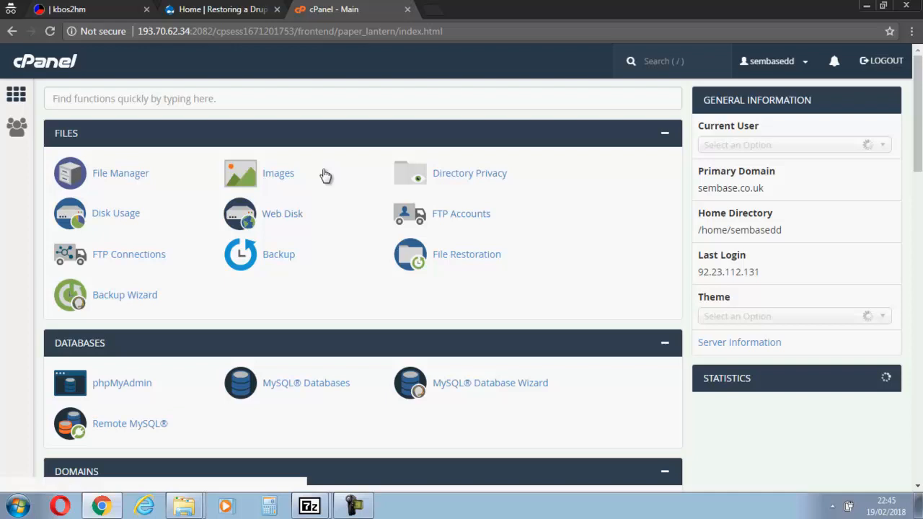
In File Manager's public_html, permanently delete the selected Drupal files, skipping the trash
left_click(120, 173)
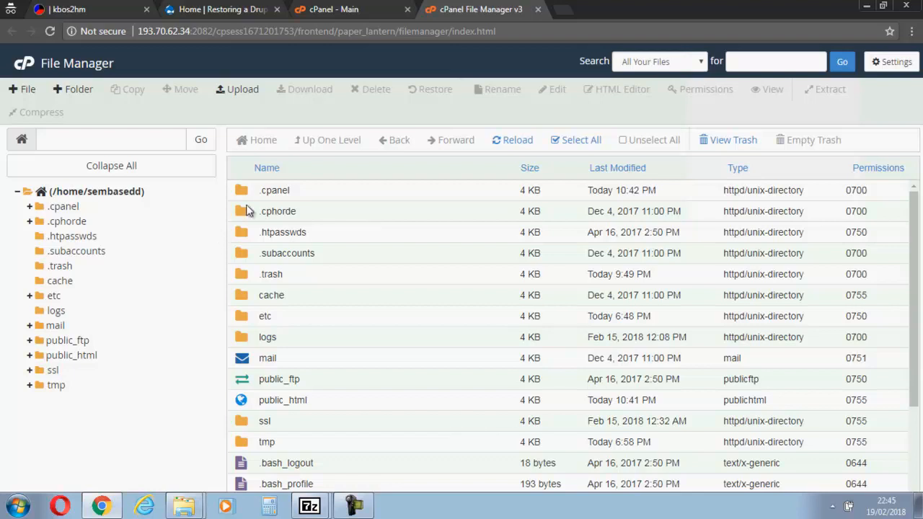
mouse_move(257, 389)
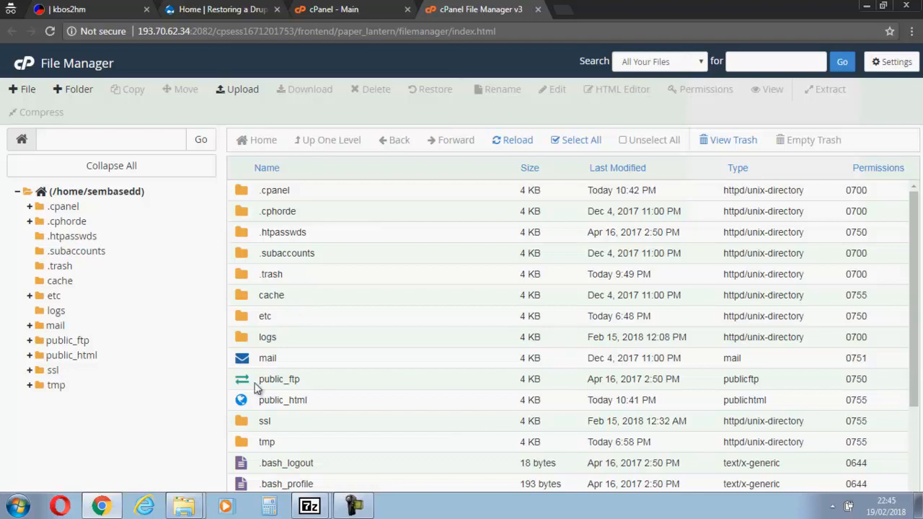
double_click(282, 400)
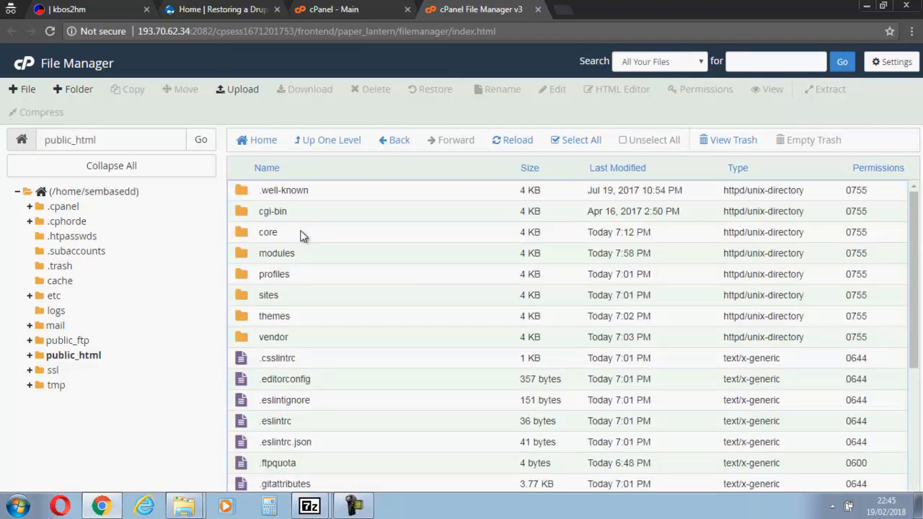
scroll("down", 3)
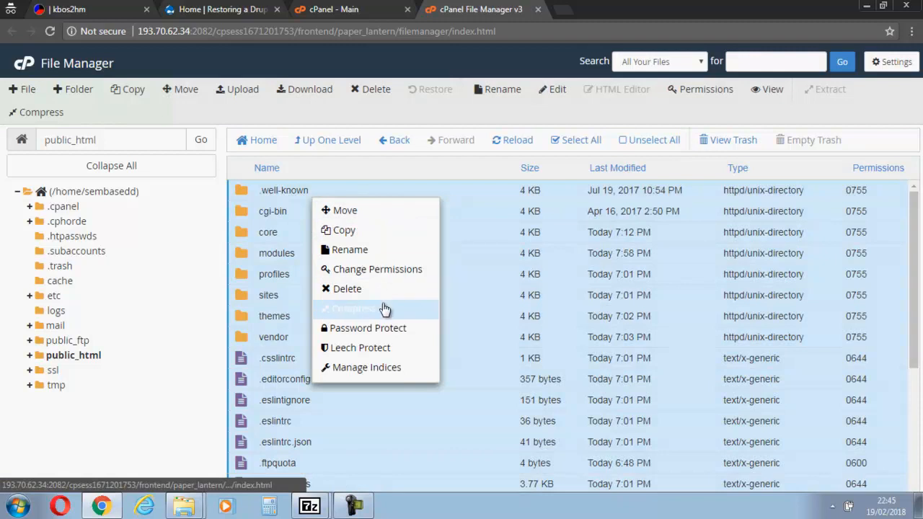
left_click(347, 289)
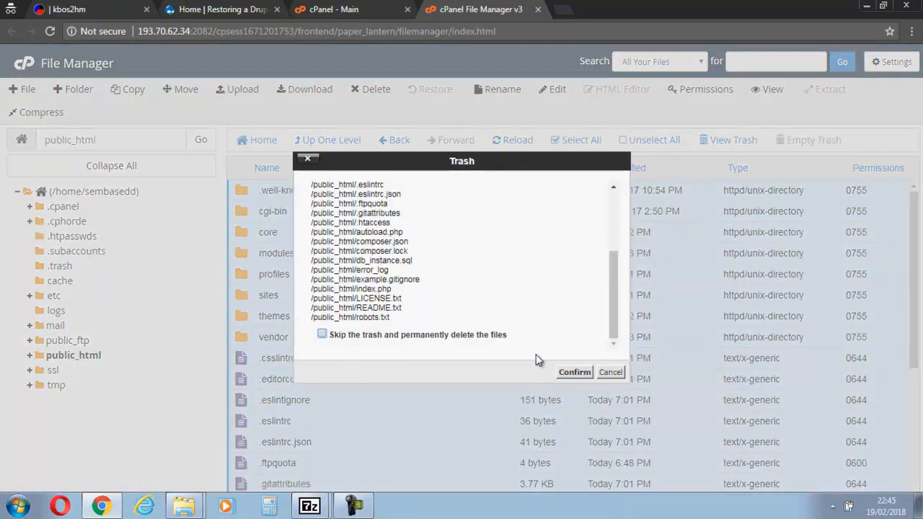
left_click(322, 334)
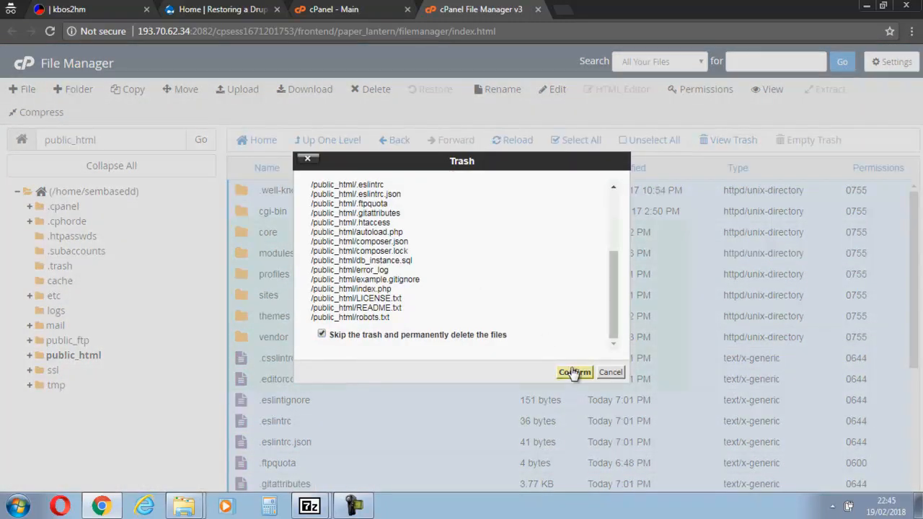
left_click(574, 372)
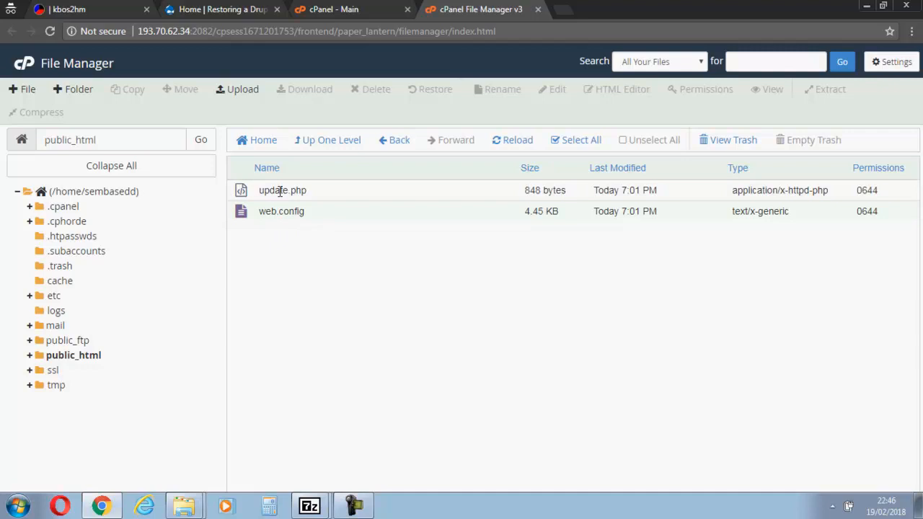
Delete update.php, then bring up the actions menu for web.config
right_click(282, 189)
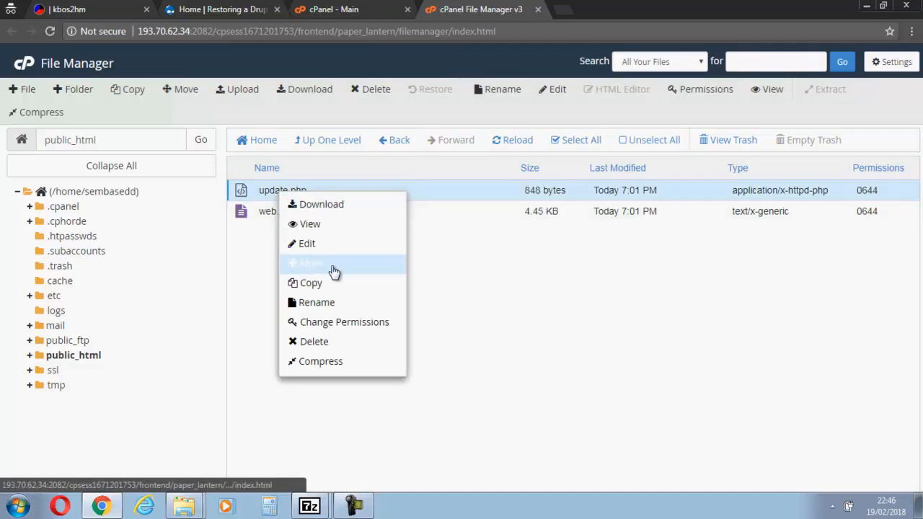
left_click(315, 342)
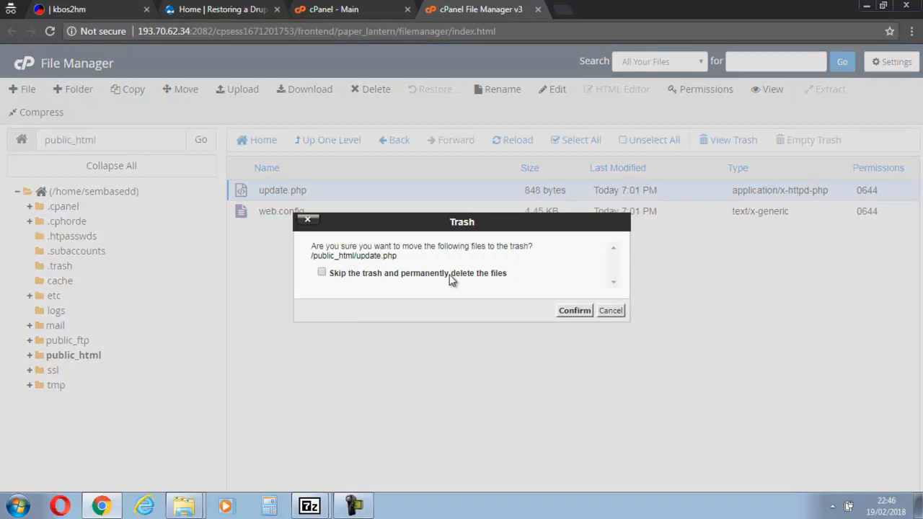
left_click(574, 311)
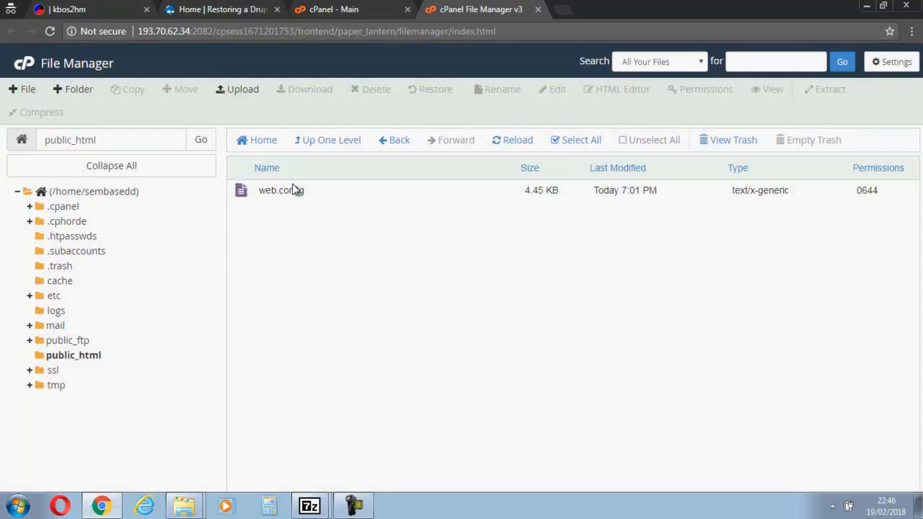
right_click(280, 190)
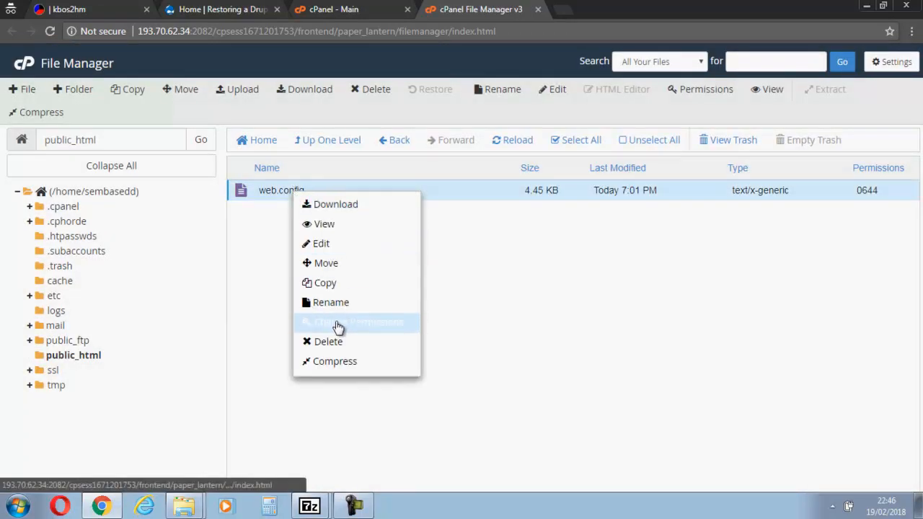
left_click(328, 341)
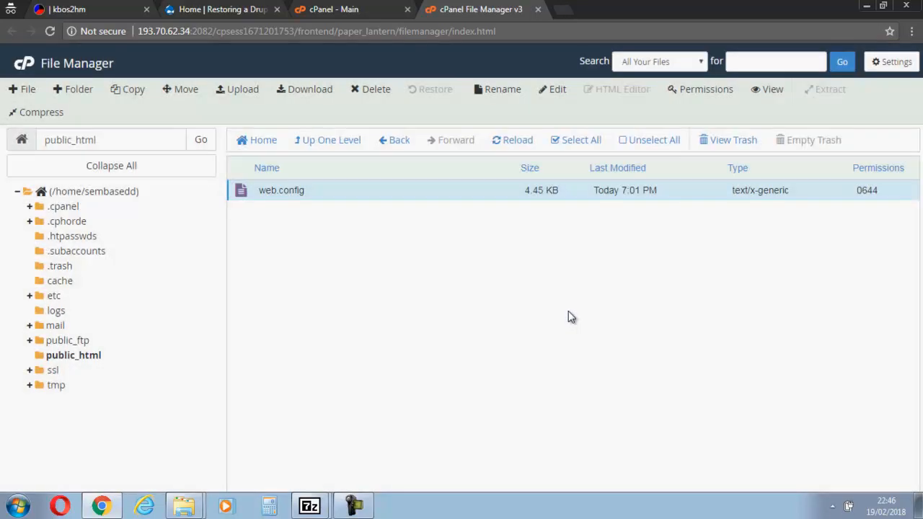
Refresh the listing and open the public_html/sites/default folder
left_click(512, 140)
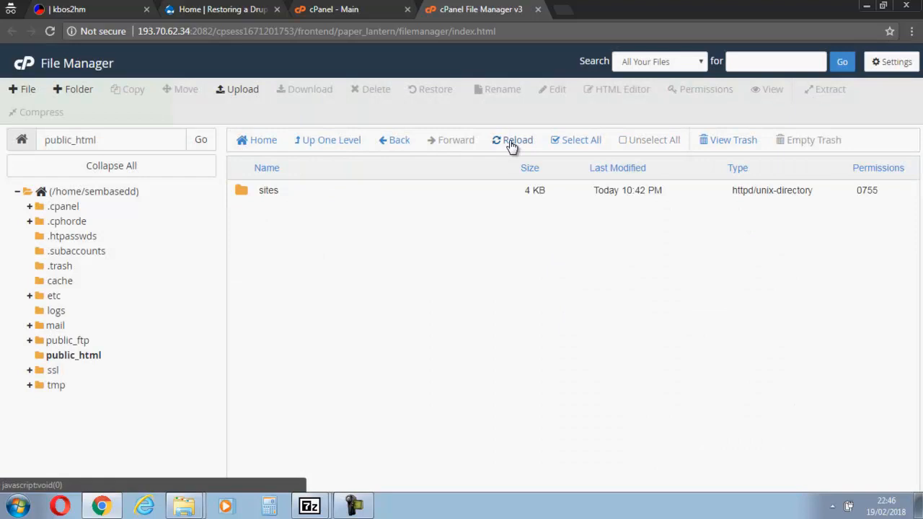
left_click(268, 190)
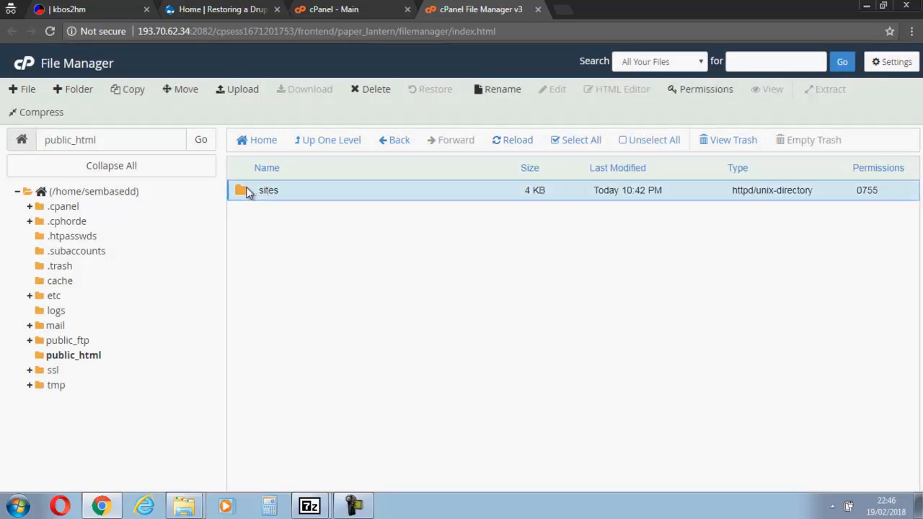
double_click(268, 190)
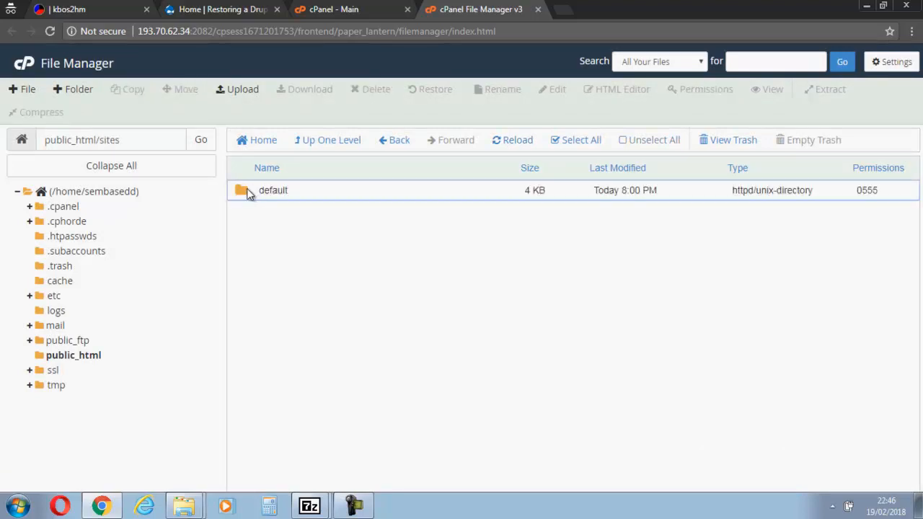
double_click(273, 189)
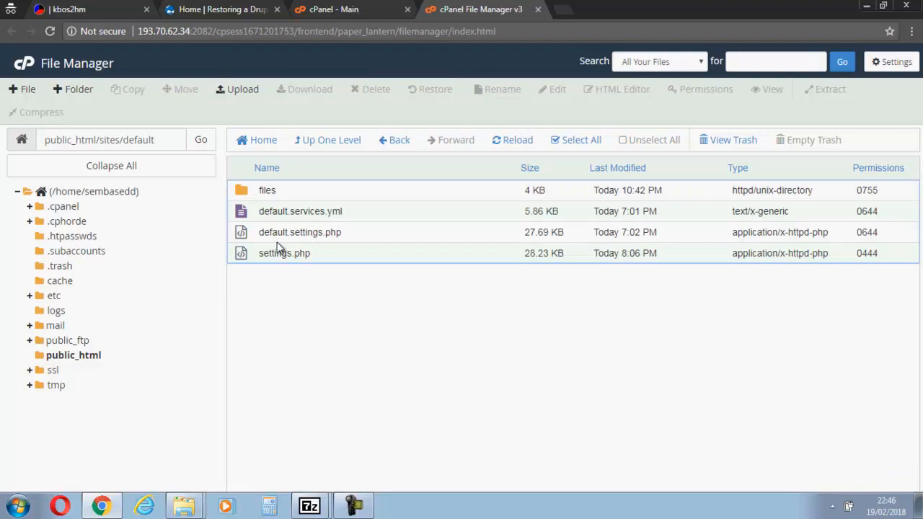
Set settings.php permissions to 0777
right_click(284, 254)
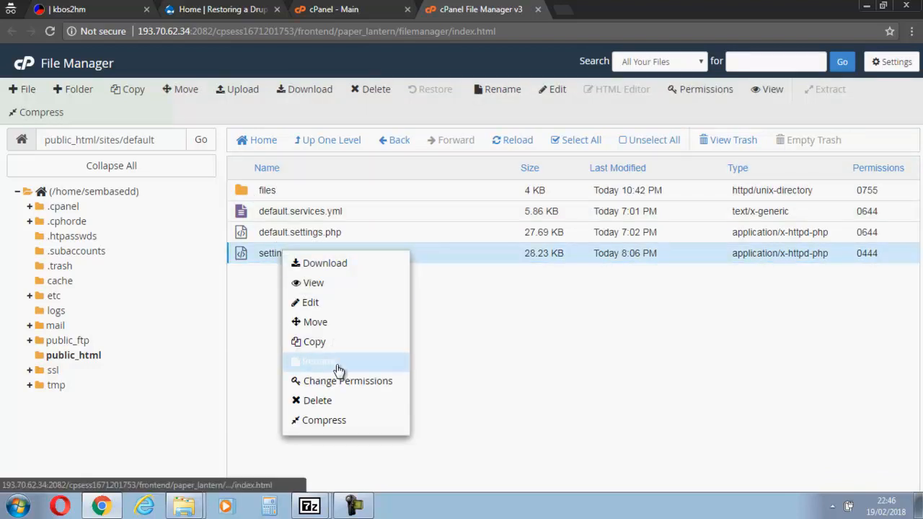
left_click(348, 381)
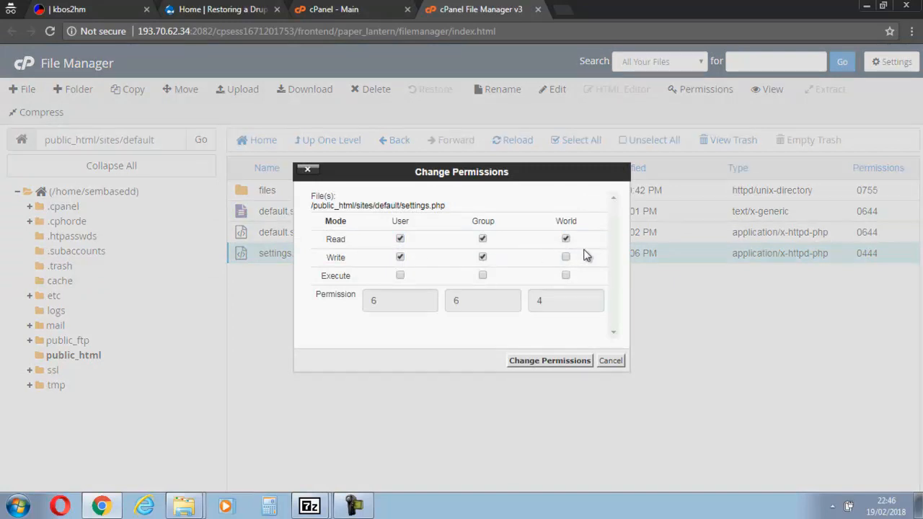
left_click(566, 257)
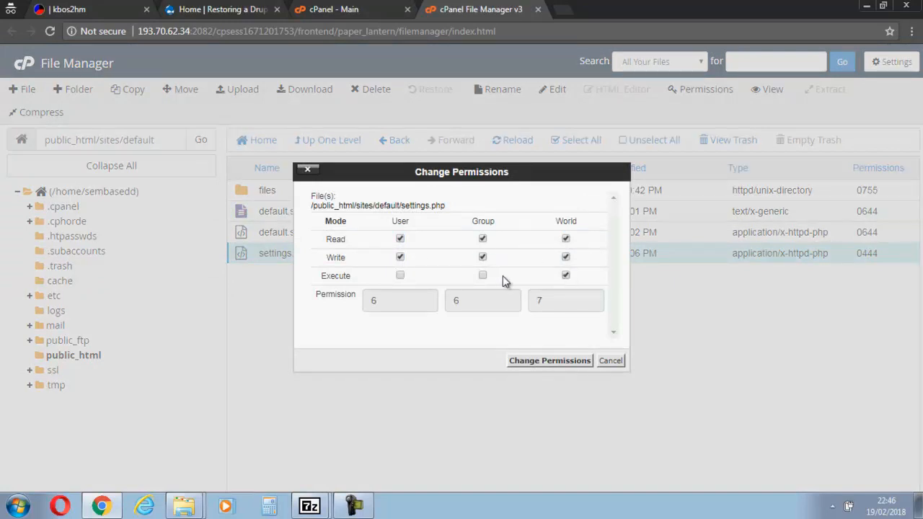
left_click(400, 275)
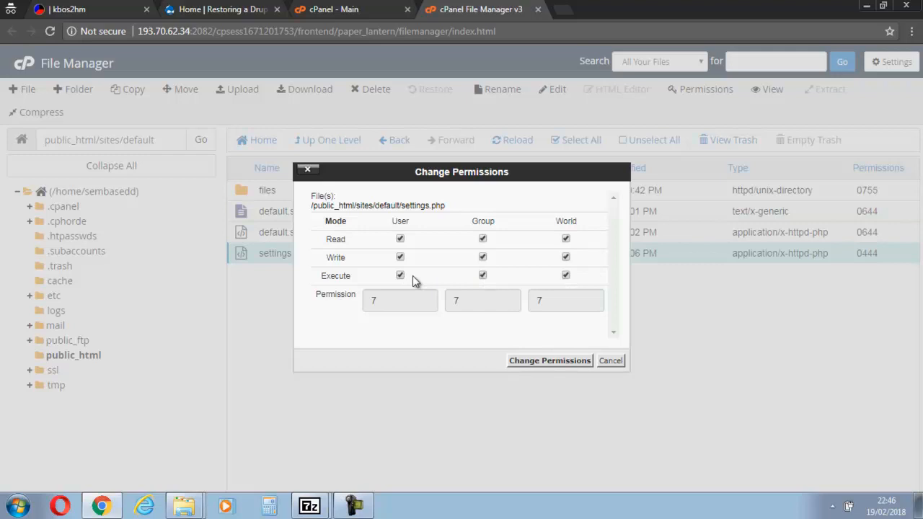
left_click(549, 361)
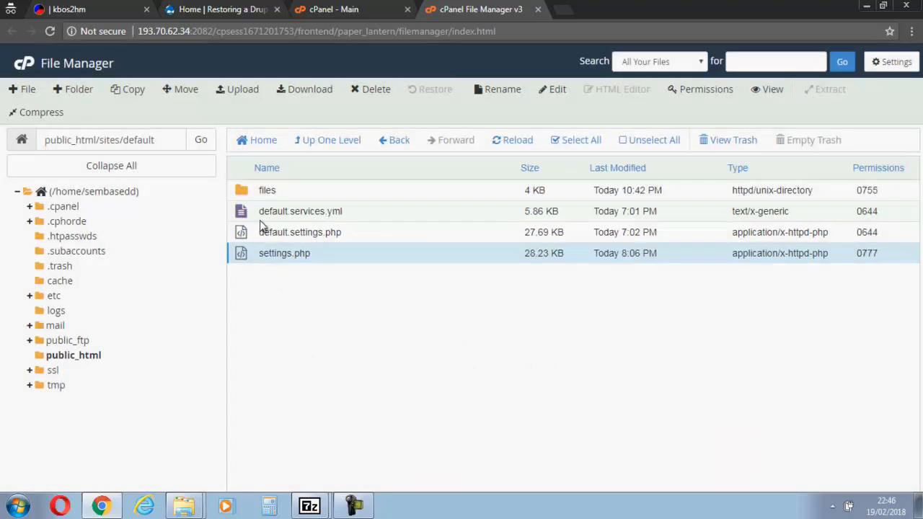
Give default.settings.php and default.services.yml full 0777 permissions
right_click(299, 231)
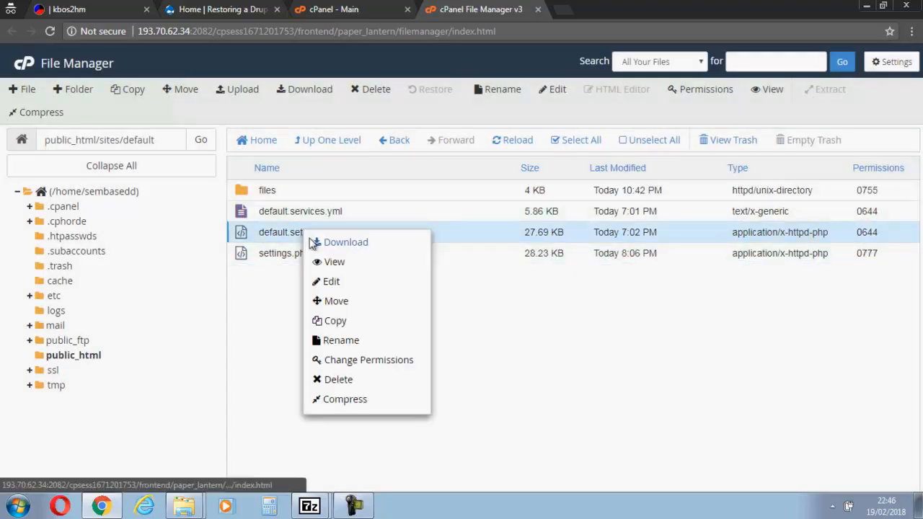
left_click(368, 359)
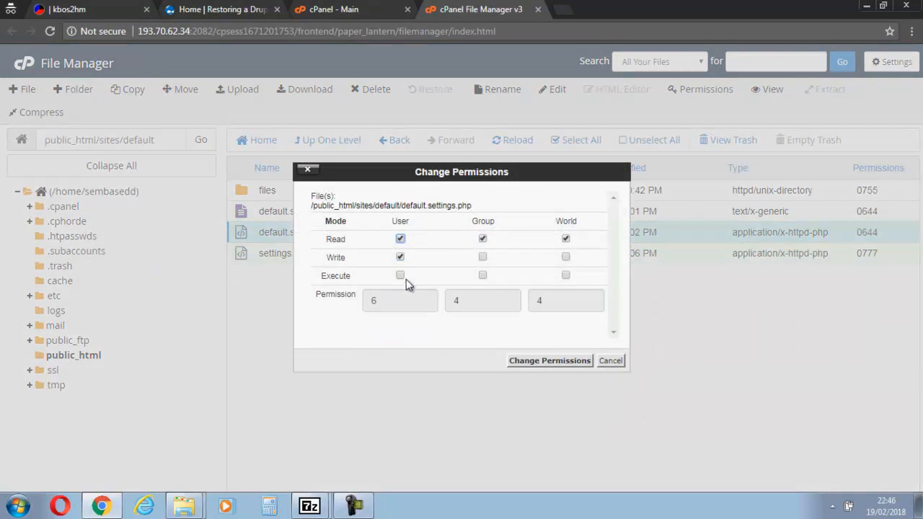
left_click(401, 275)
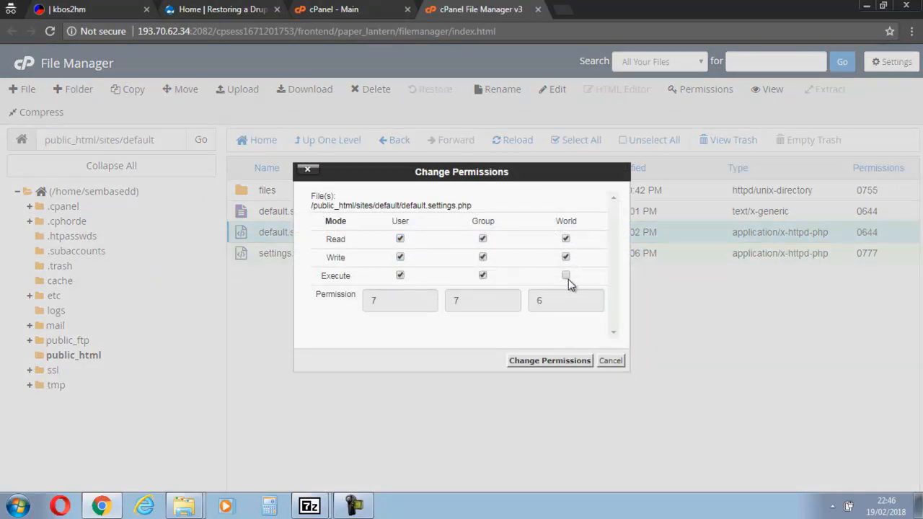
left_click(550, 361)
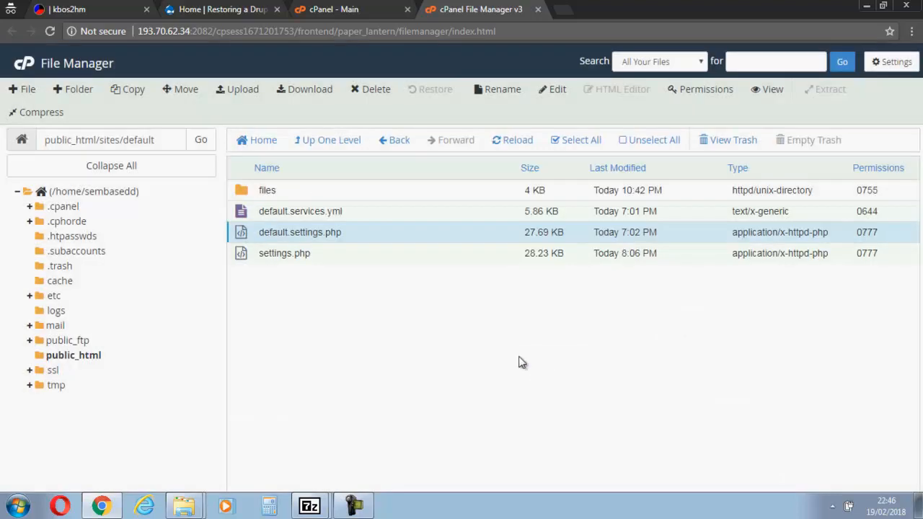
right_click(300, 210)
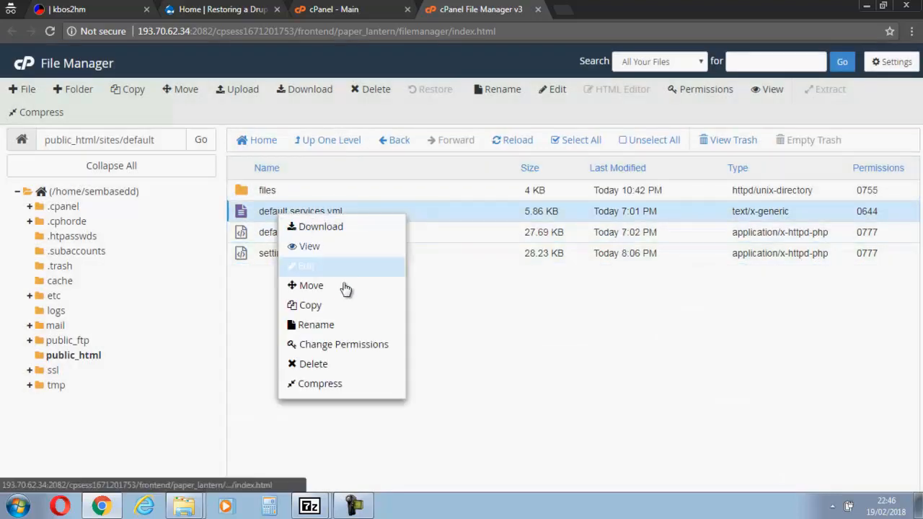
left_click(344, 344)
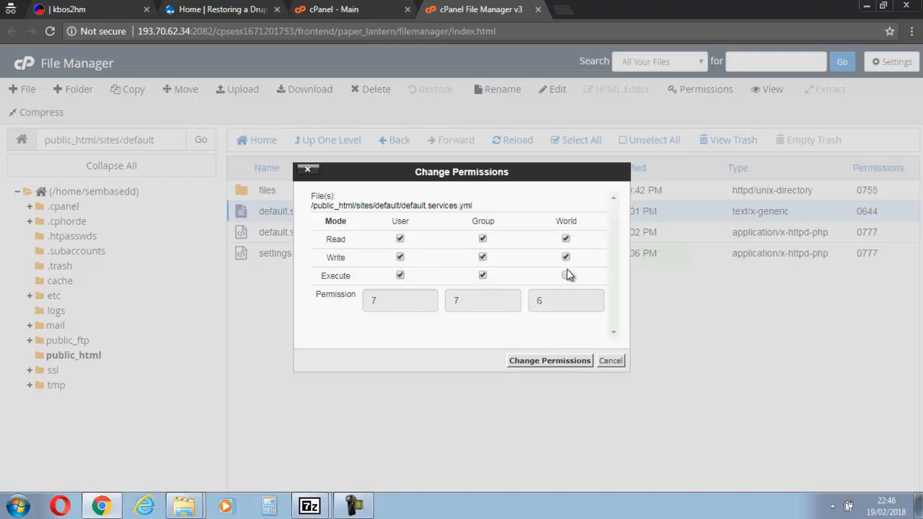
left_click(565, 275)
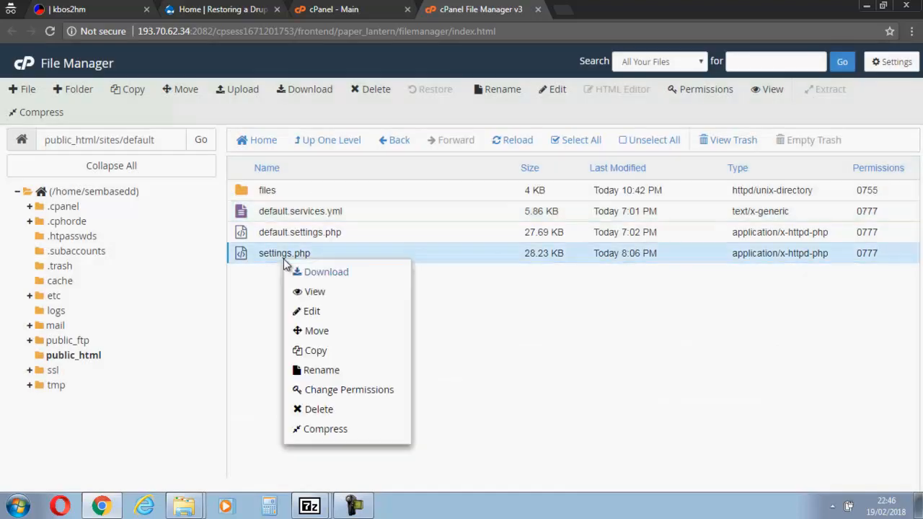
mouse_move(349, 389)
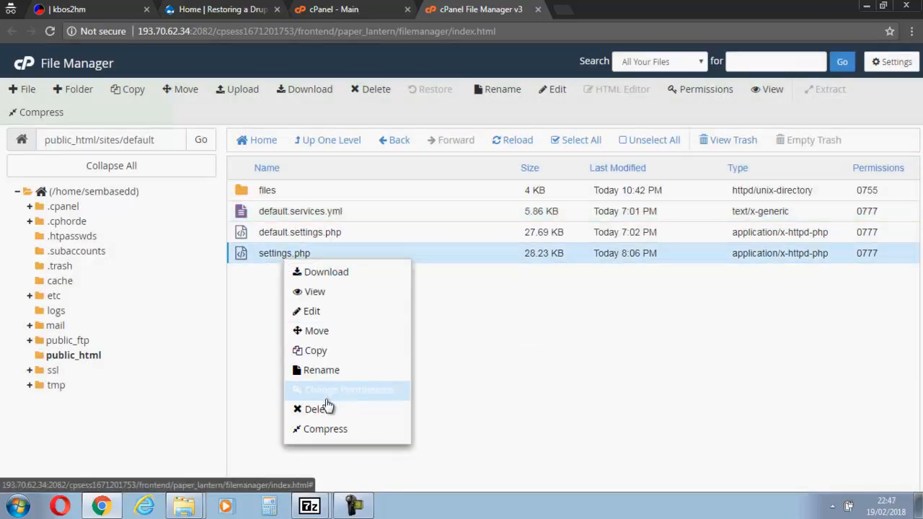
Move settings.php, default.settings.php and default.services.yml to the trash, leaving the files folder
left_click(316, 409)
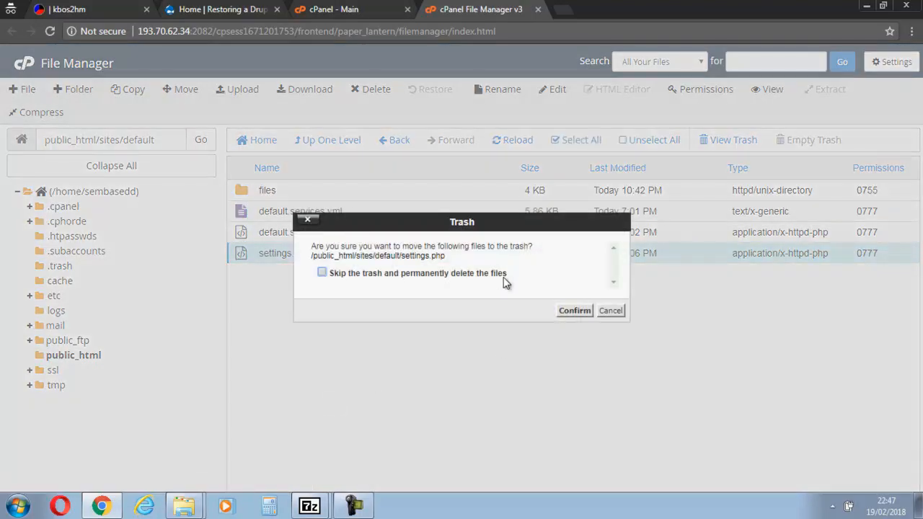
left_click(574, 311)
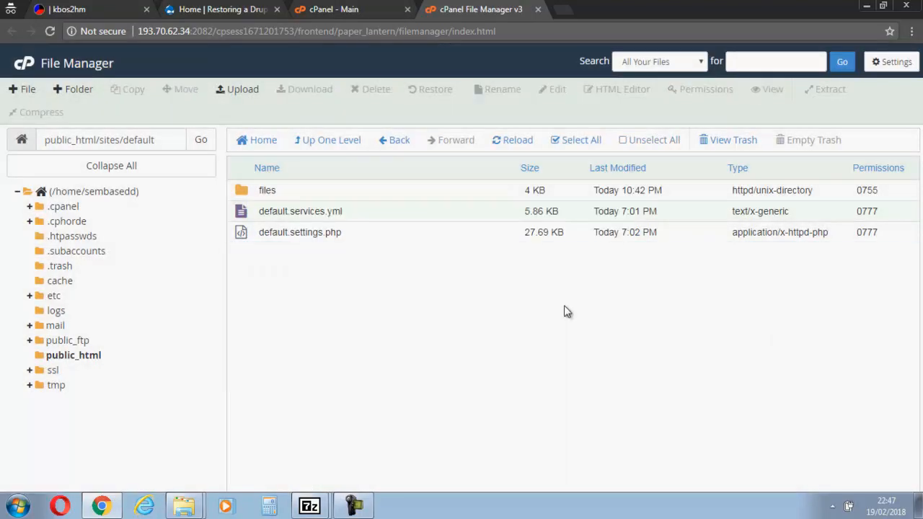
right_click(299, 231)
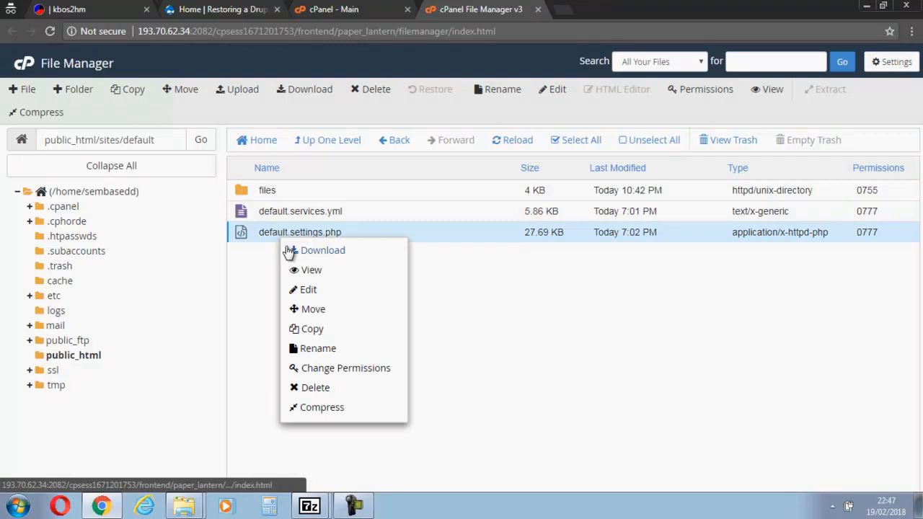
mouse_move(345, 368)
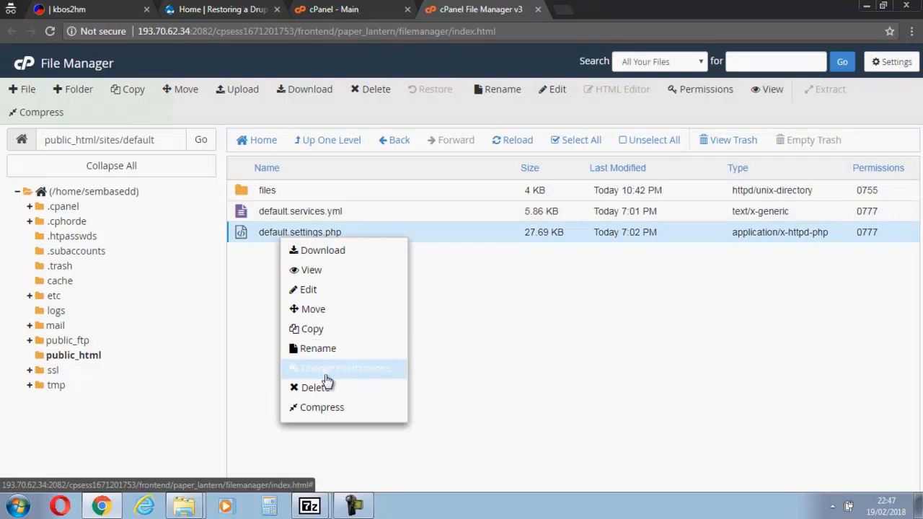
left_click(315, 387)
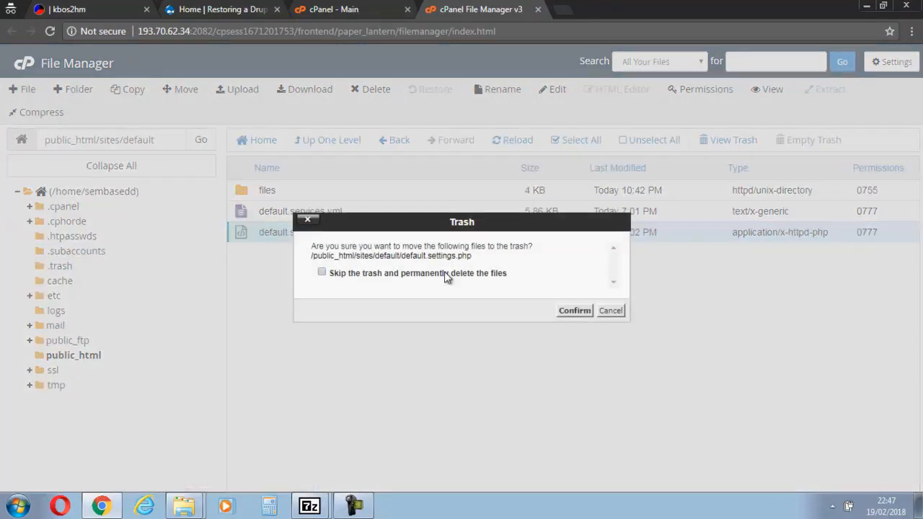
left_click(574, 310)
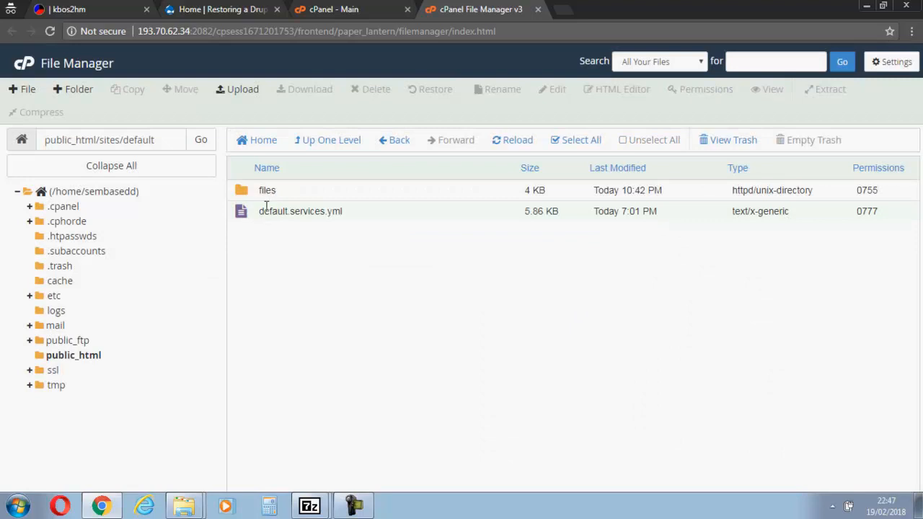
right_click(300, 211)
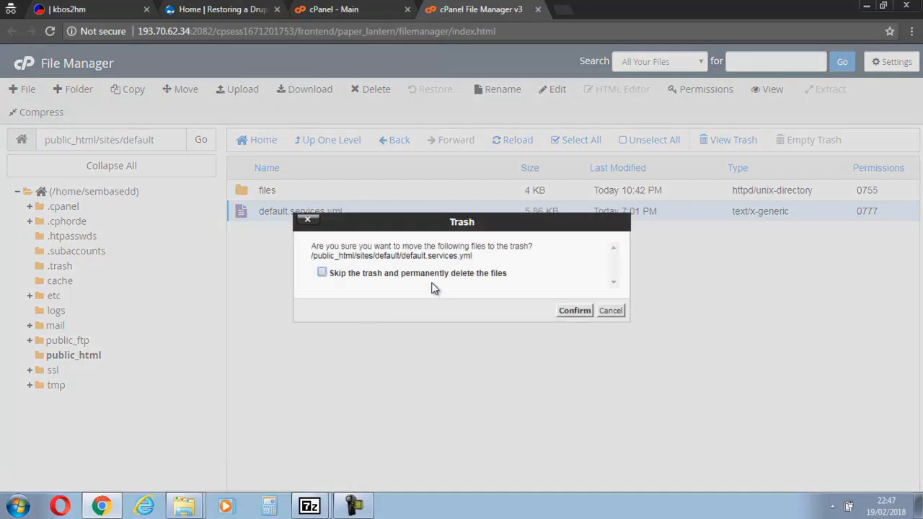
left_click(574, 310)
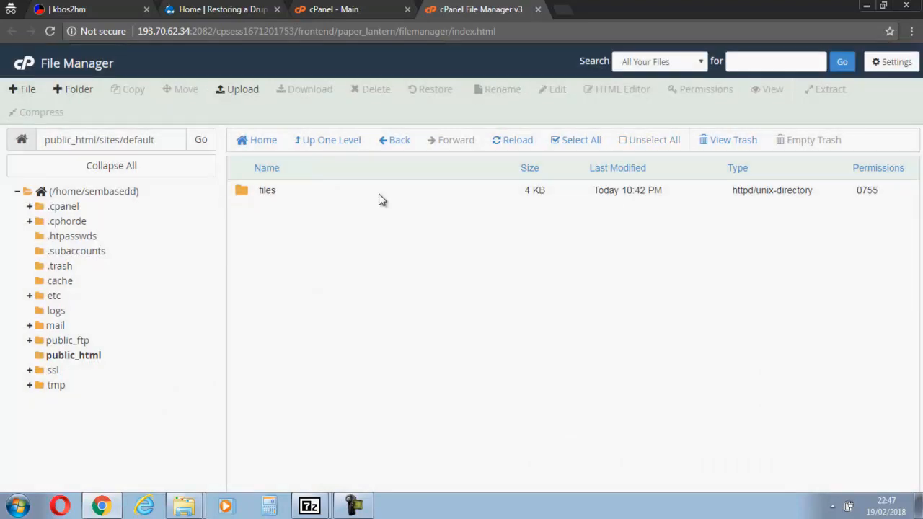
Make the files folder group- and world-writable, then delete it
right_click(267, 190)
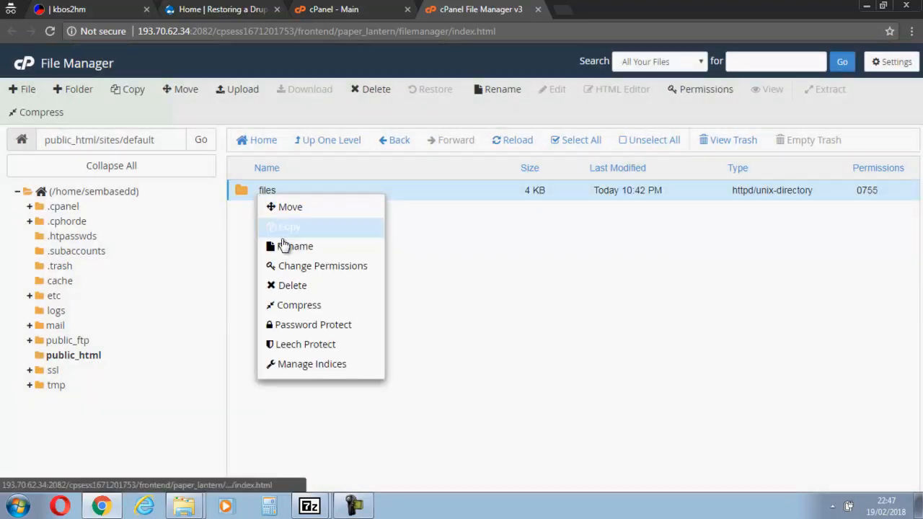
left_click(323, 265)
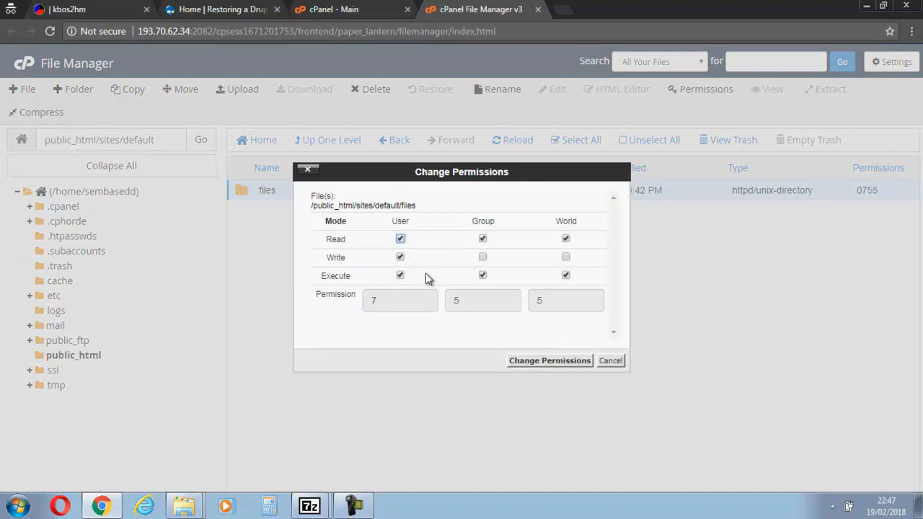
left_click(483, 257)
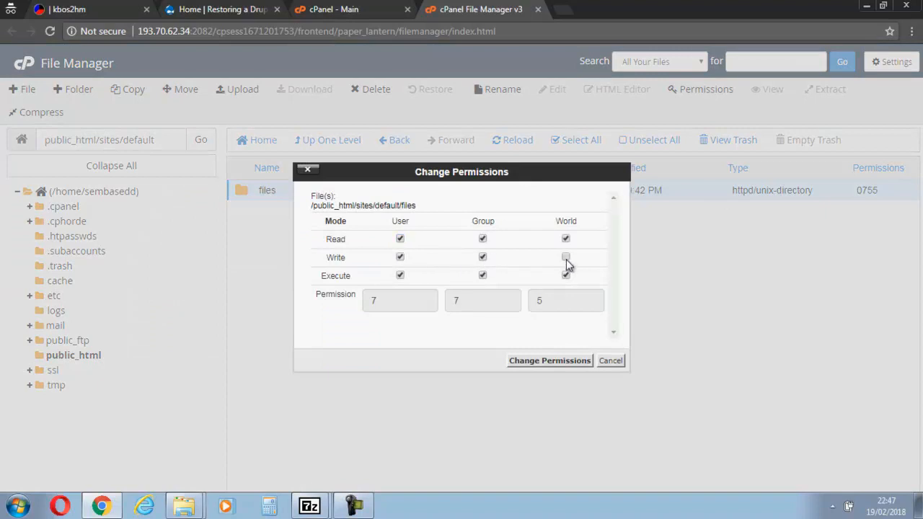
left_click(549, 360)
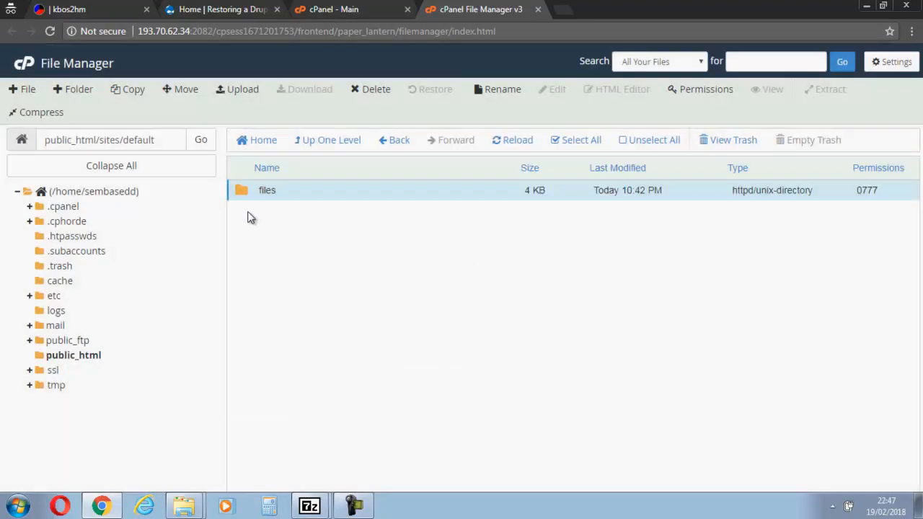
right_click(267, 190)
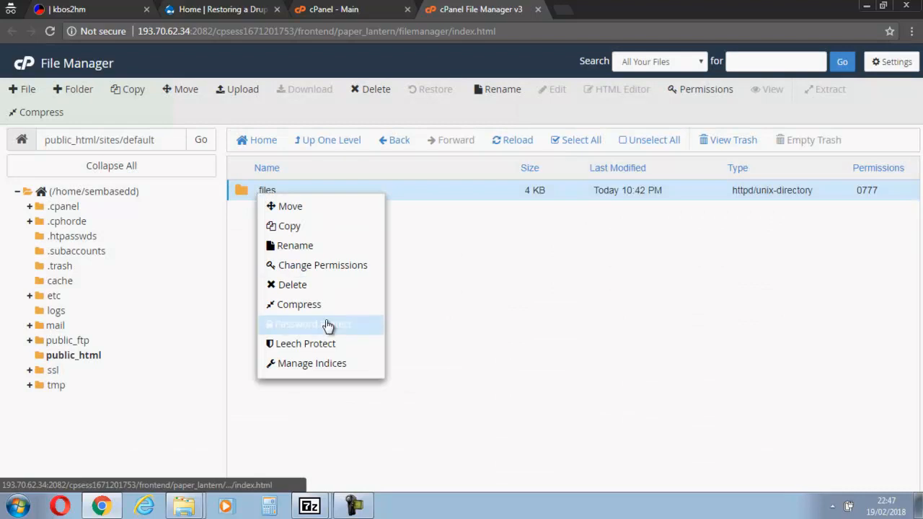
mouse_move(352, 270)
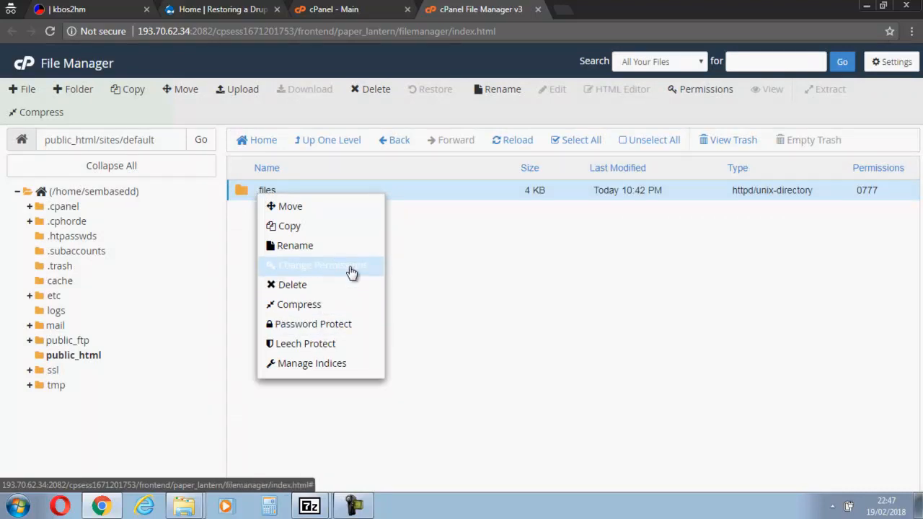
left_click(292, 284)
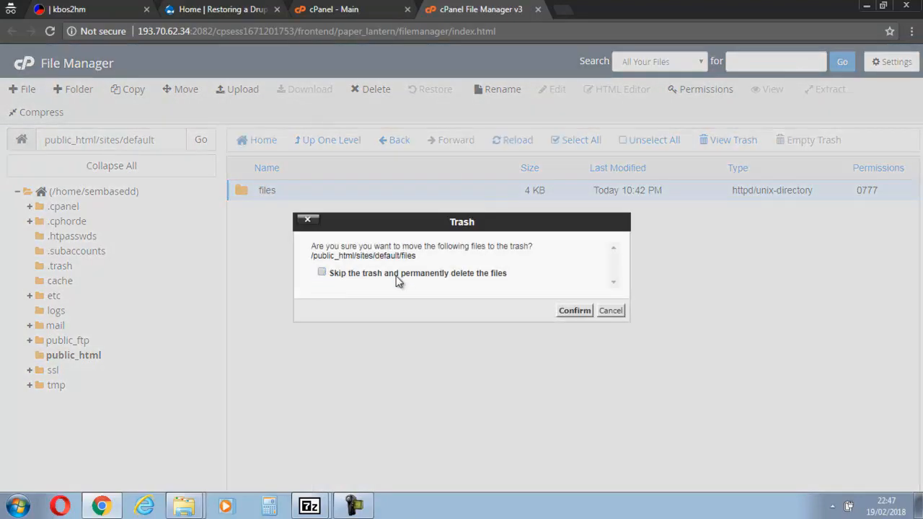
left_click(574, 310)
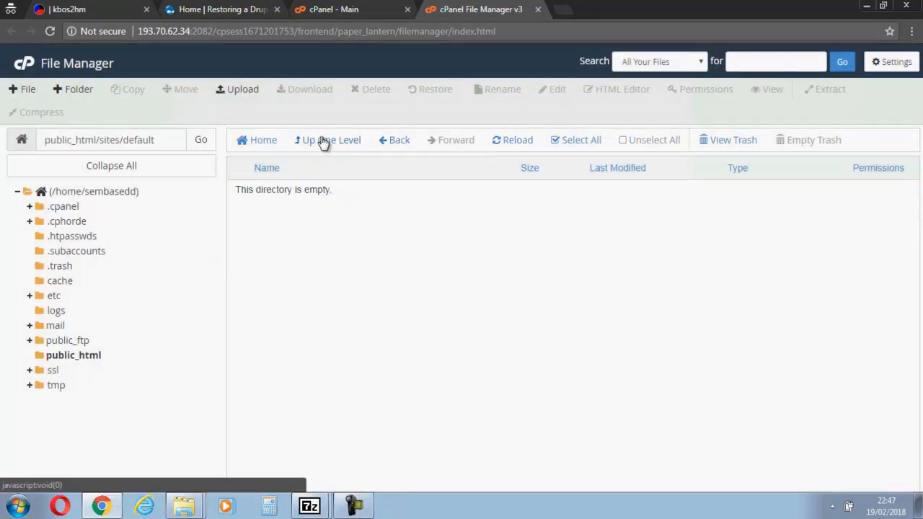
Set the default folder to 0777 and permanently delete it, emptying public_html/sites
right_click(274, 190)
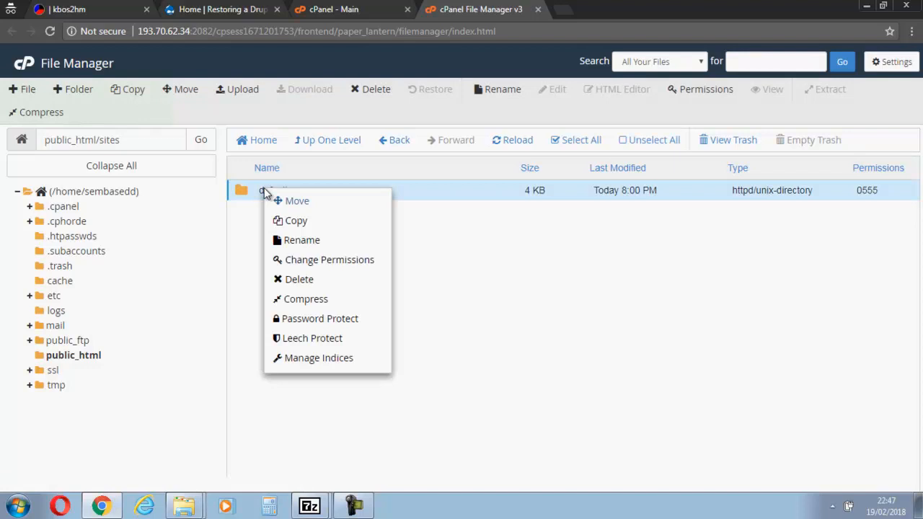
left_click(329, 259)
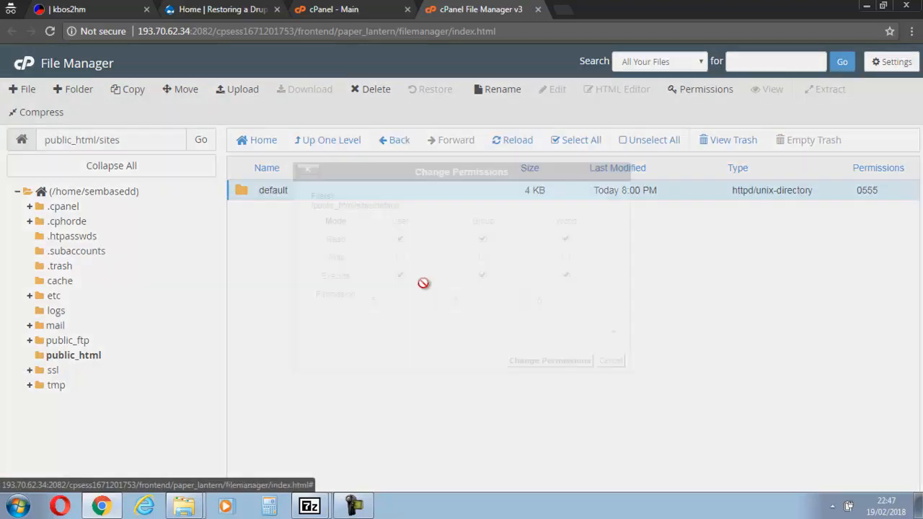
left_click(706, 89)
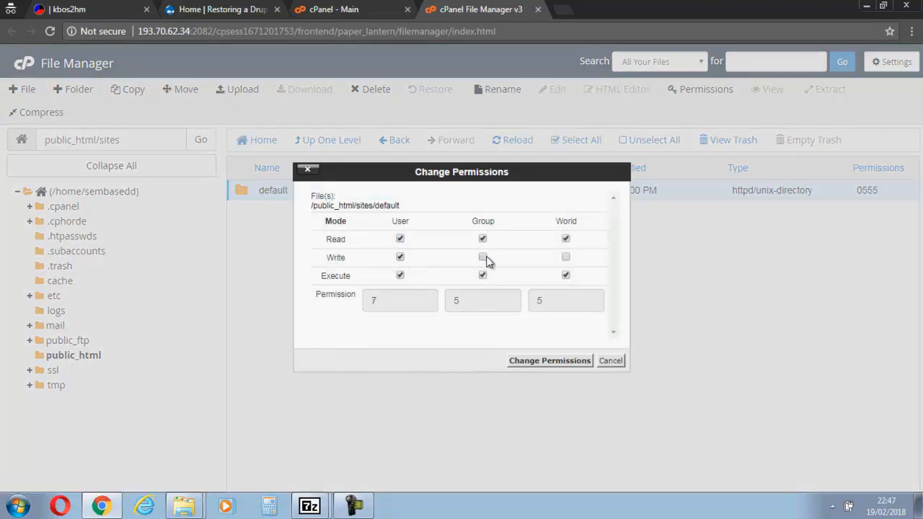
left_click(482, 257)
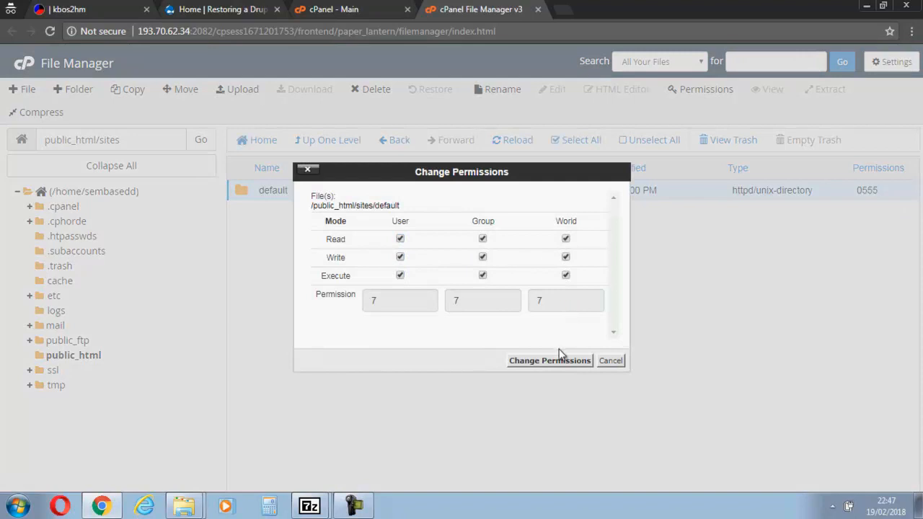
left_click(550, 361)
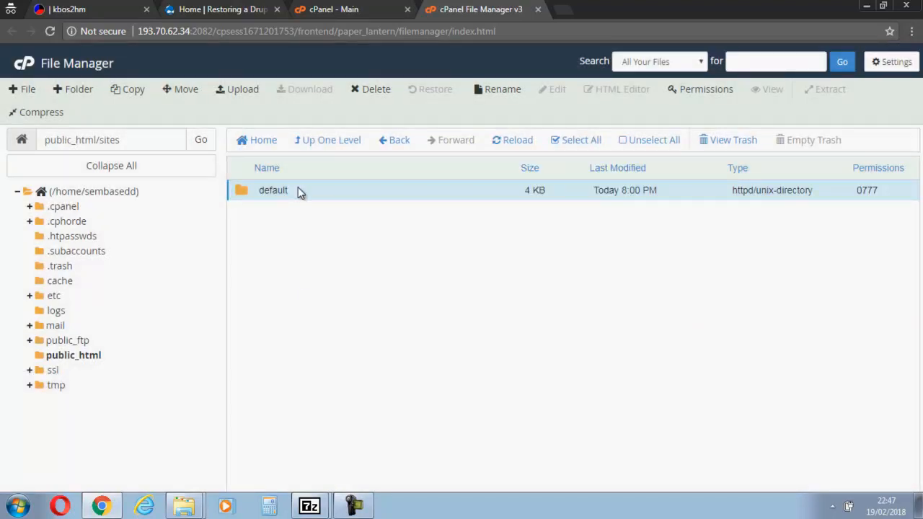
right_click(273, 189)
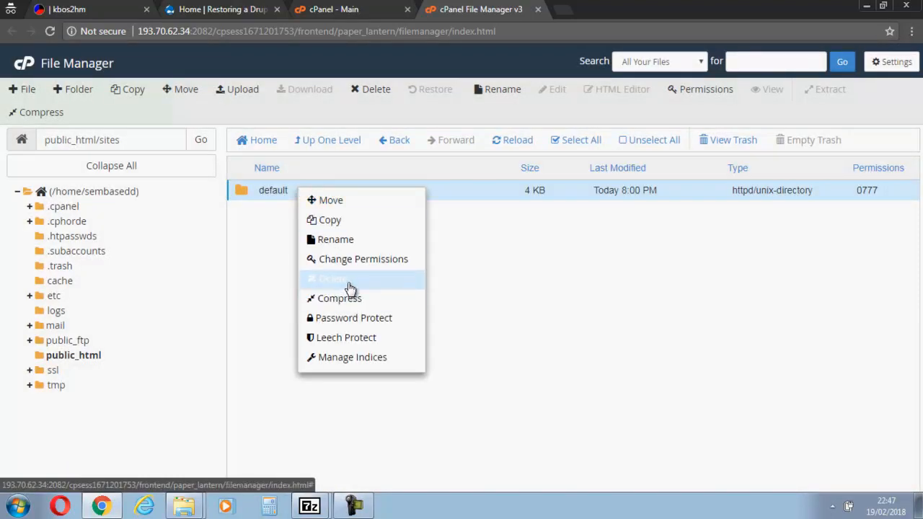
left_click(332, 279)
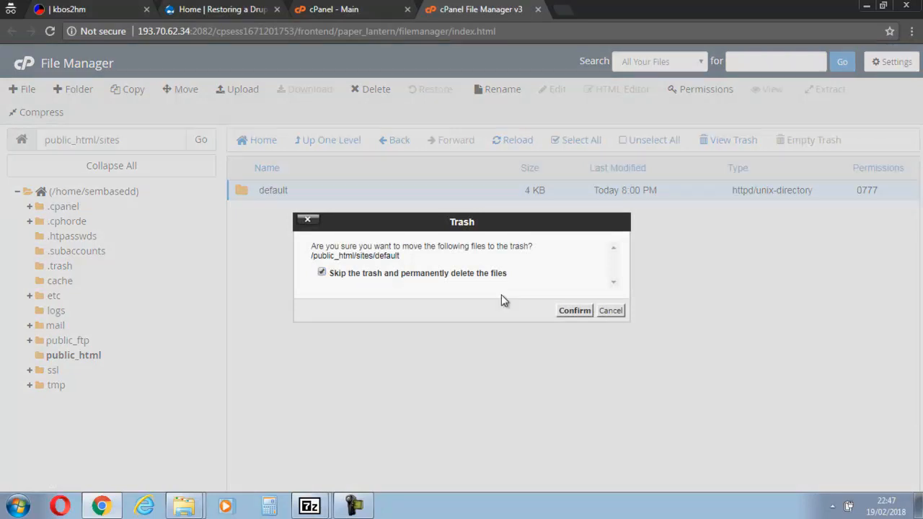
left_click(574, 311)
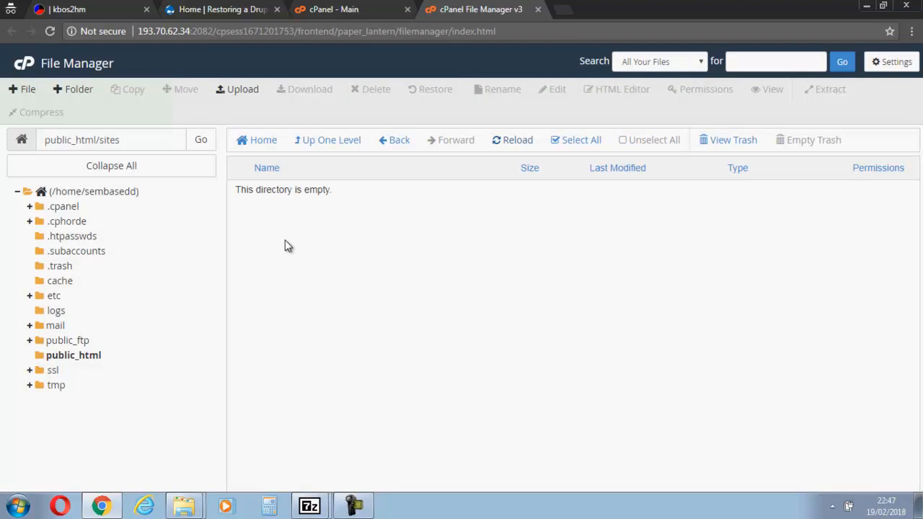
mouse_move(344, 231)
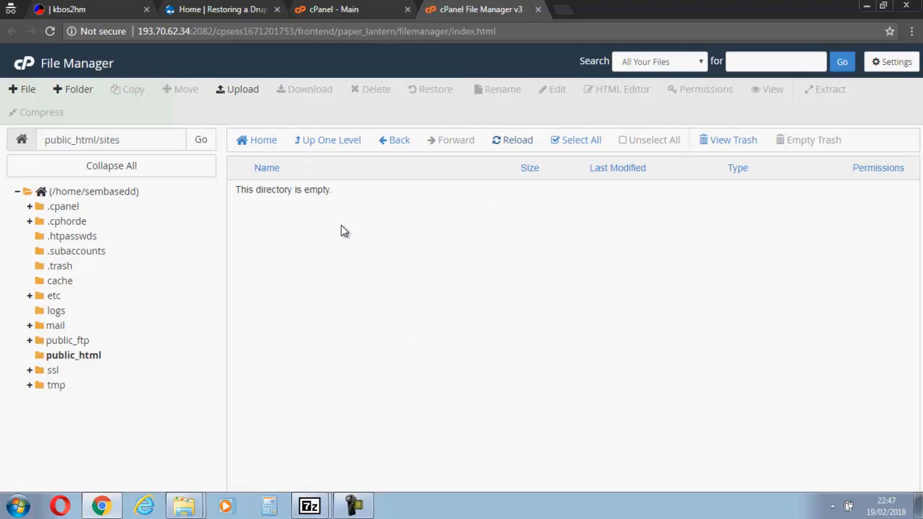
mouse_move(352, 237)
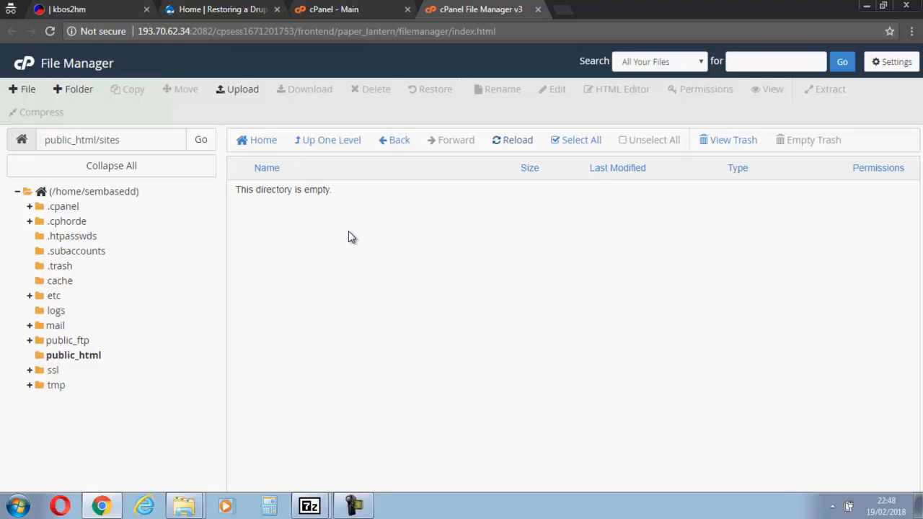
mouse_move(360, 155)
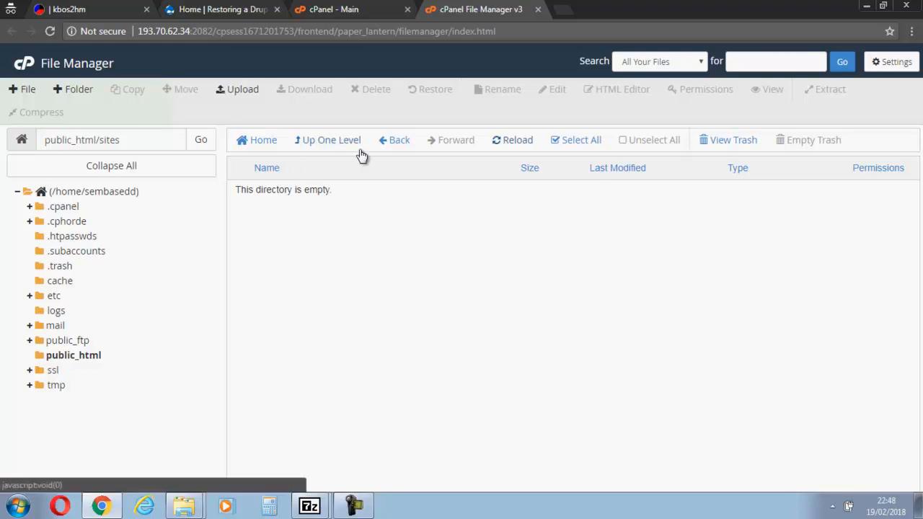
mouse_move(333, 10)
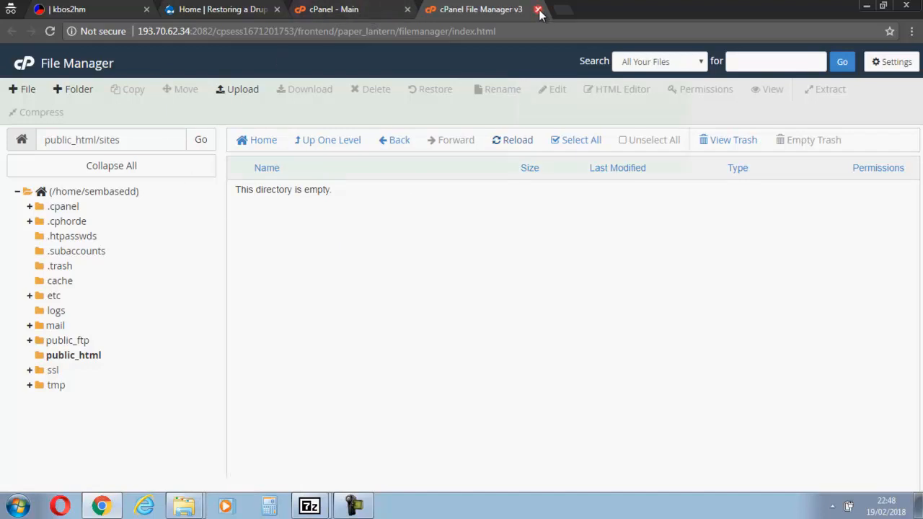
Close the cPanel File Manager tab and list the open Explorer folder windows
left_click(538, 13)
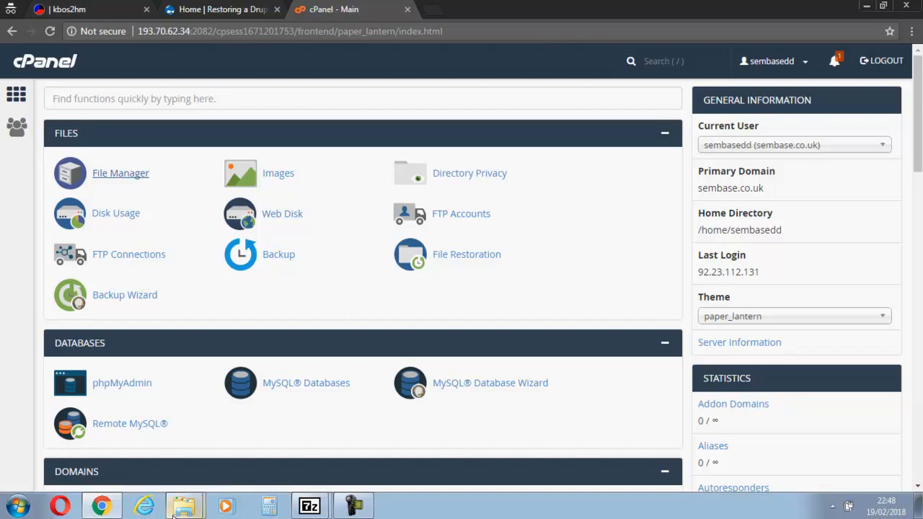
left_click(184, 505)
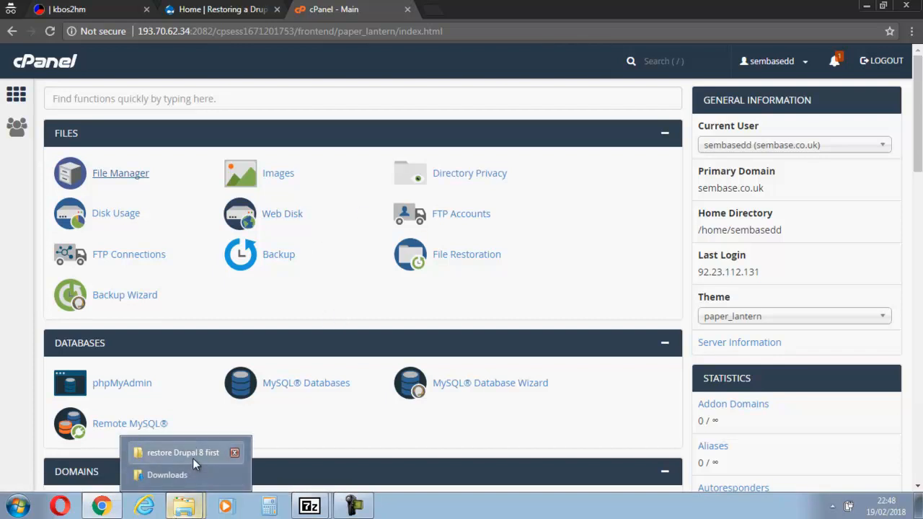
From the restore Drupal 8 folder, open backup-sembase.co.uk-2-19-2018.tar.gz in 7-Zip
left_click(183, 452)
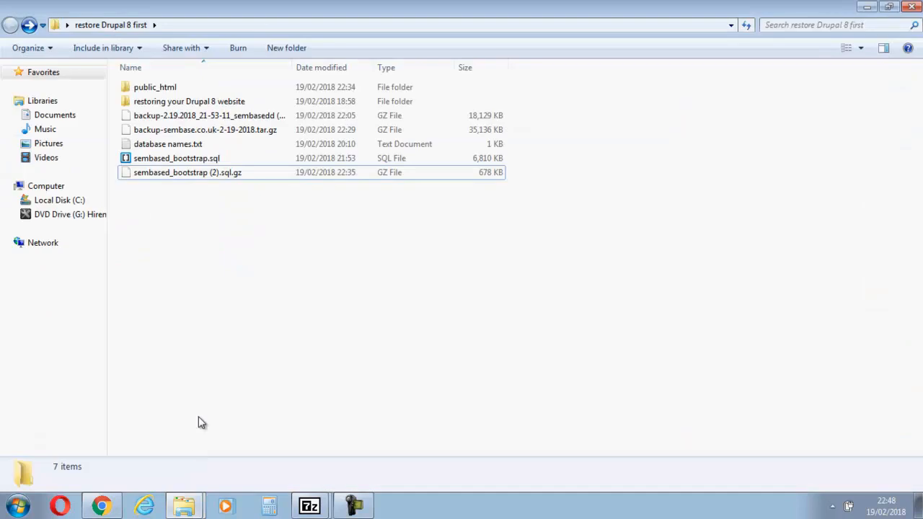
mouse_move(210, 116)
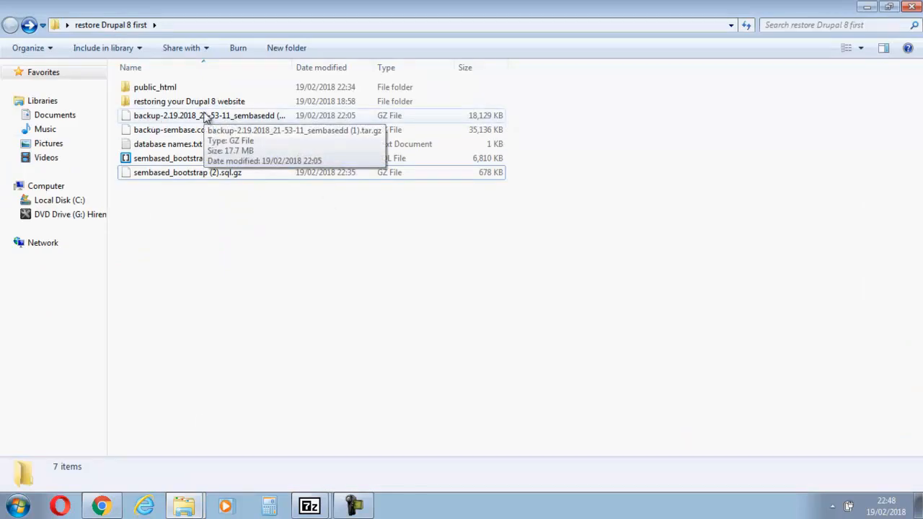
left_click(209, 115)
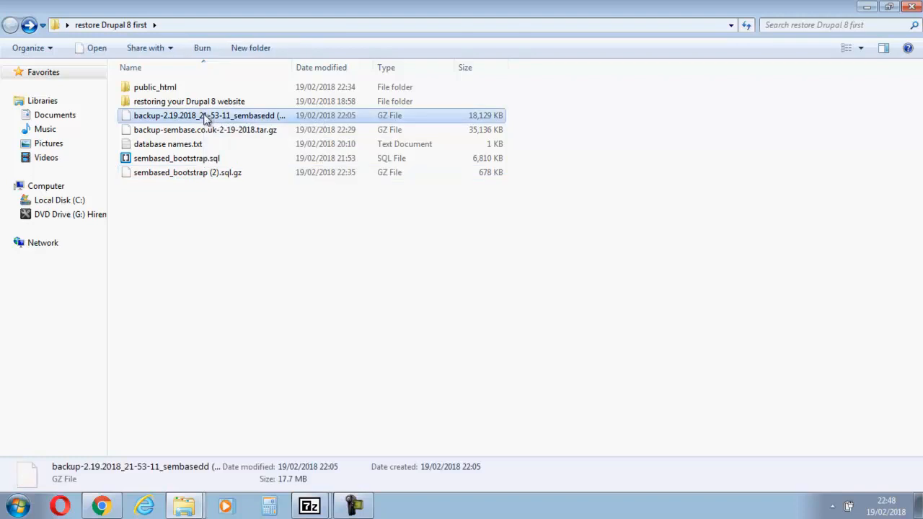
mouse_move(209, 130)
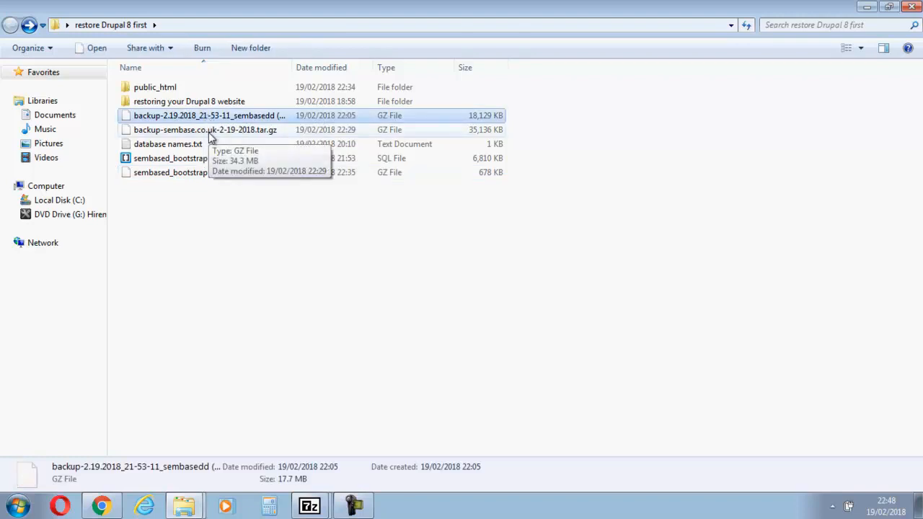
right_click(205, 130)
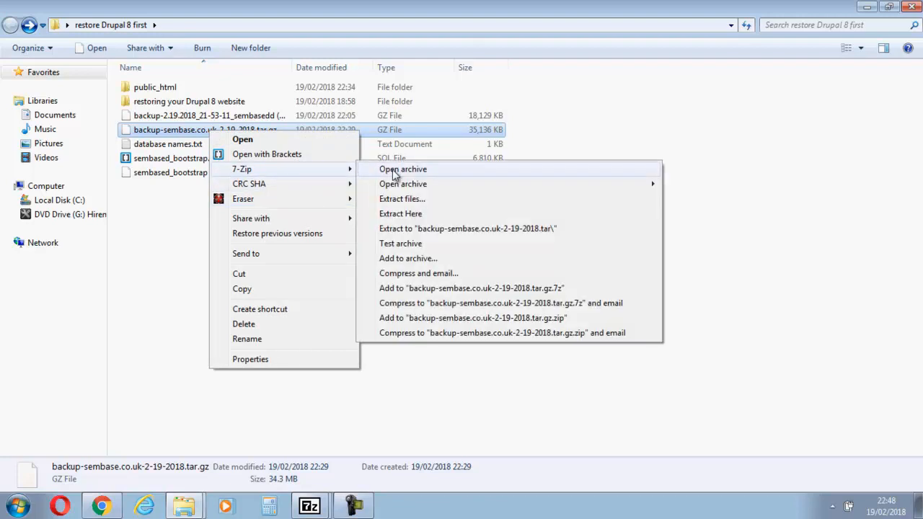
left_click(402, 169)
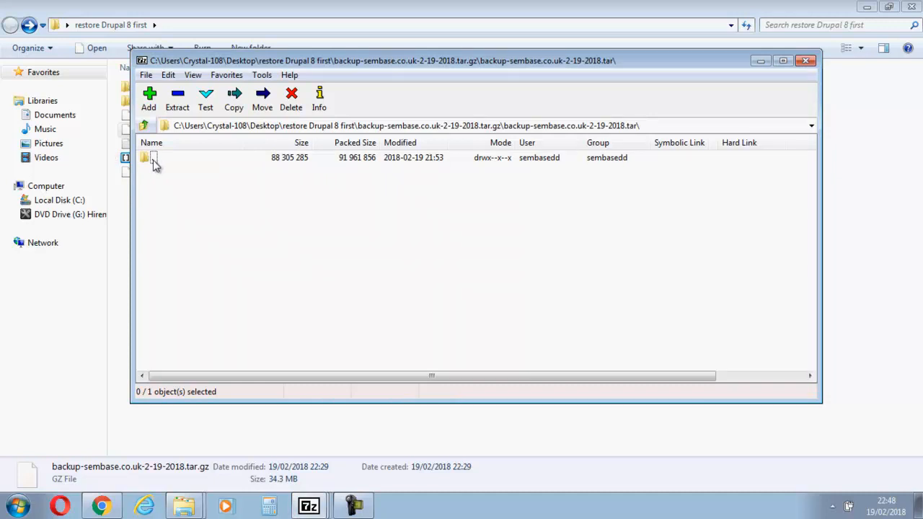
Browse the archive's 23 home-directory items like public_html and mail, then close 7-Zip
double_click(155, 157)
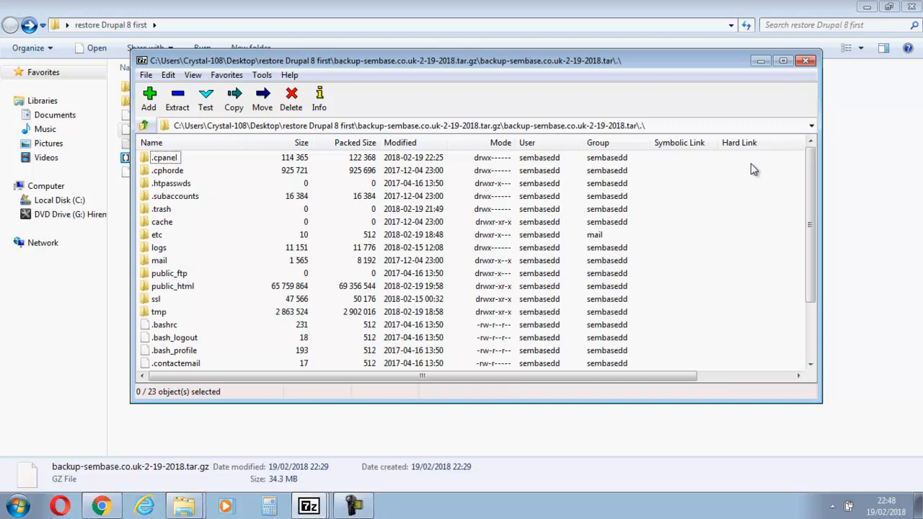
scroll("down", 3)
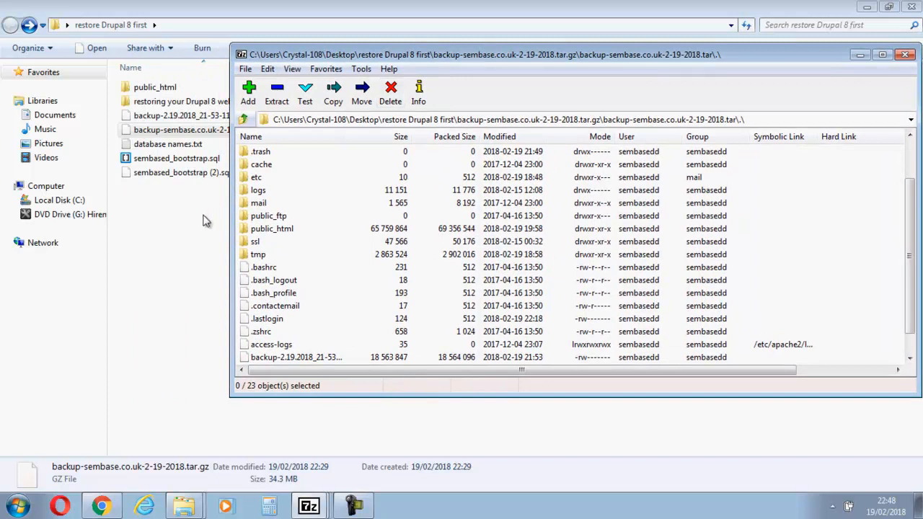
mouse_move(163, 104)
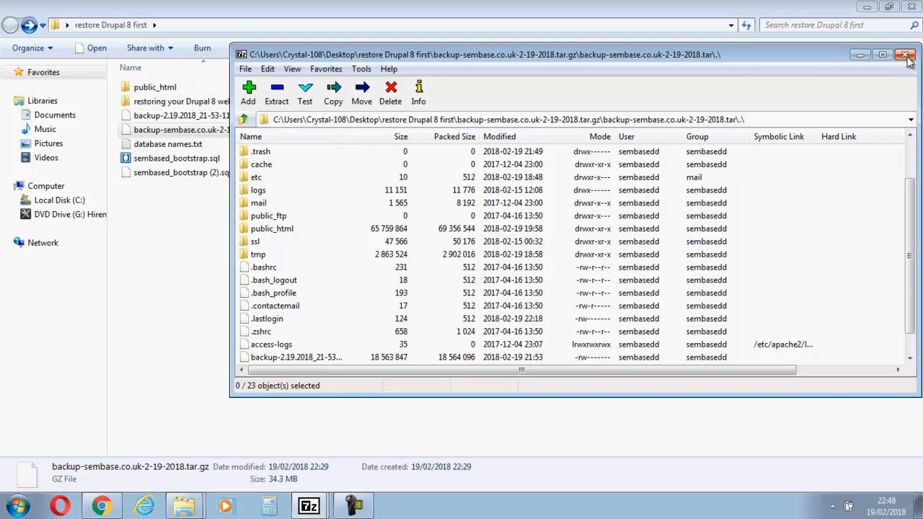
left_click(906, 55)
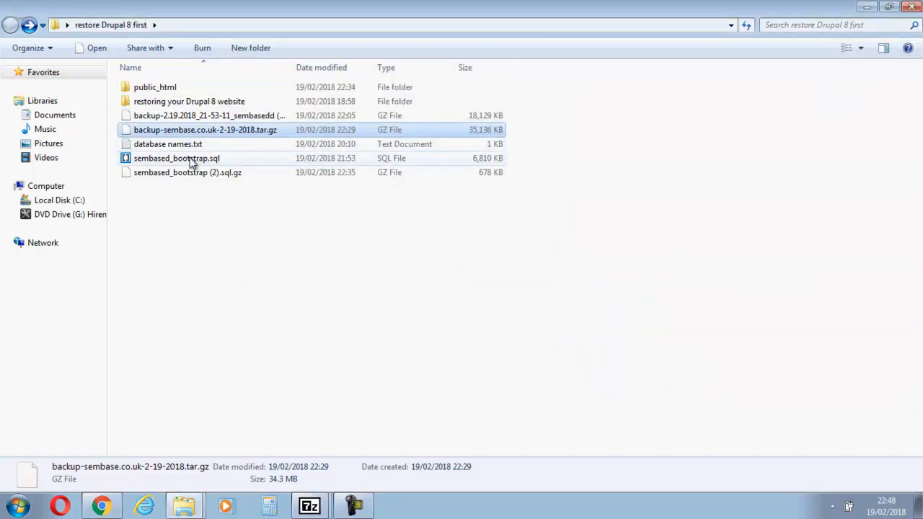
mouse_move(177, 158)
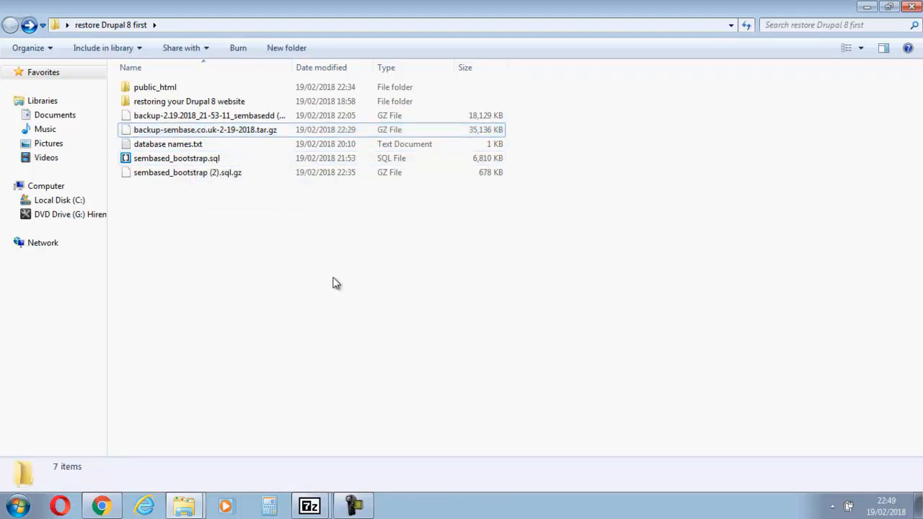
mouse_move(424, 314)
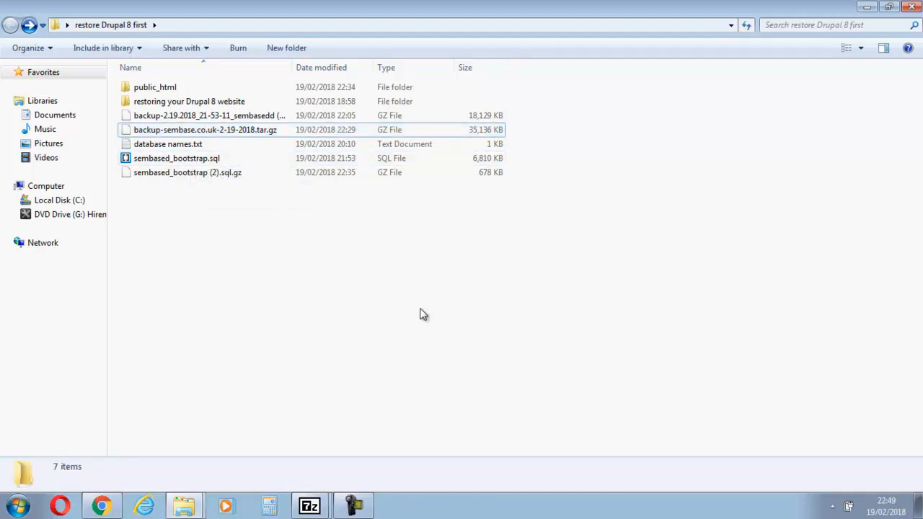
left_click(16, 505)
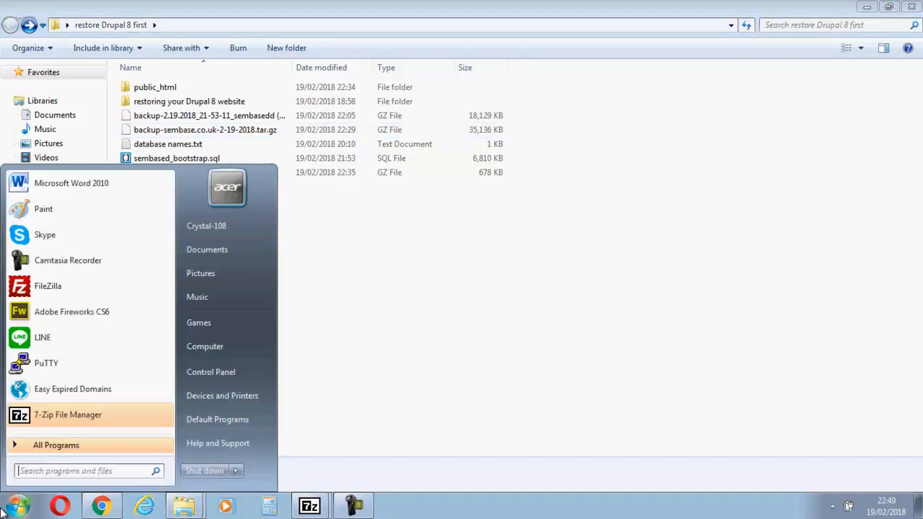
mouse_move(58, 285)
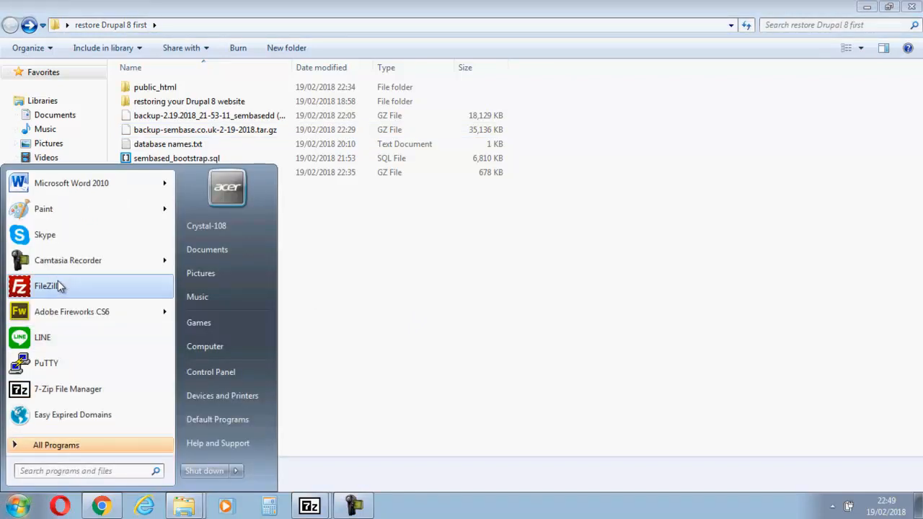
Launch FileZilla and dismiss its new-version update notice
left_click(46, 286)
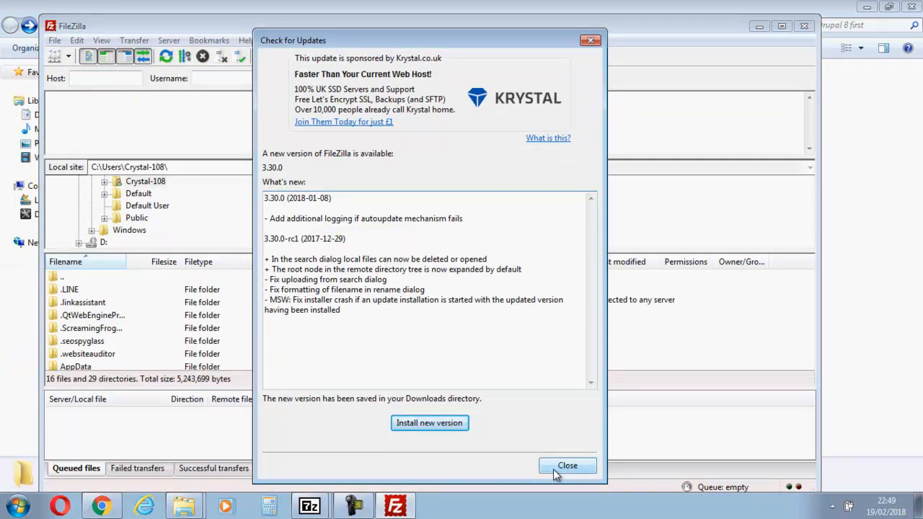
left_click(566, 465)
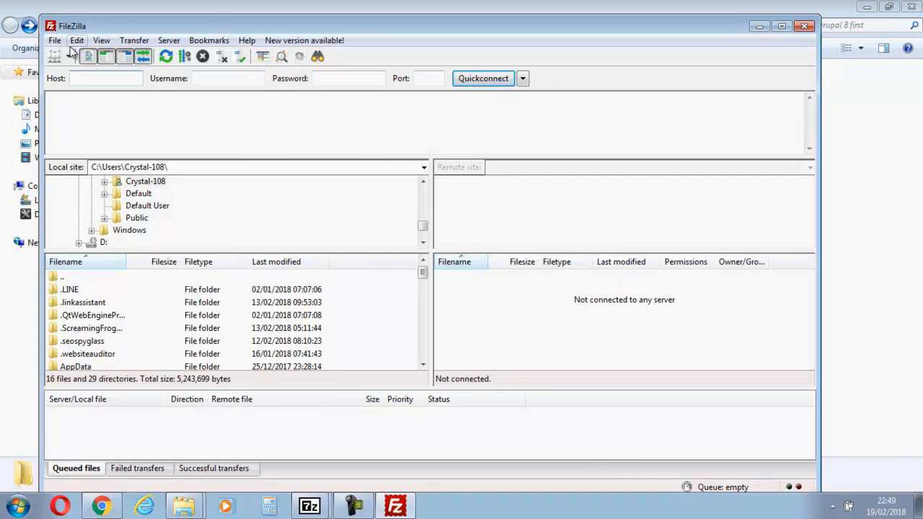
left_click(54, 40)
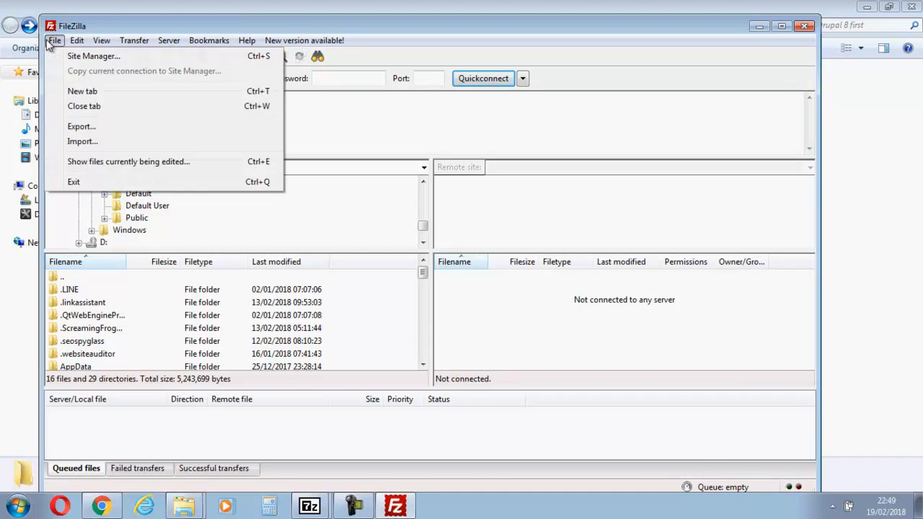
Connect to ftp.sembase.co.uk through the saved bootstrapsem site, trusting its certificate
left_click(93, 56)
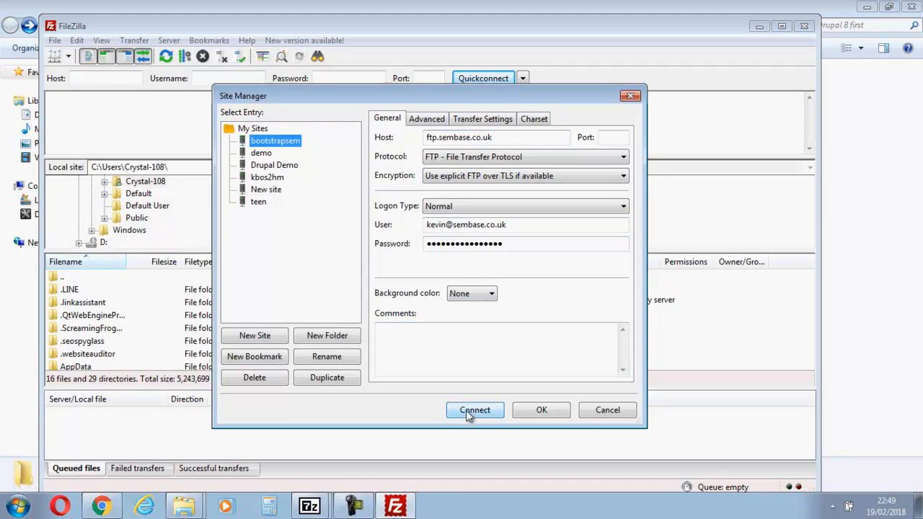
left_click(475, 410)
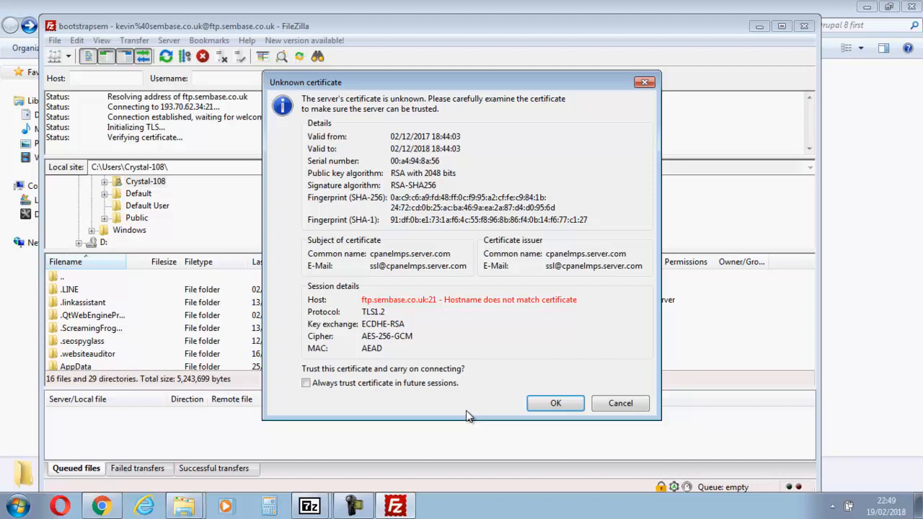
left_click(555, 403)
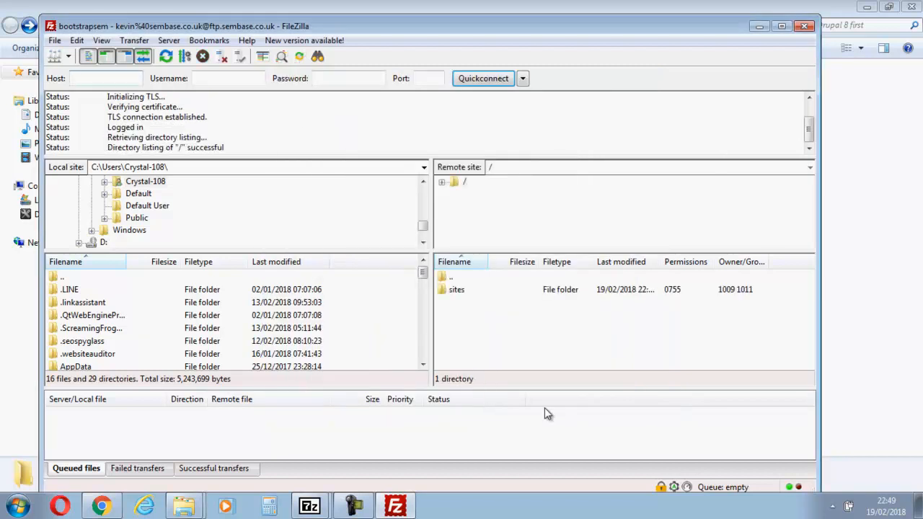
mouse_move(513, 354)
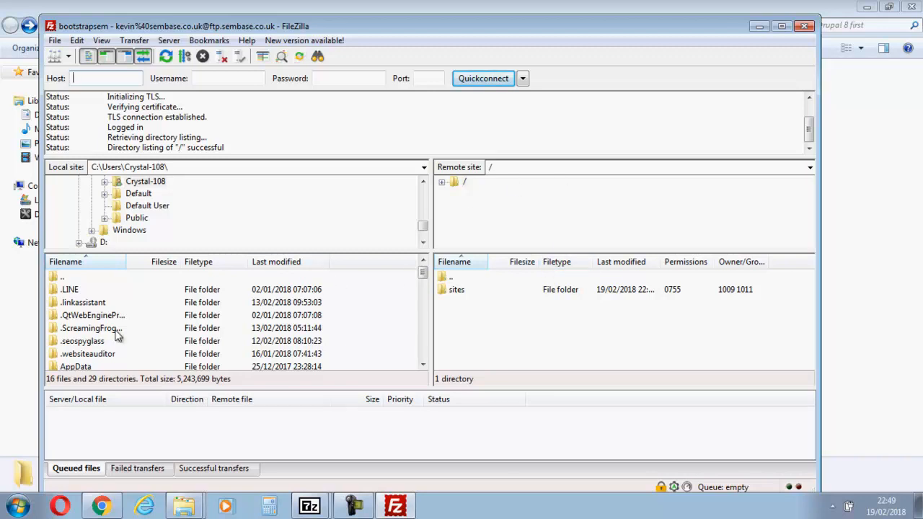
mouse_move(115, 491)
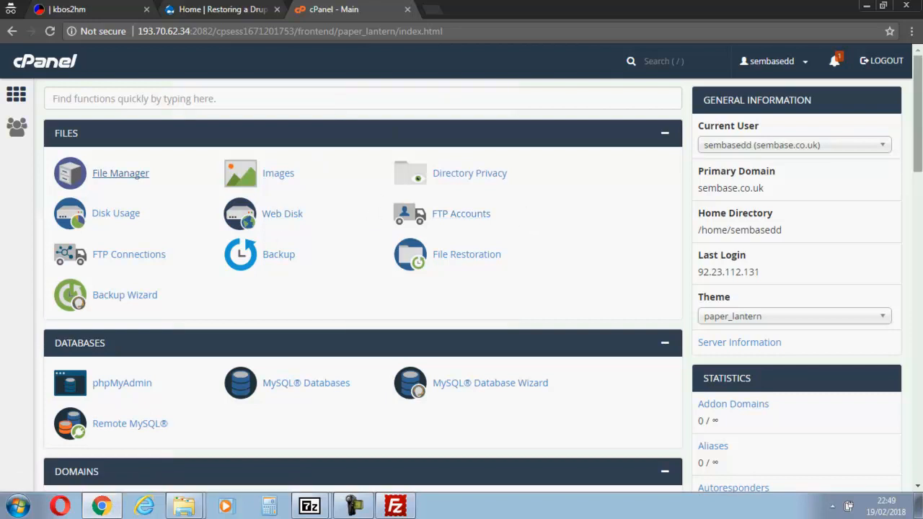
Reopen File Manager and confirm public_html holds only an empty sites folder
scroll("down", 3)
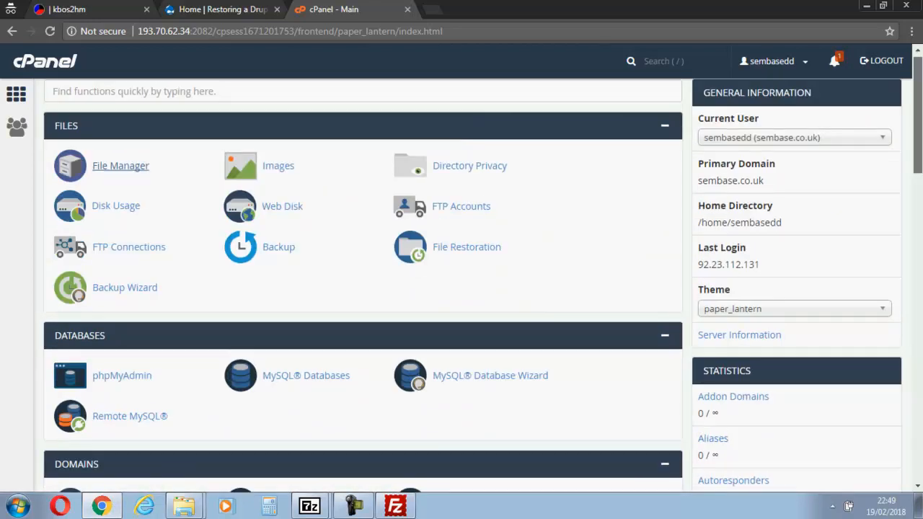
scroll("down", 3)
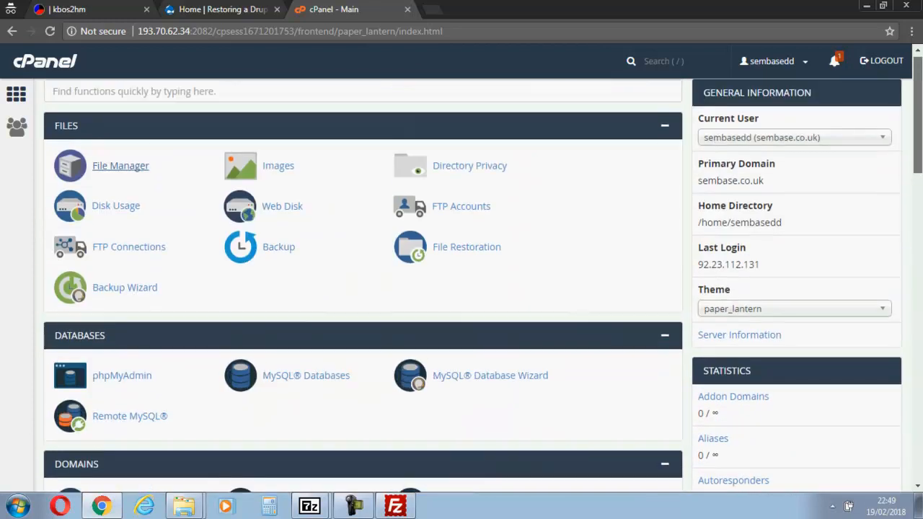
mouse_move(120, 169)
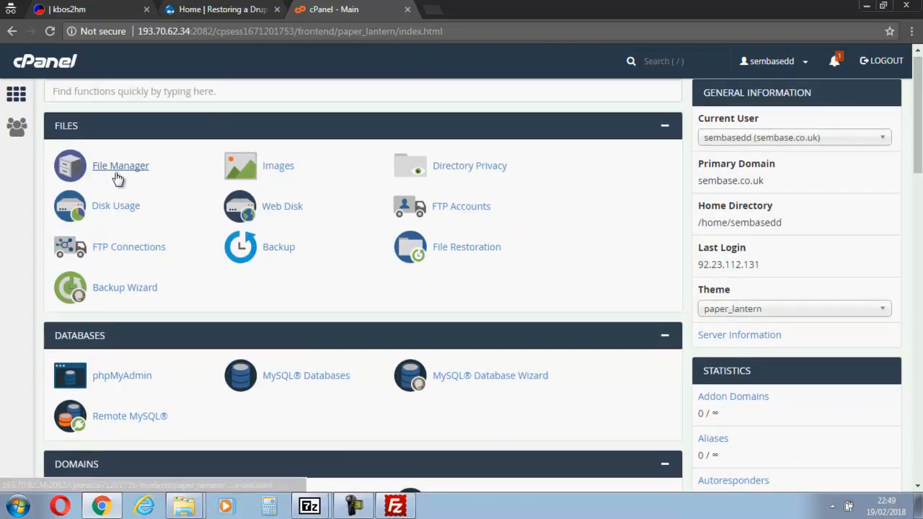
left_click(121, 165)
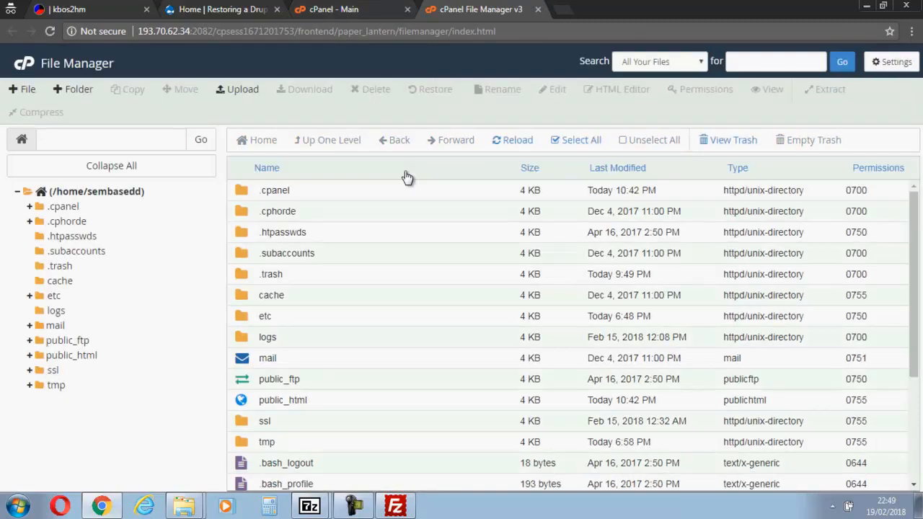
mouse_move(252, 399)
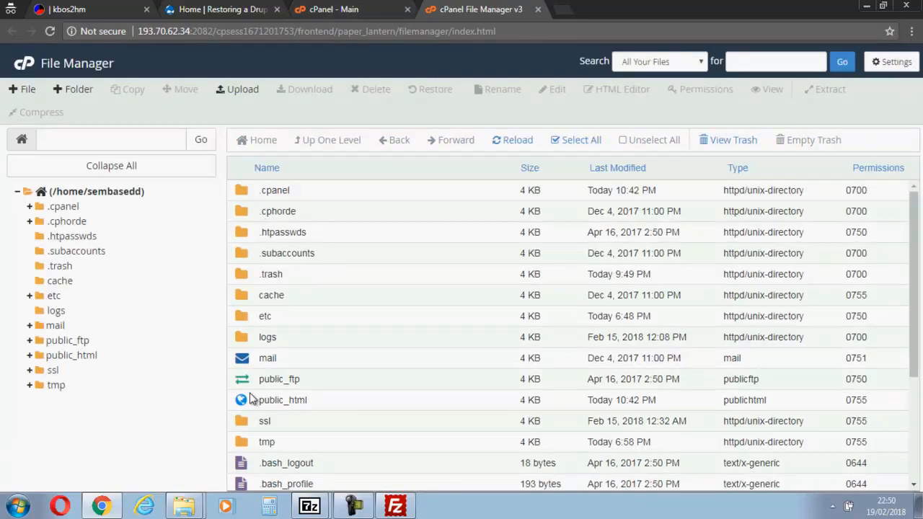
double_click(282, 400)
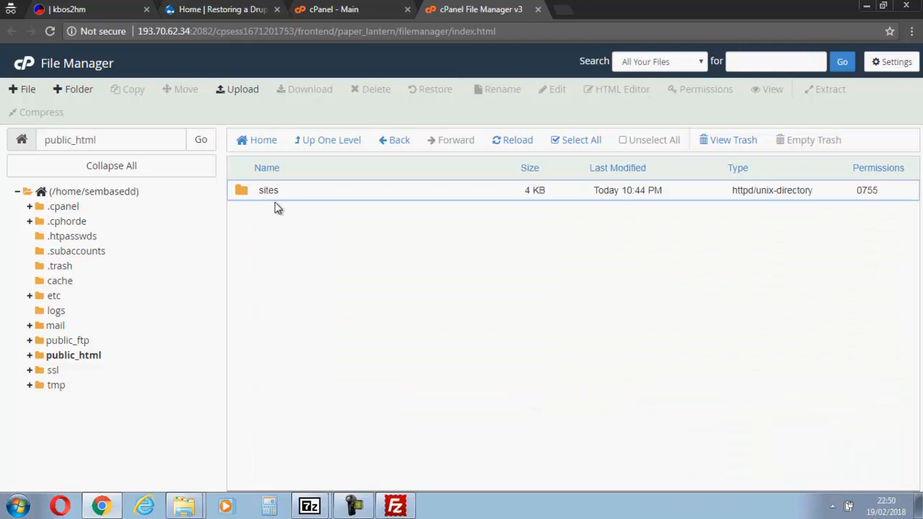
double_click(267, 190)
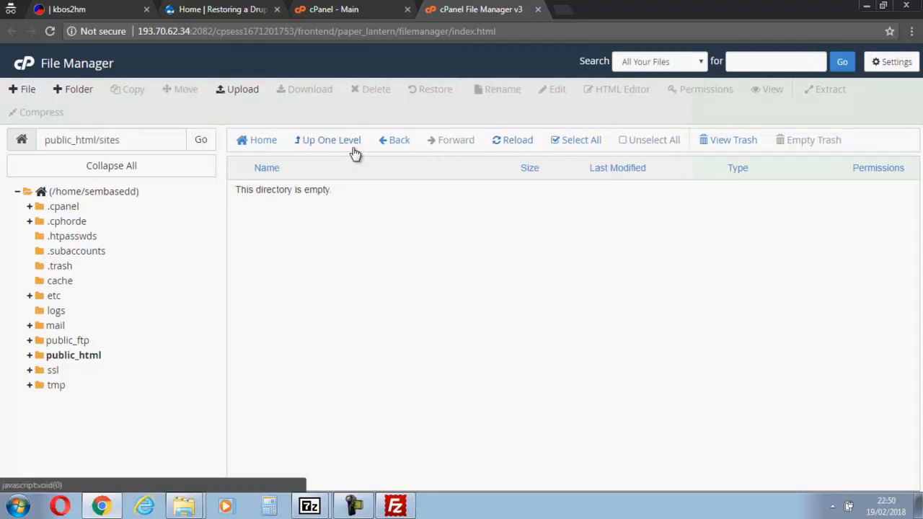
left_click(331, 140)
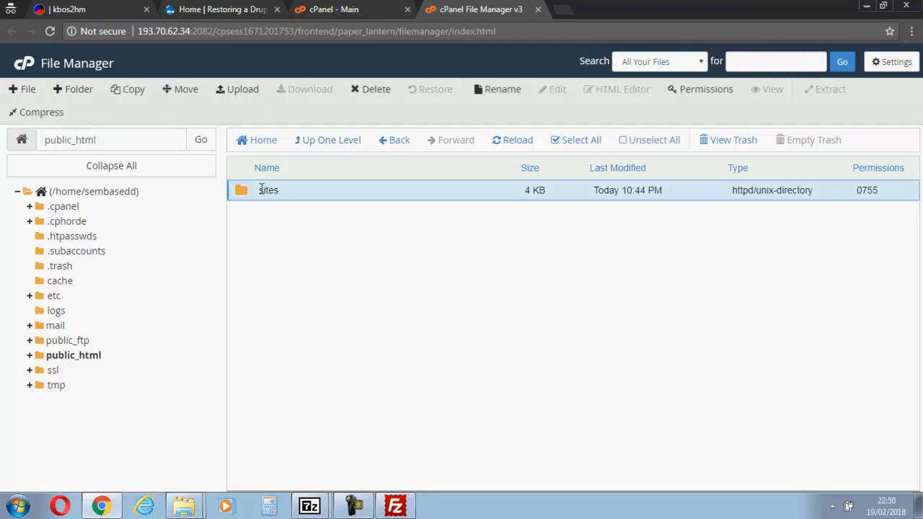
left_click(706, 88)
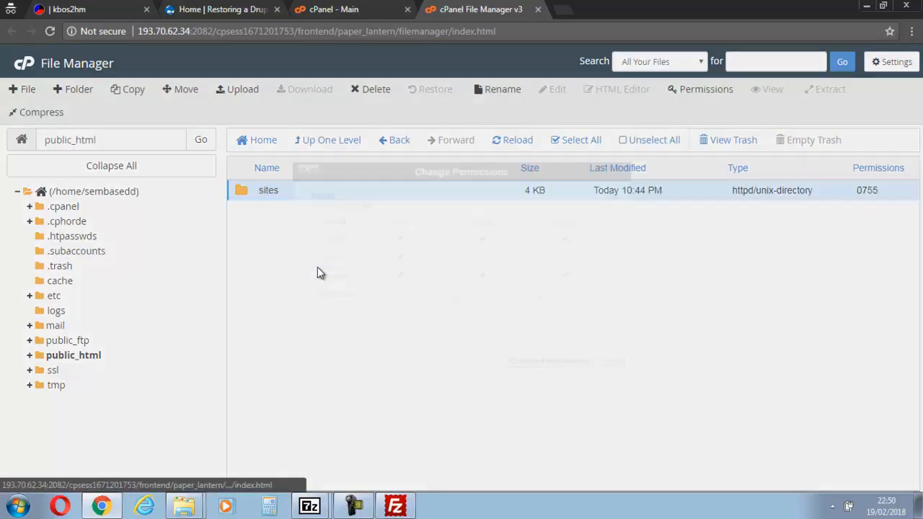
Give the sites folder 777 permissions
left_click(705, 89)
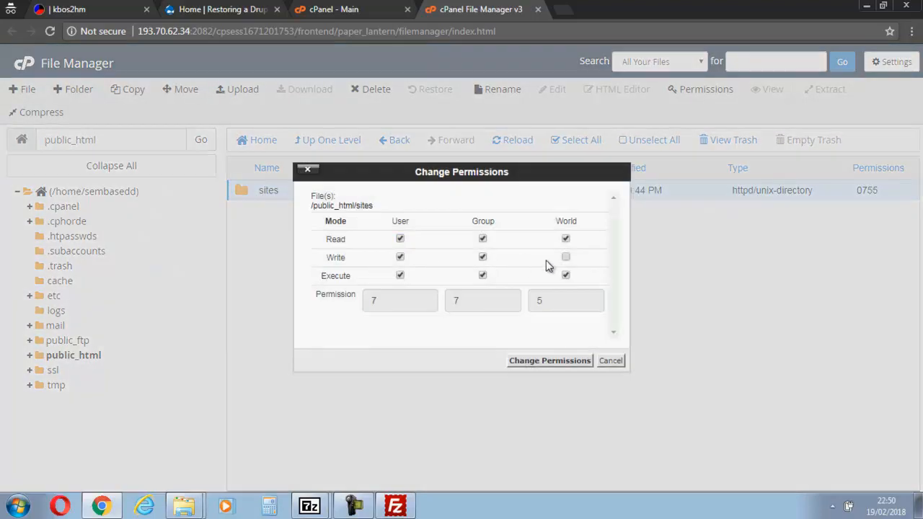
left_click(566, 257)
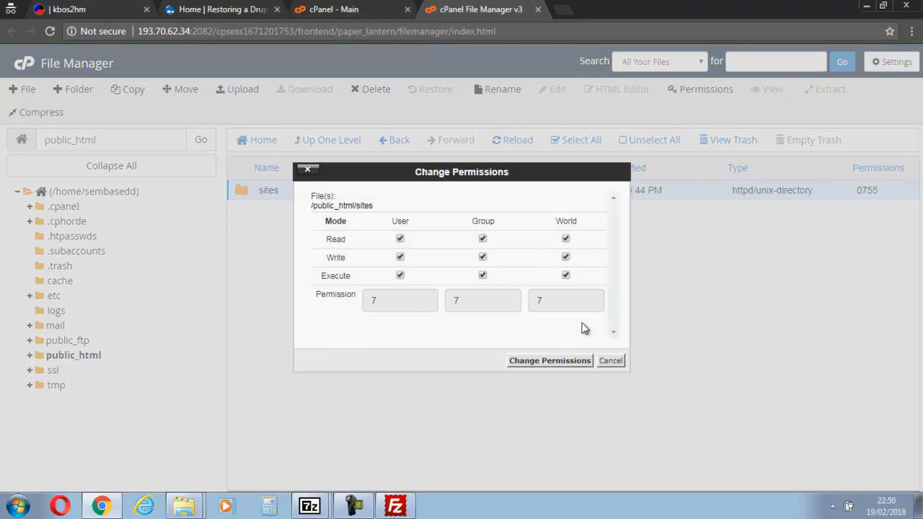
left_click(549, 360)
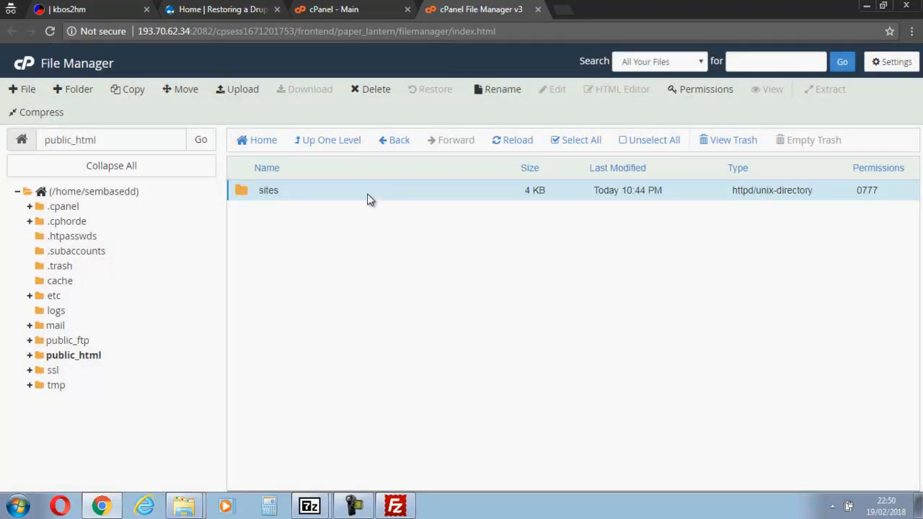
Delete the sites folder to trash, reload the listing, and close File Manager
right_click(269, 190)
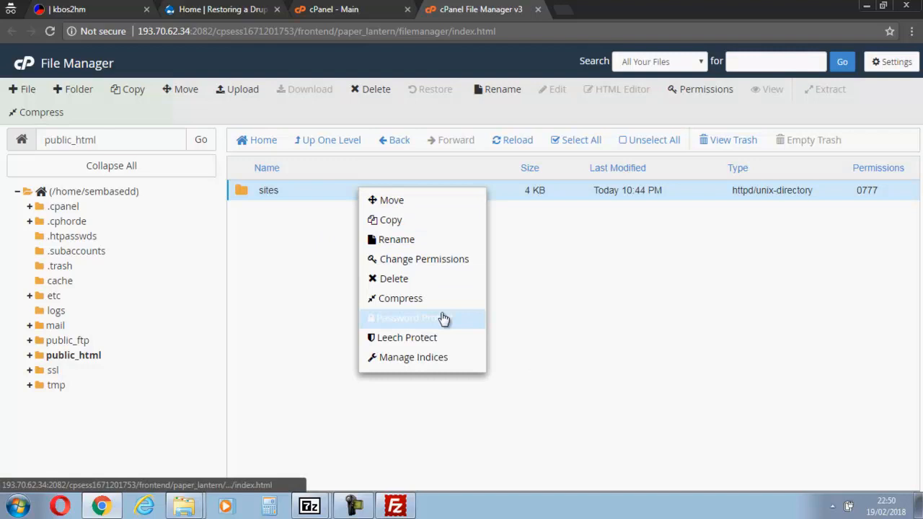
left_click(393, 278)
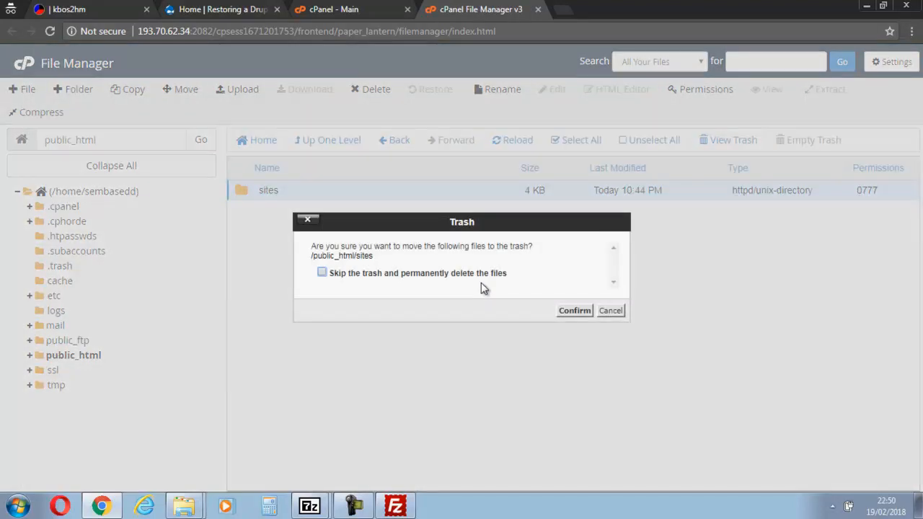
left_click(574, 310)
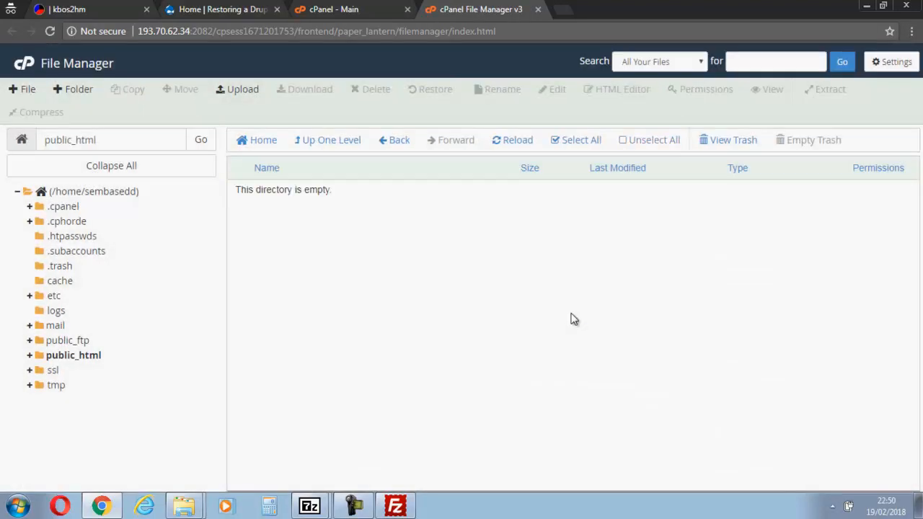
right_click(573, 320)
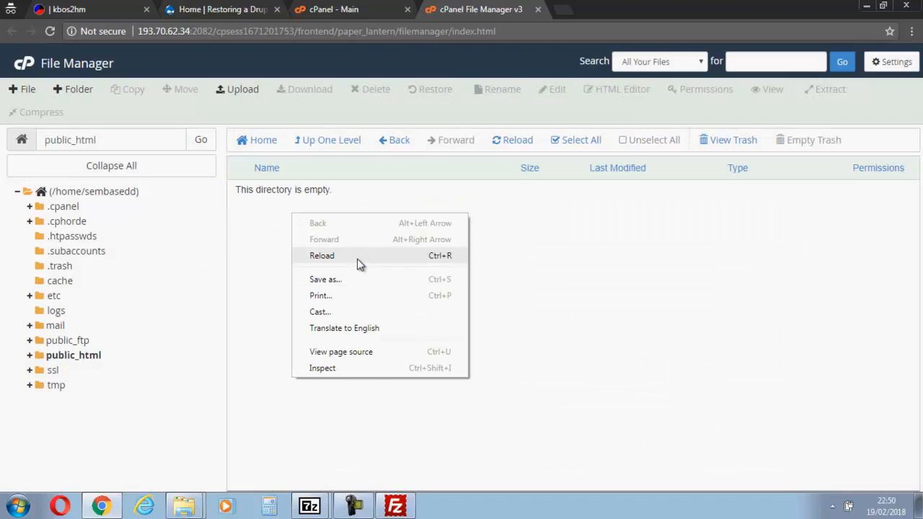
left_click(322, 255)
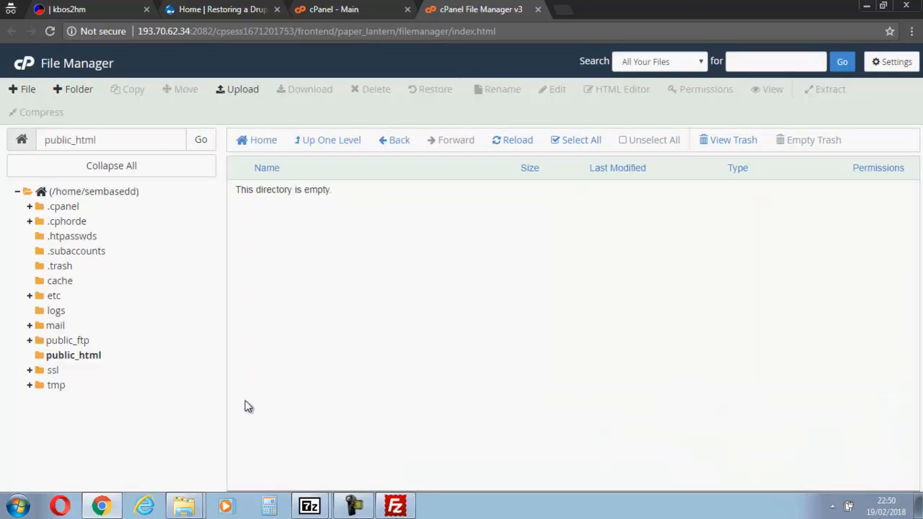
mouse_move(364, 331)
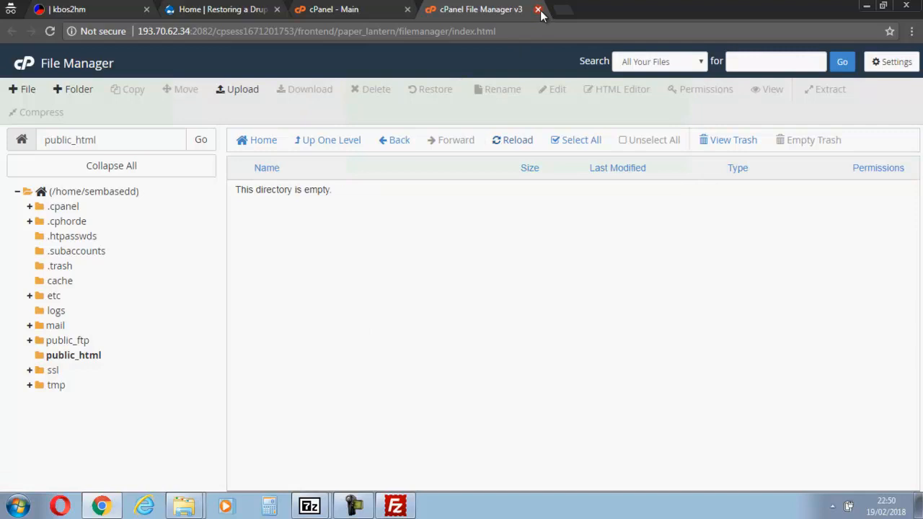
left_click(538, 10)
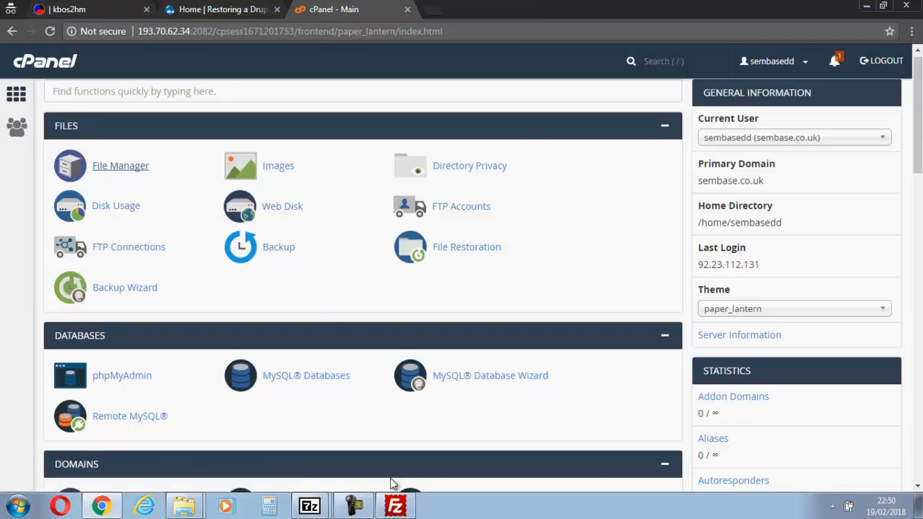
Refresh FileZilla's remote listing so the server root shows empty
left_click(396, 505)
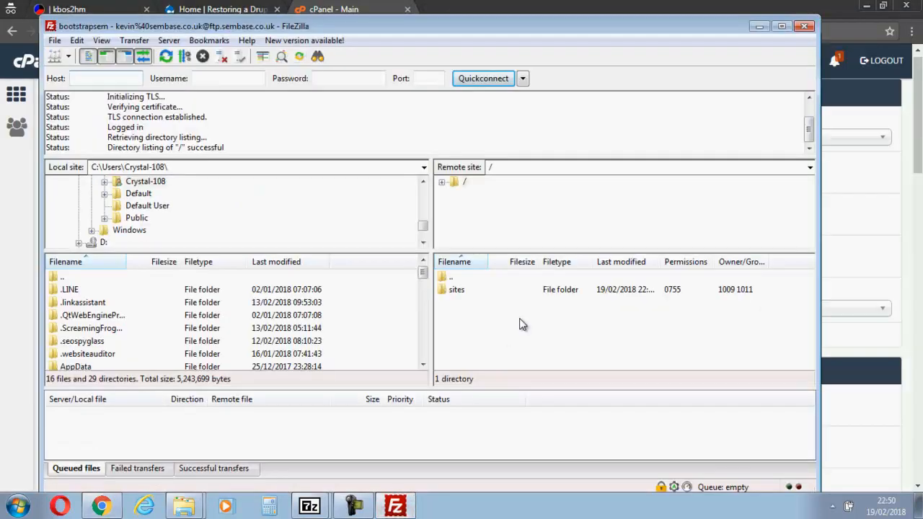
right_click(523, 325)
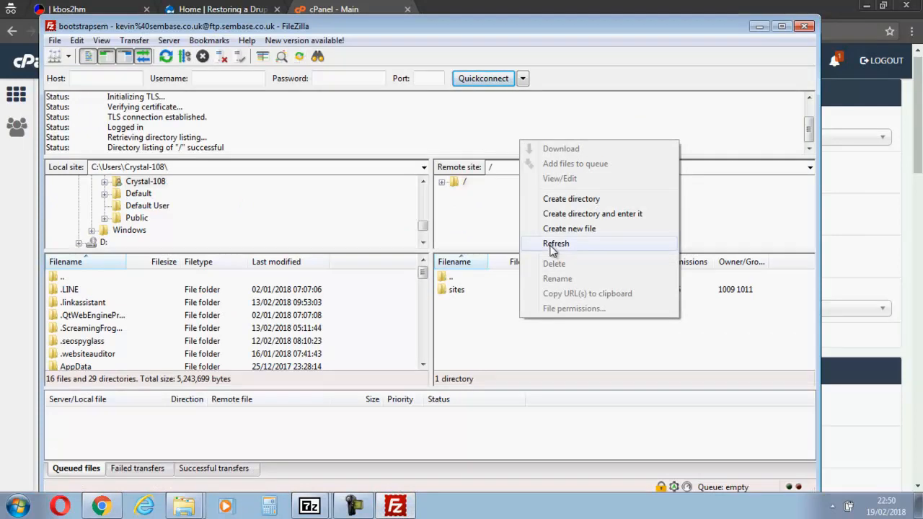
left_click(556, 243)
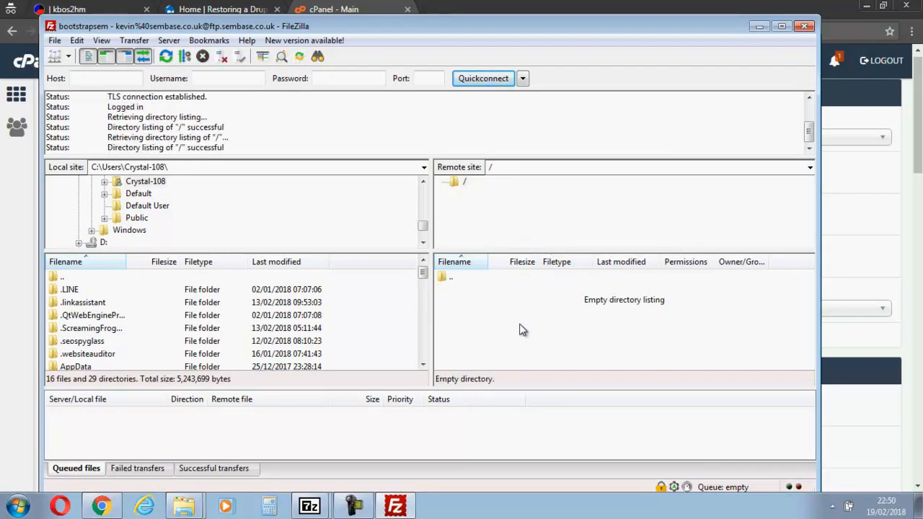
mouse_move(606, 130)
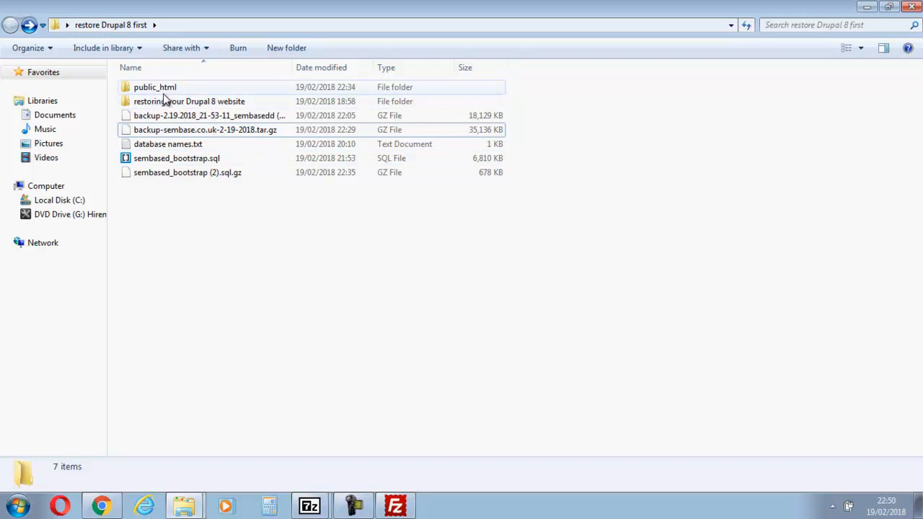
Open the local public_html backup folder with its 27 items and switch to FileZilla
left_click(155, 86)
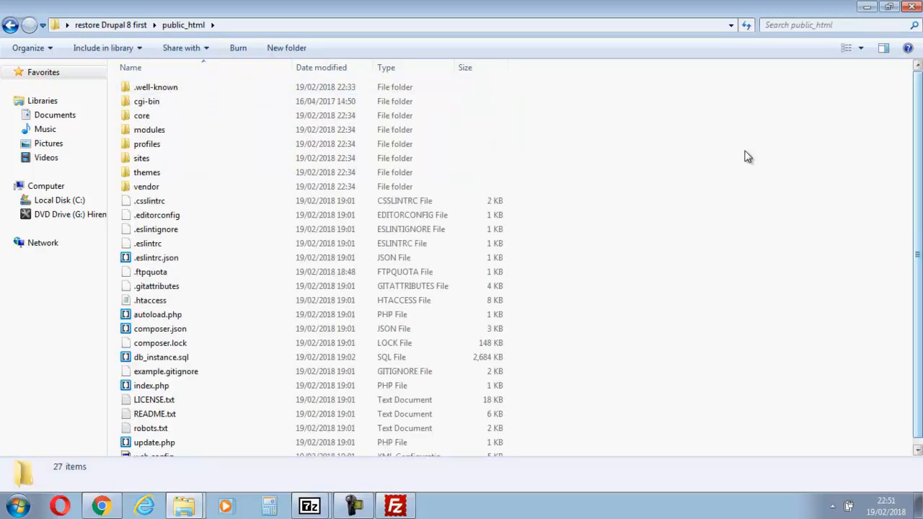
mouse_move(544, 105)
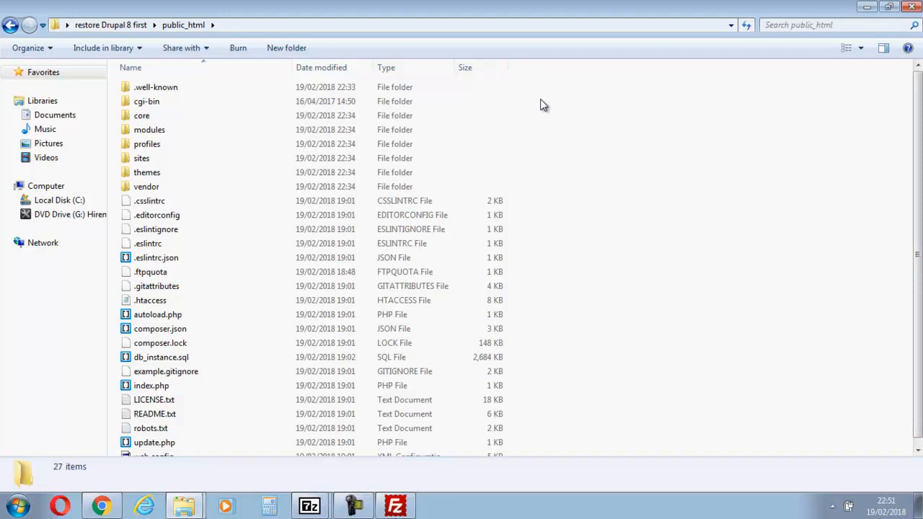
mouse_move(602, 78)
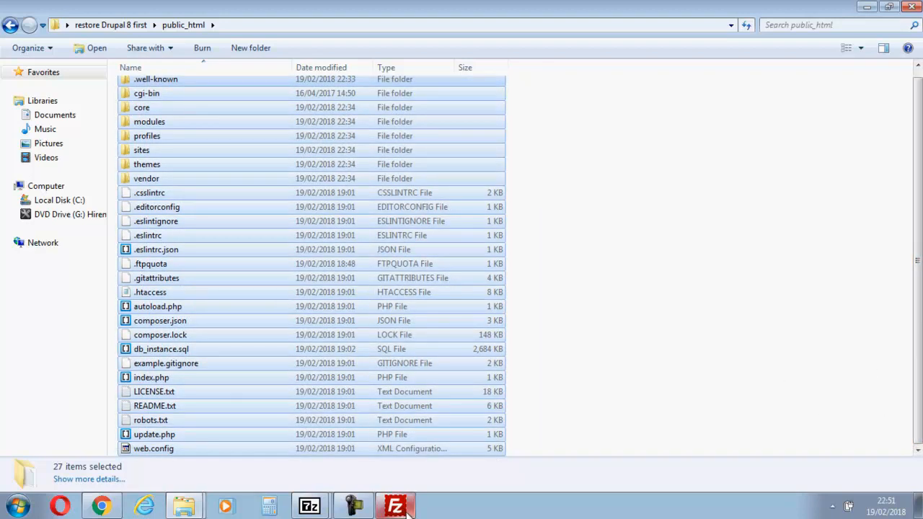
left_click(395, 505)
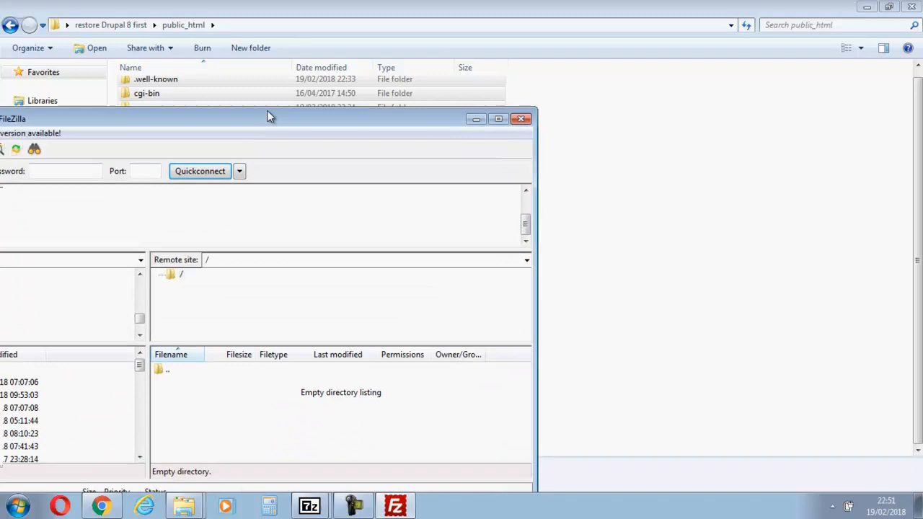
Position the FileZilla window beside the local public_html files
left_click_drag(267, 119, 331, 152)
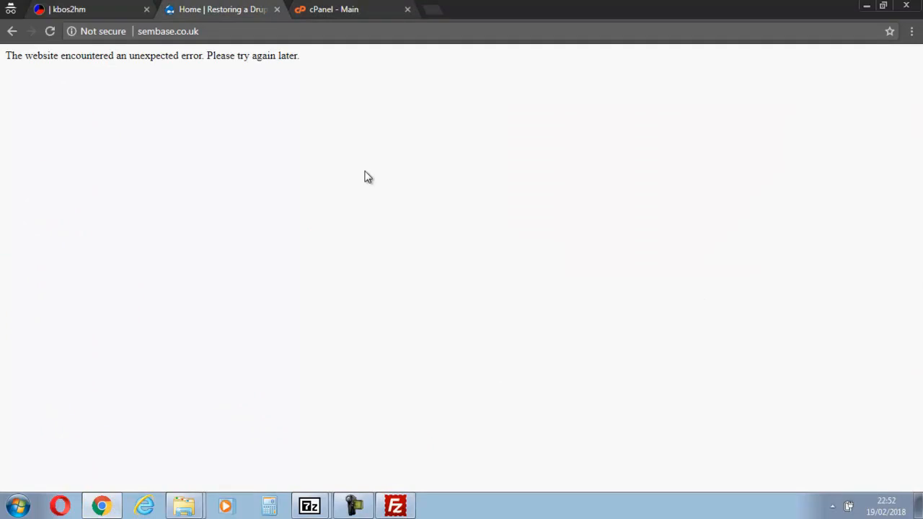
Reload the sembase.co.uk homepage, which shows HTTP ERROR 500, and return to FileZilla
left_click(49, 31)
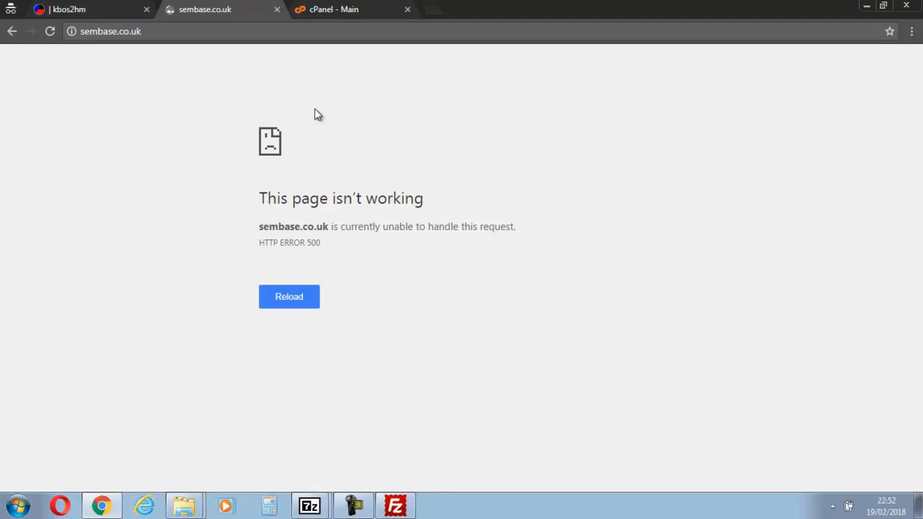
mouse_move(390, 490)
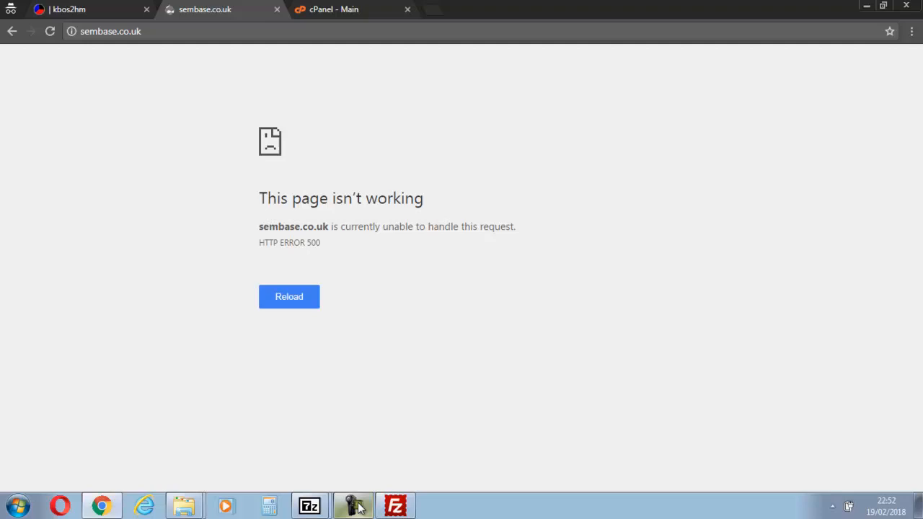
left_click(395, 505)
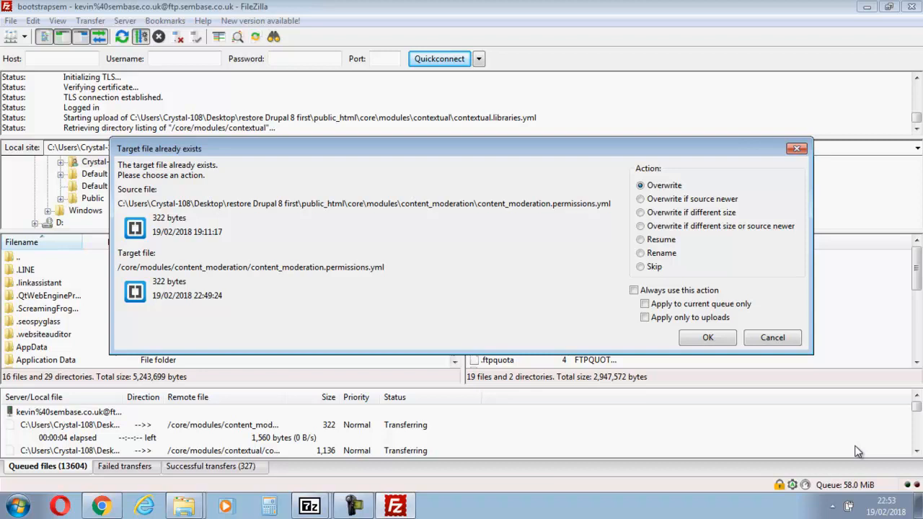
mouse_move(617, 347)
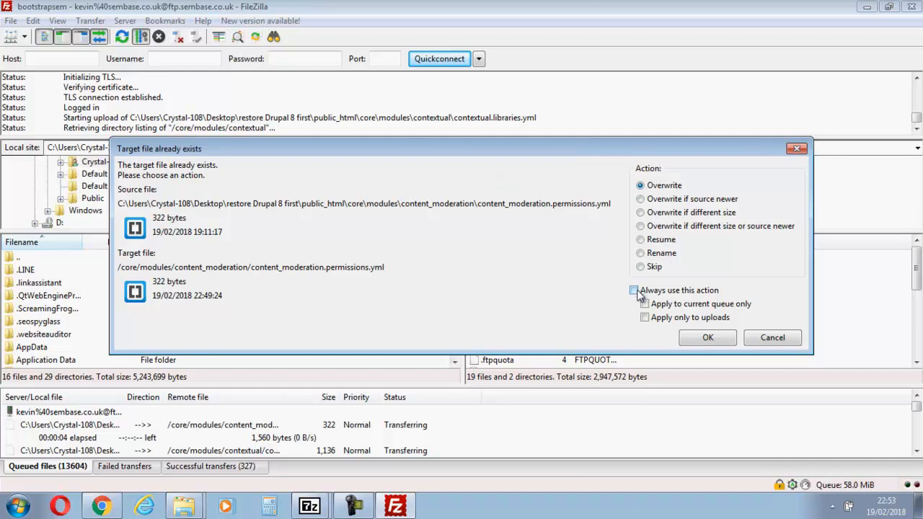
Overwrite all existing server files so FileZilla uploads 13,761 files, with 167 still queued
left_click(634, 290)
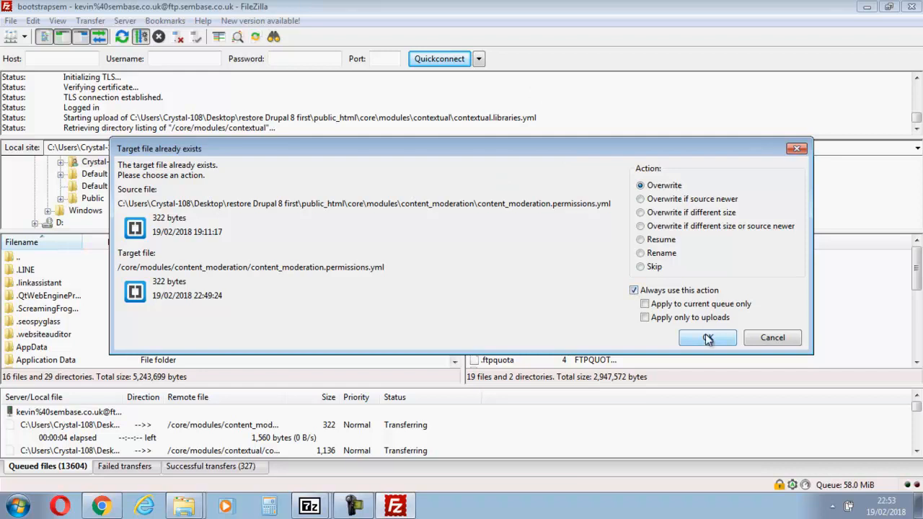
left_click(708, 337)
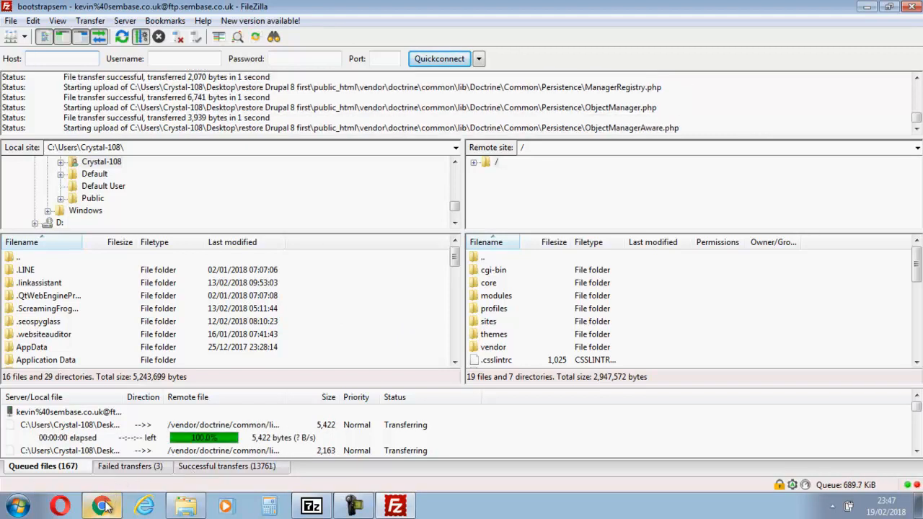
left_click(101, 505)
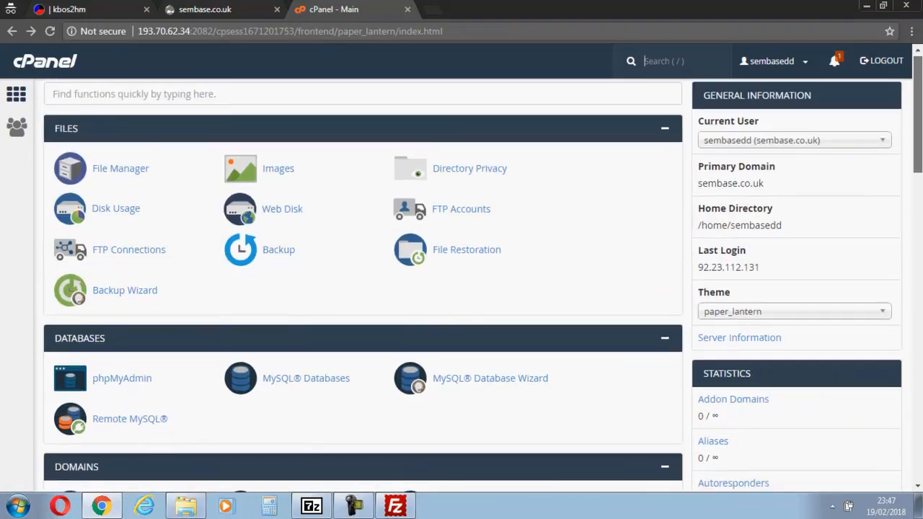
Create the empty MySQL database sembased_bootstrap on cPanel's MySQL Databases page
scroll("down", 3)
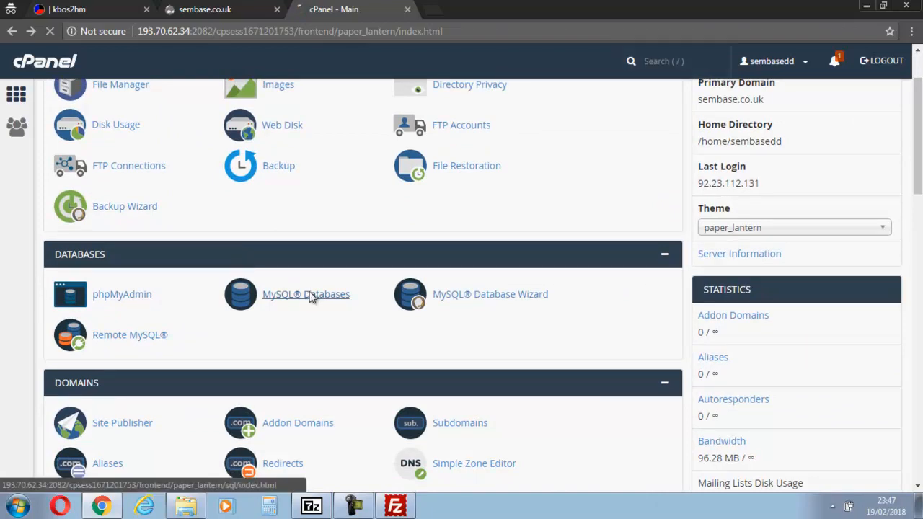
left_click(306, 294)
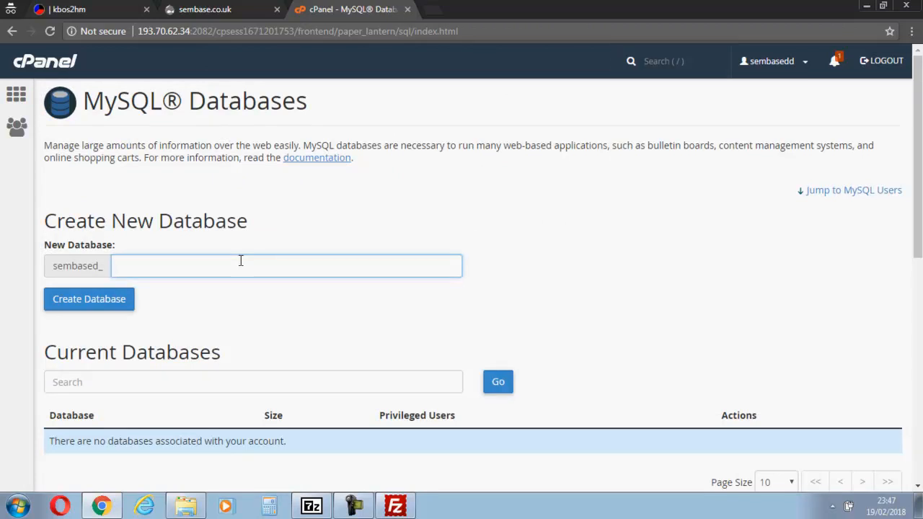
type("bot")
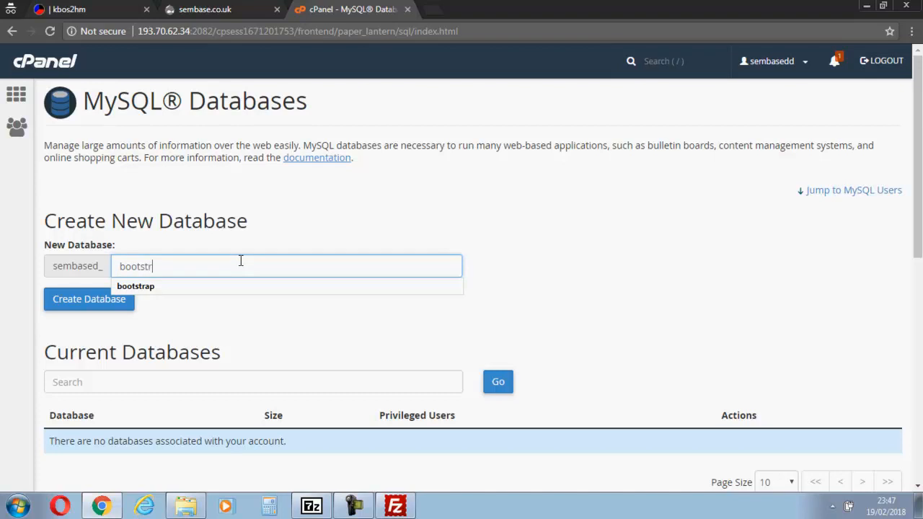
type("ap")
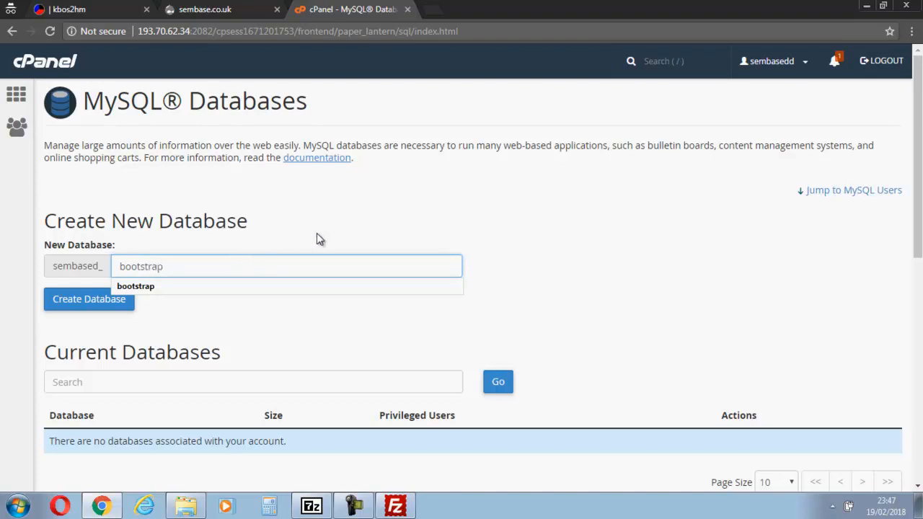
left_click(288, 267)
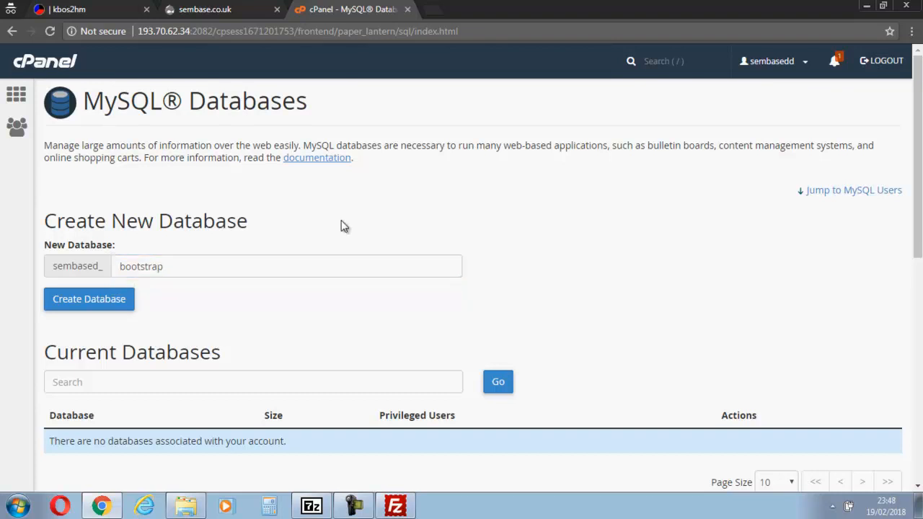
scroll("down", 3)
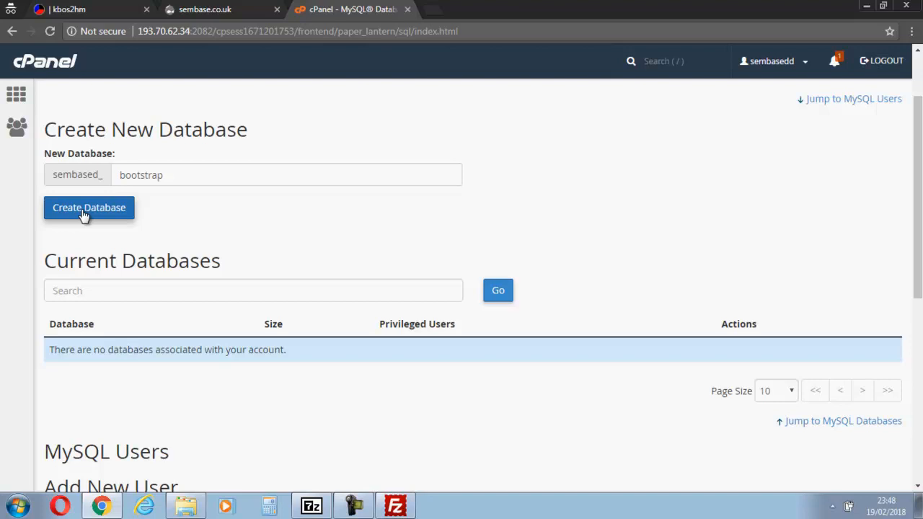
left_click(89, 208)
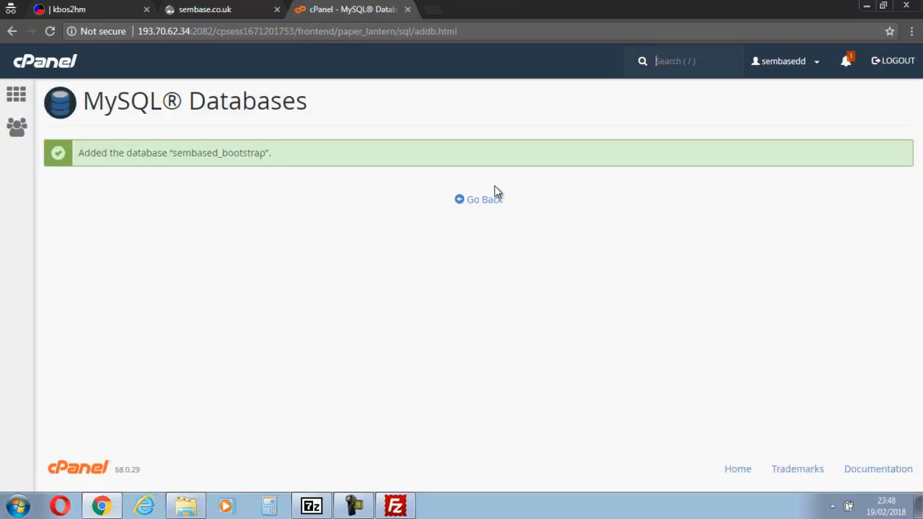
left_click(484, 199)
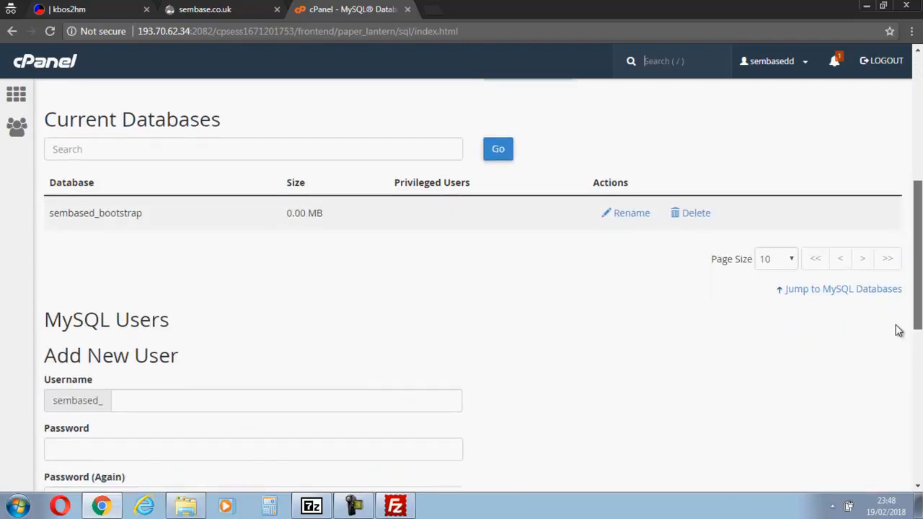
Create MySQL user sembased_boot with a password and pair it with sembased_bootstrap
scroll("down", 3)
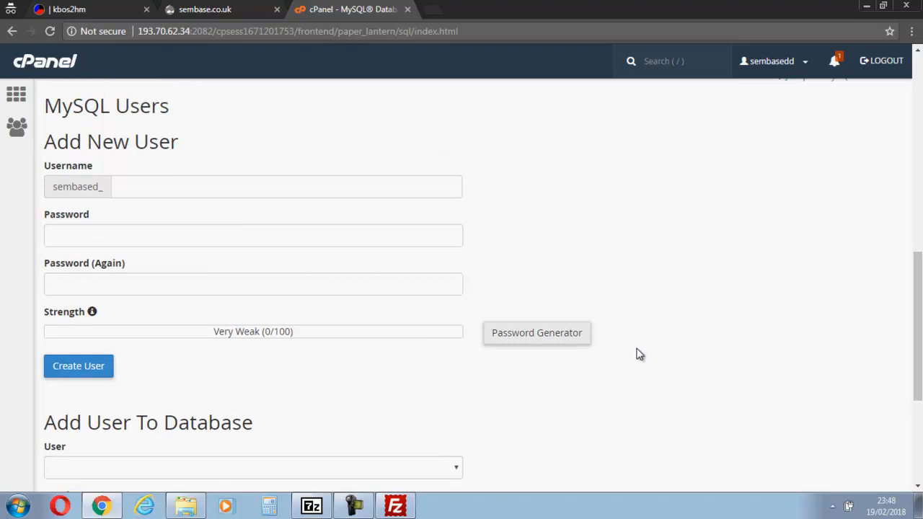
type("boot")
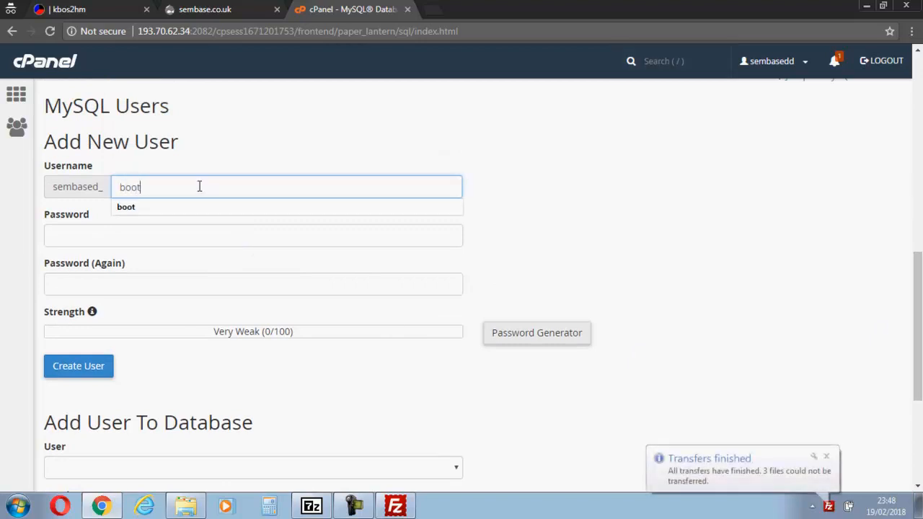
left_click(253, 235)
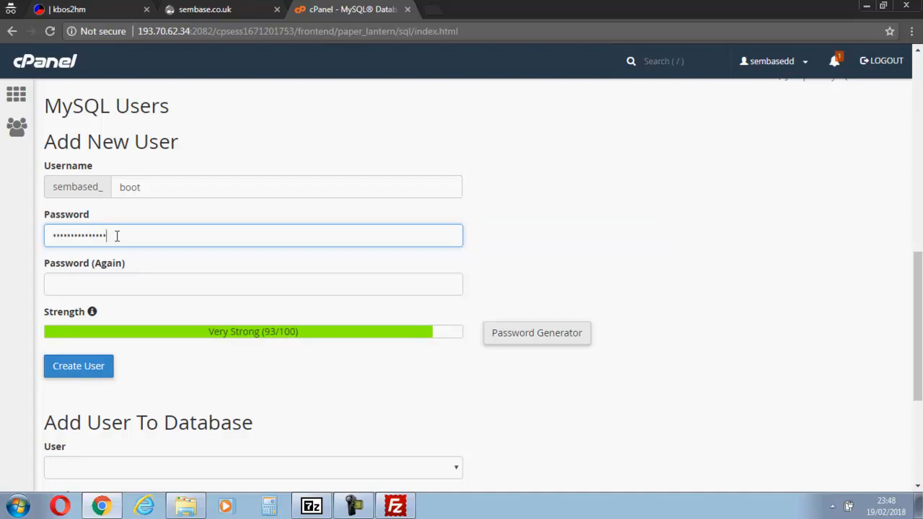
left_click(253, 283)
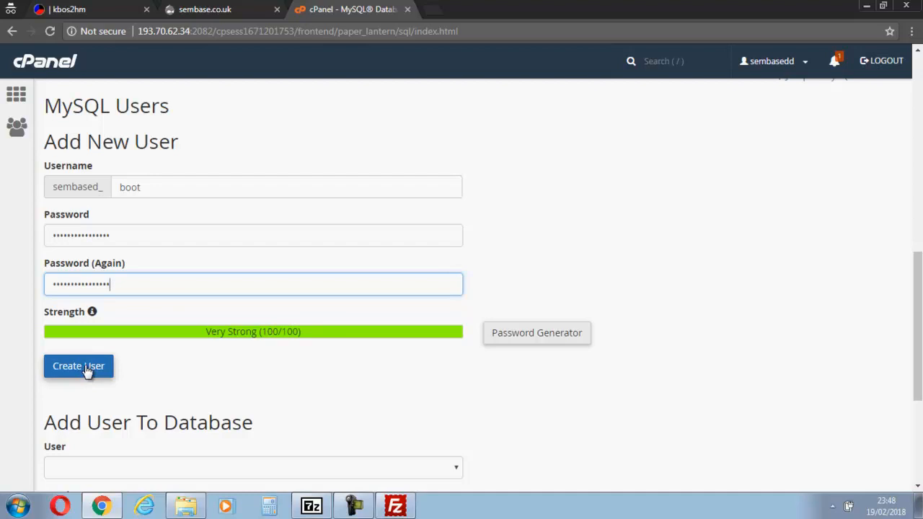
left_click(78, 366)
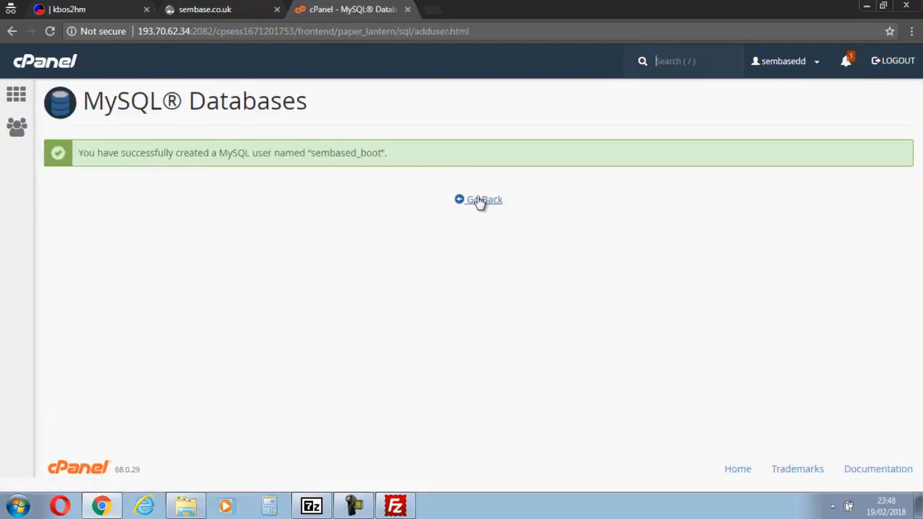
left_click(479, 200)
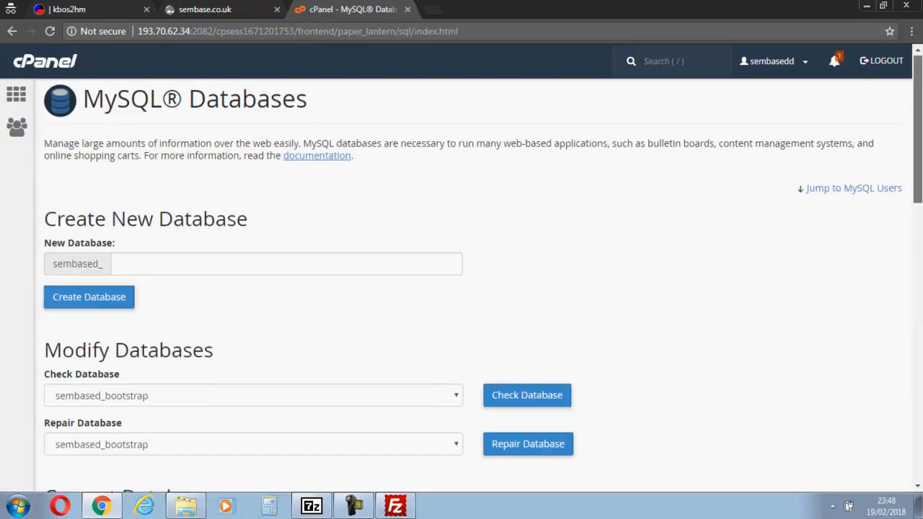
scroll("down", 3)
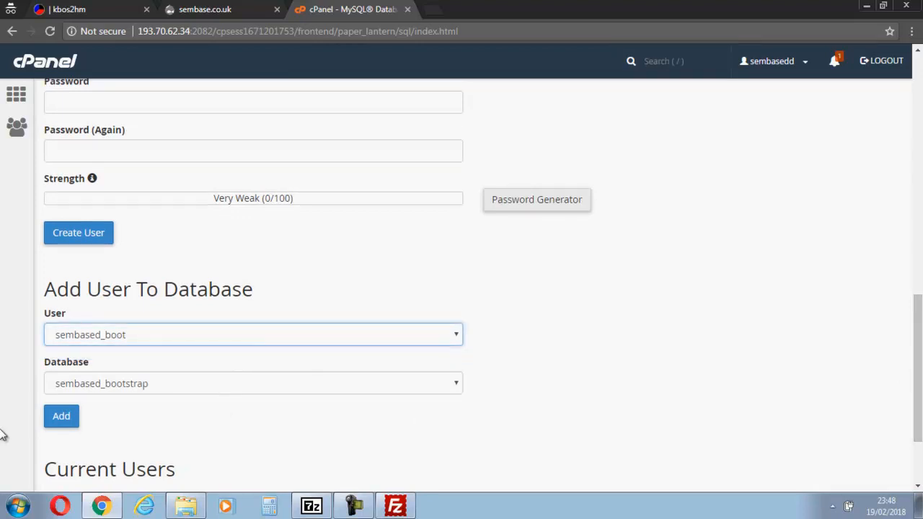
Add sembased_boot to sembased_bootstrap with ALL PRIVILEGES and save the changes
left_click(60, 416)
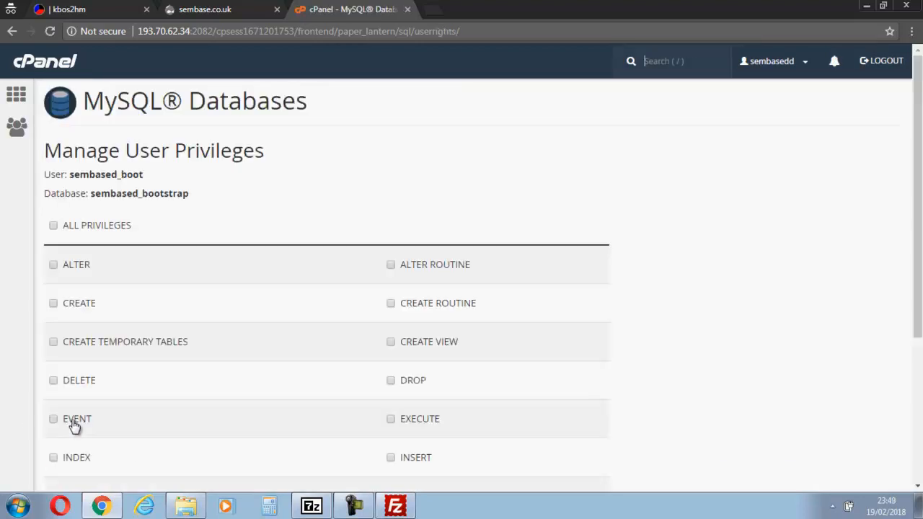
left_click(53, 225)
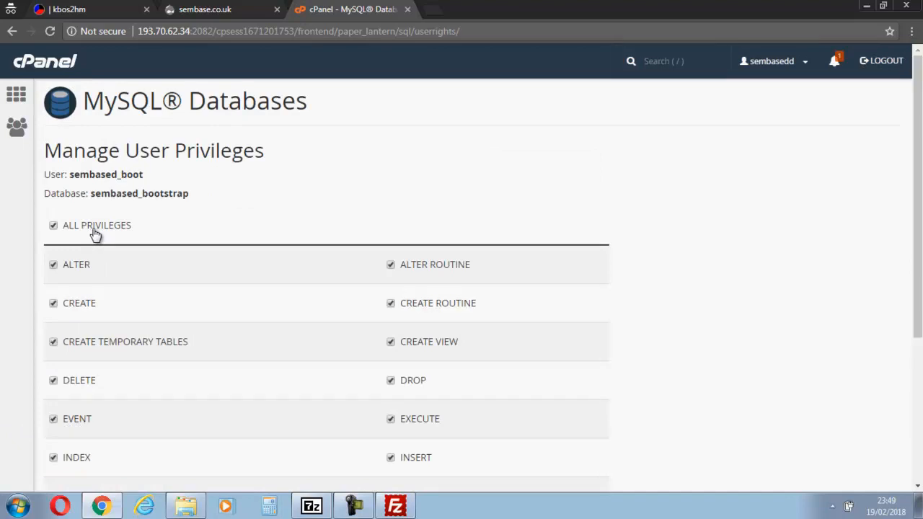
scroll("down", 3)
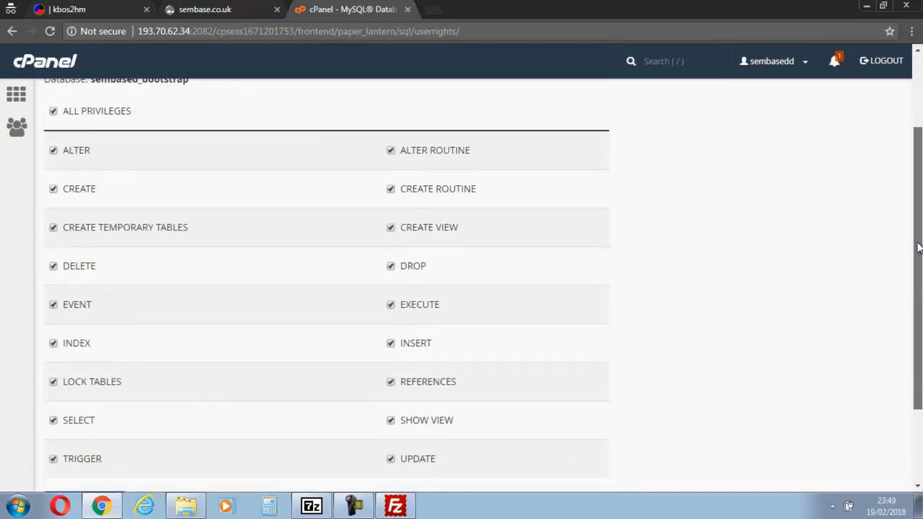
scroll("down", 3)
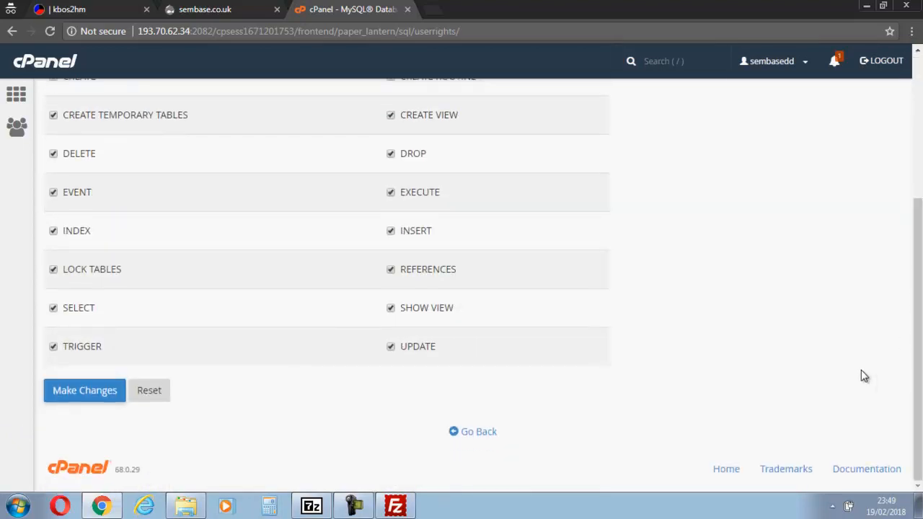
left_click(84, 390)
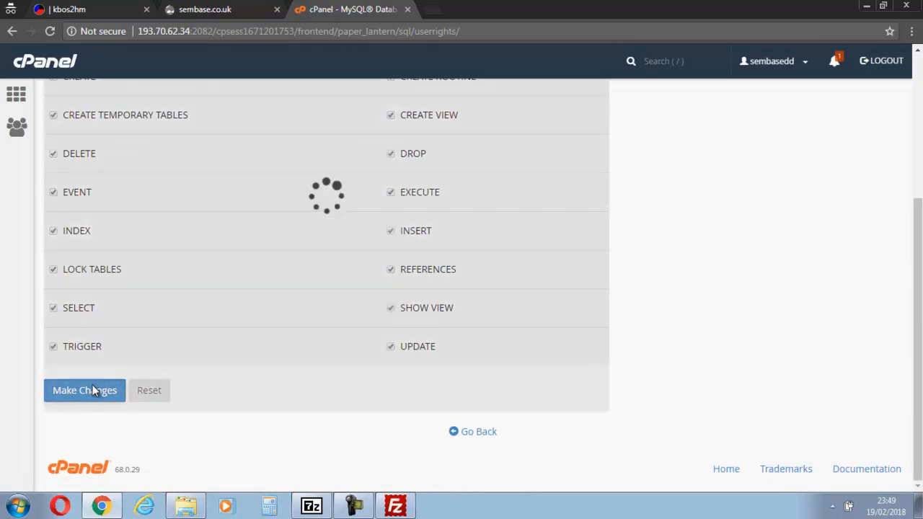
left_click(85, 390)
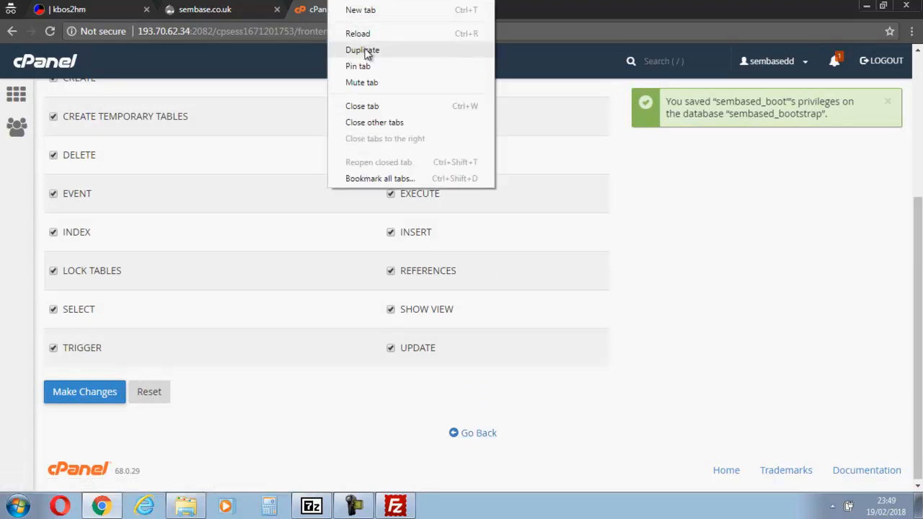
Load the cPanel home page in a duplicated tab and launch phpMyAdmin
left_click(362, 49)
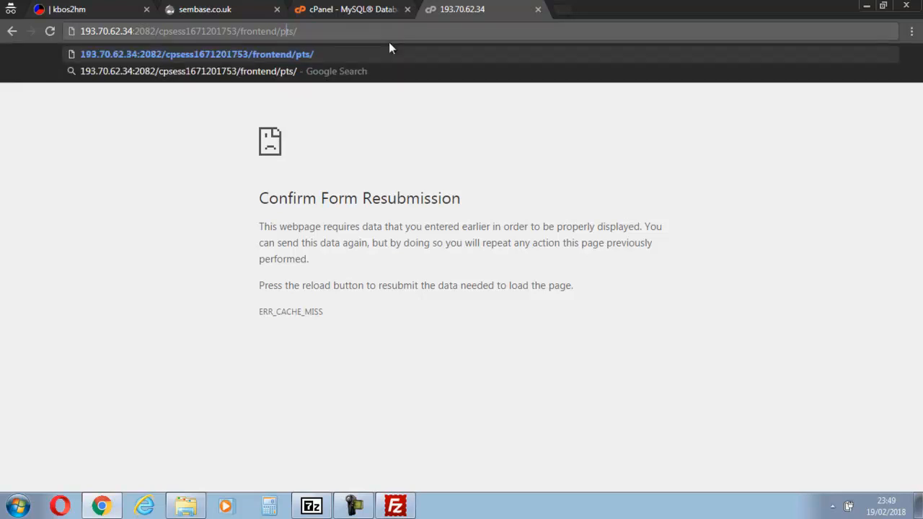
key("Backspace")
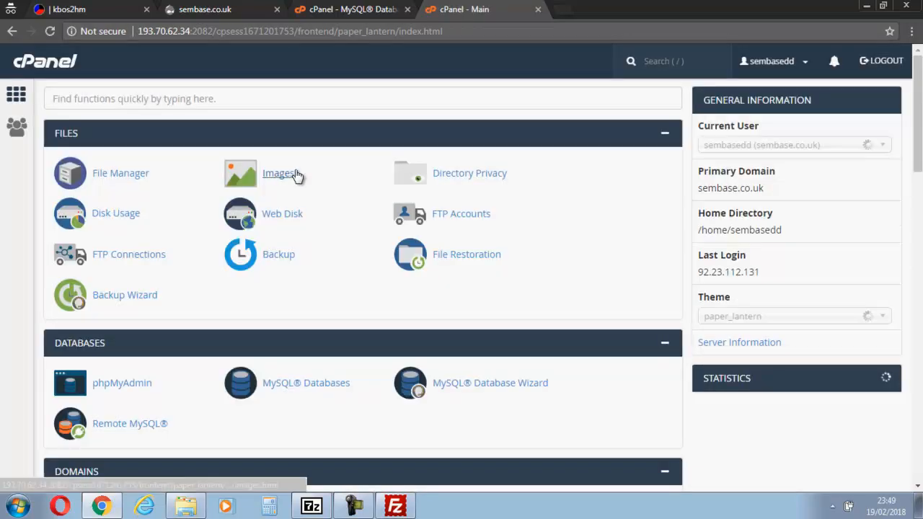
scroll("down", 3)
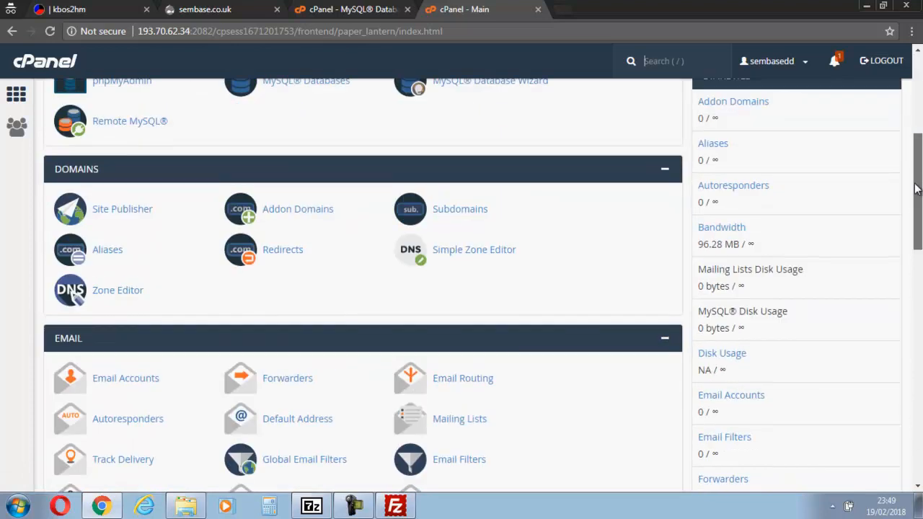
scroll("up", 3)
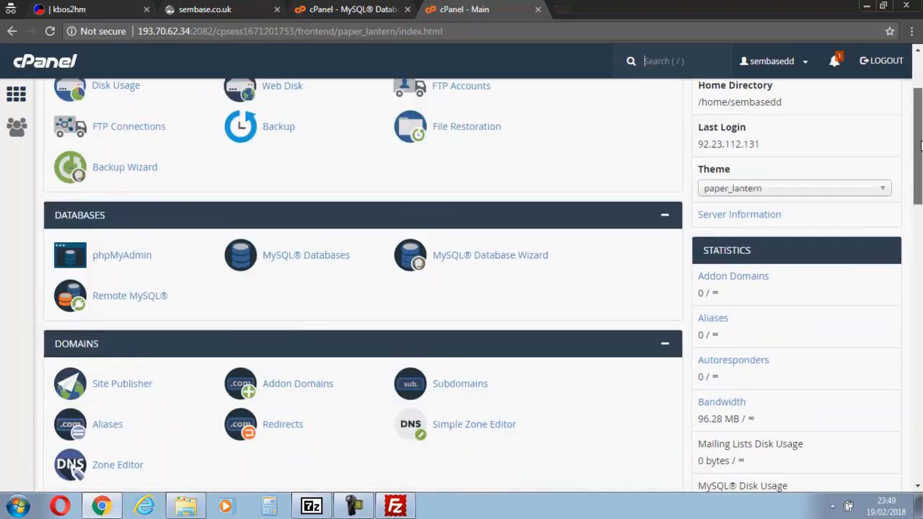
scroll("down", 3)
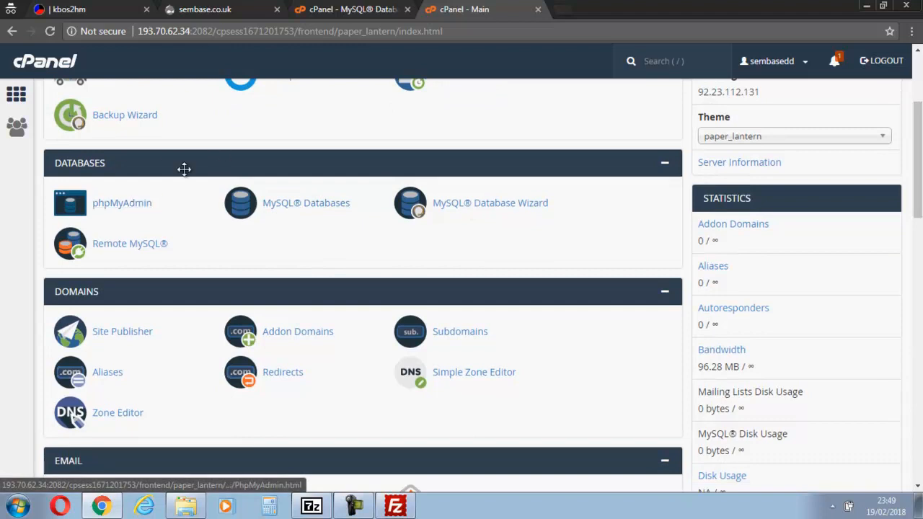
mouse_move(123, 203)
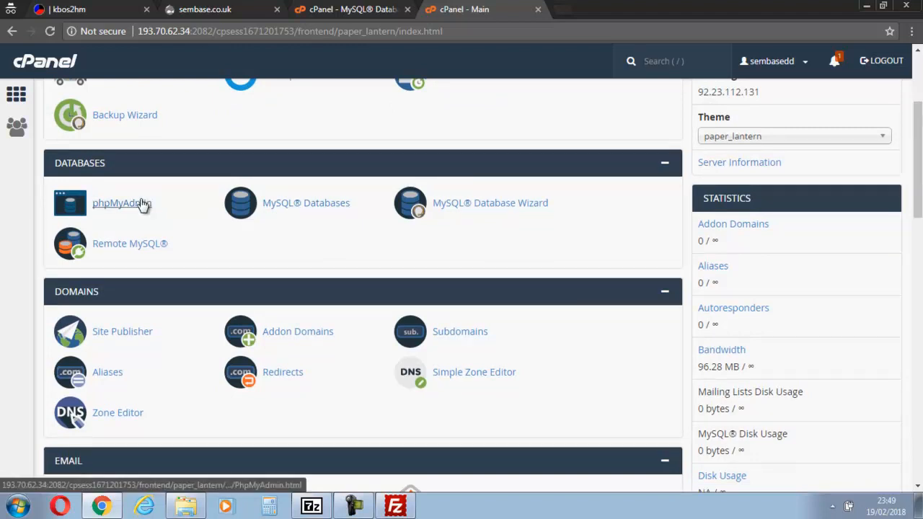
left_click(121, 202)
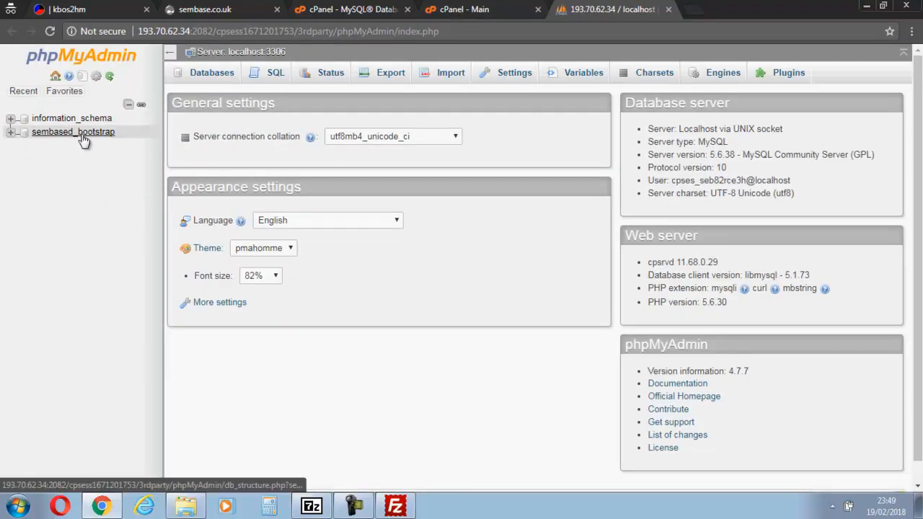
mouse_move(78, 137)
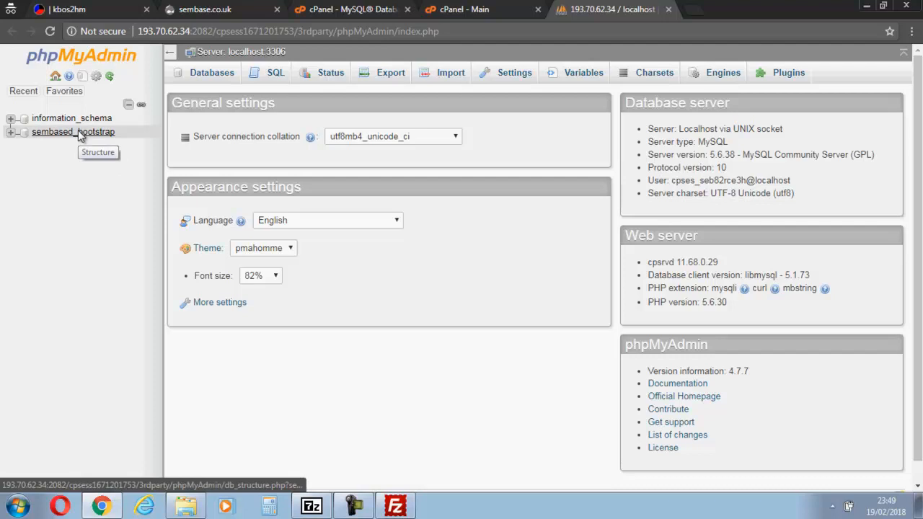
Select sembased_bootstrap.sql from 'restore Drupal 8 first' on the database's Import tab
left_click(73, 131)
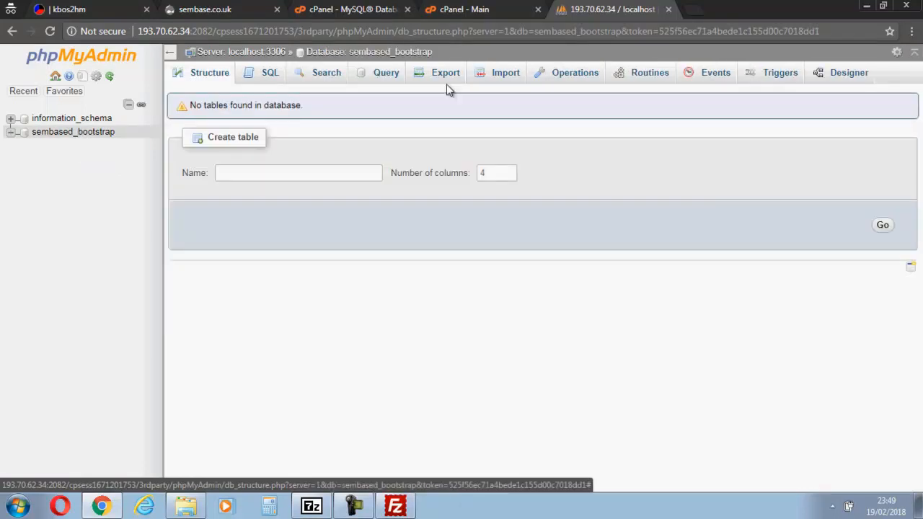
mouse_move(504, 73)
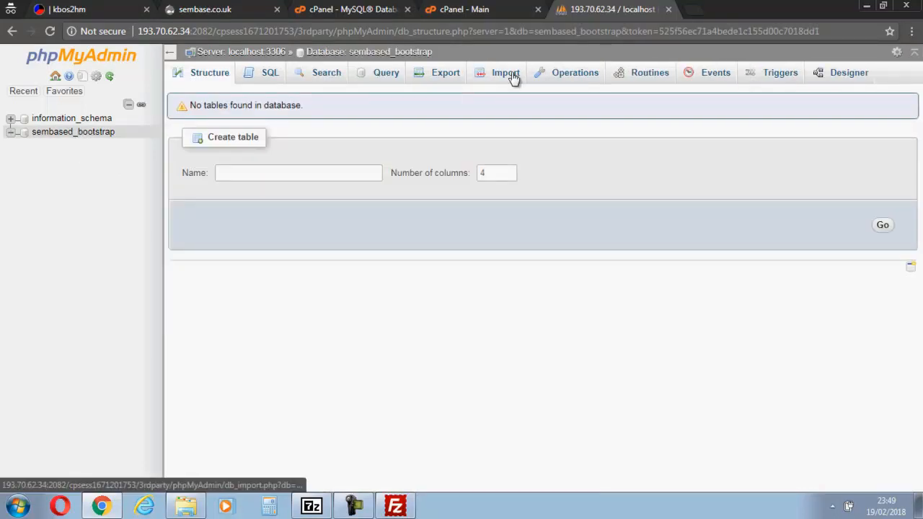
left_click(505, 72)
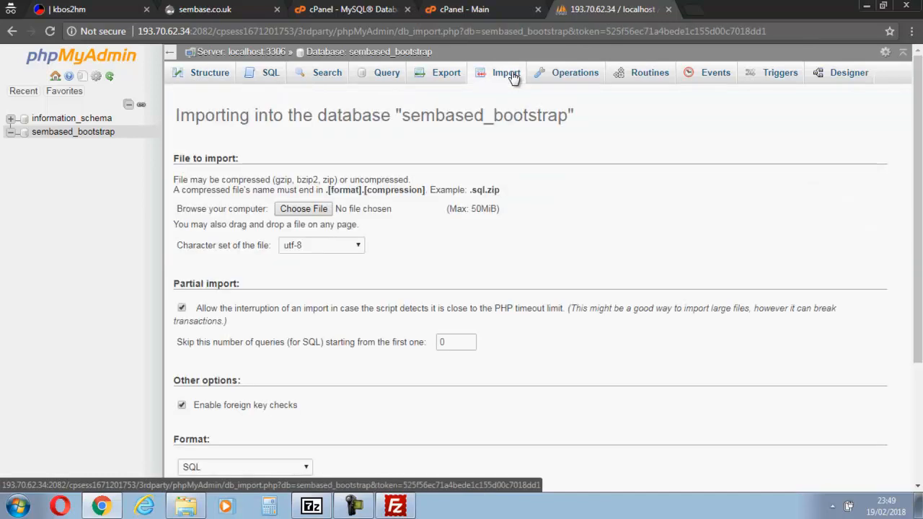
left_click(303, 208)
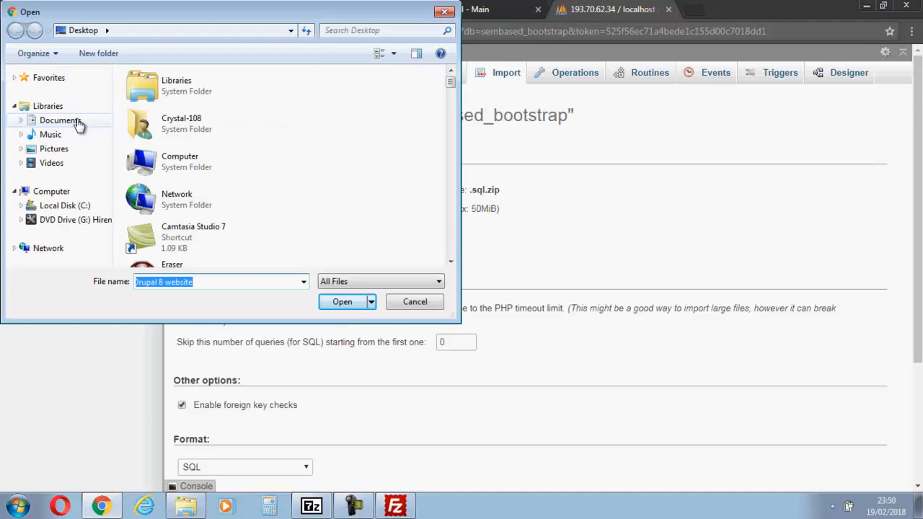
mouse_move(119, 108)
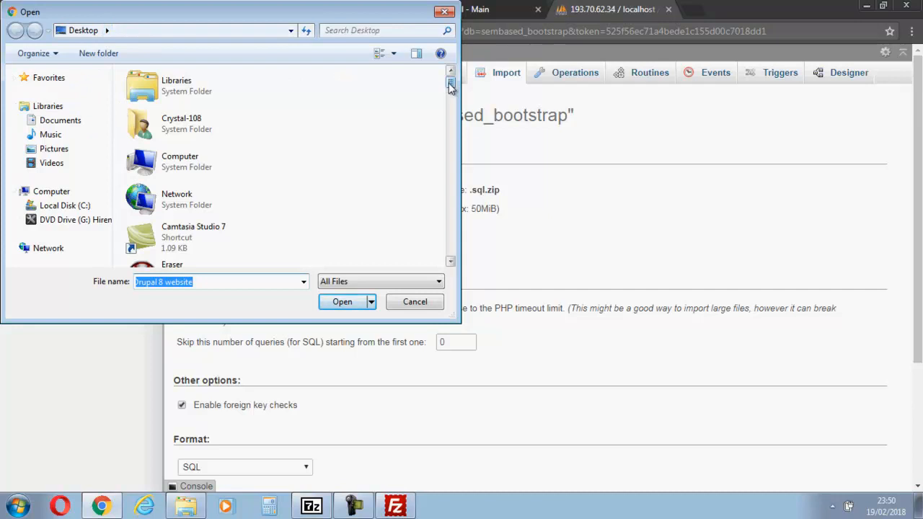
scroll("down", 3)
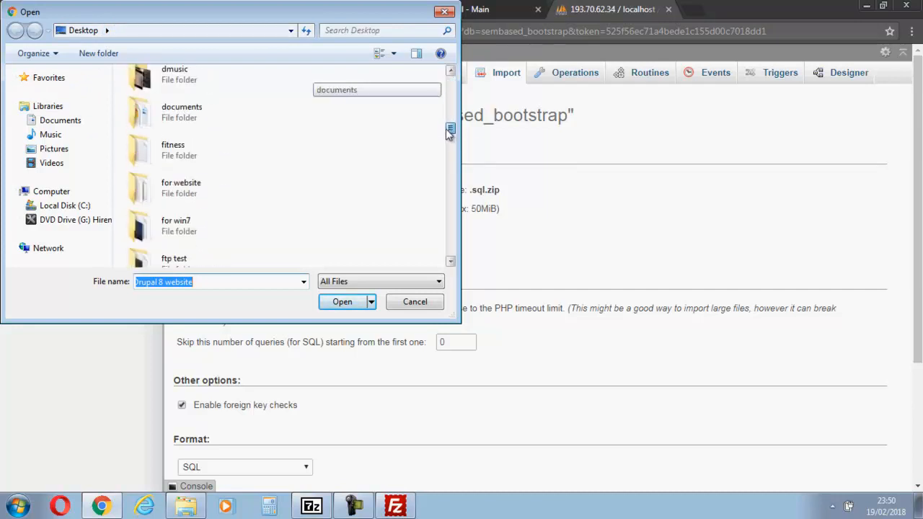
scroll("down", 3)
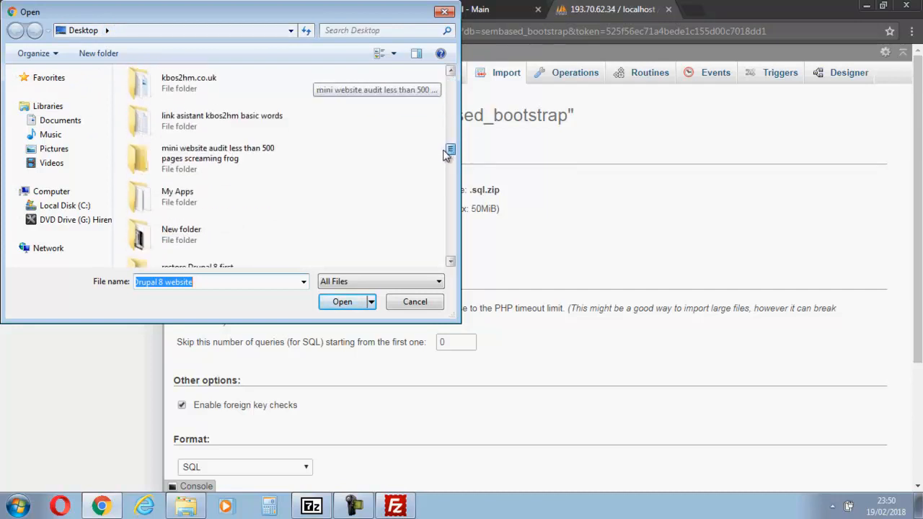
scroll("down", 3)
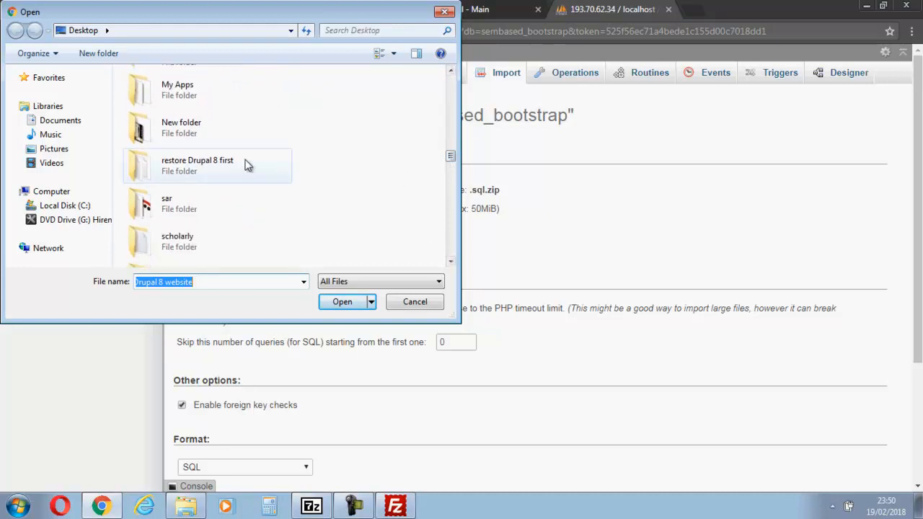
double_click(197, 165)
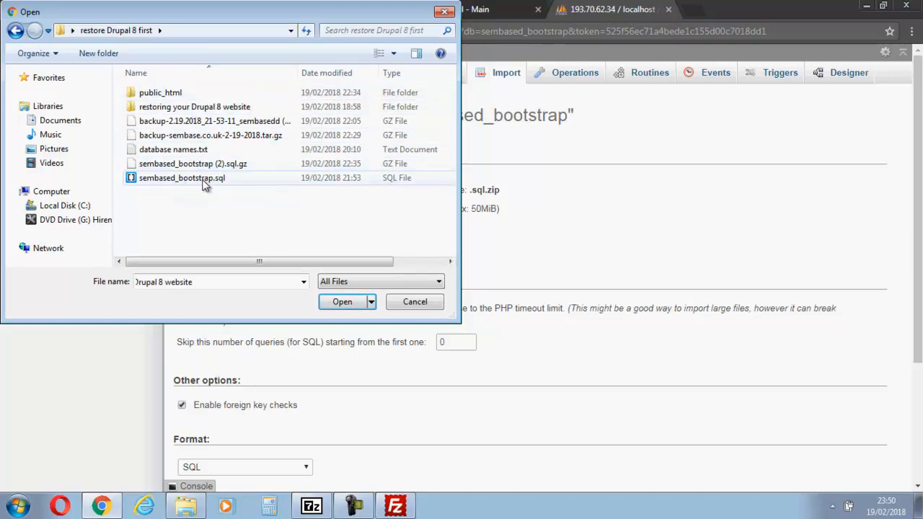
left_click(342, 302)
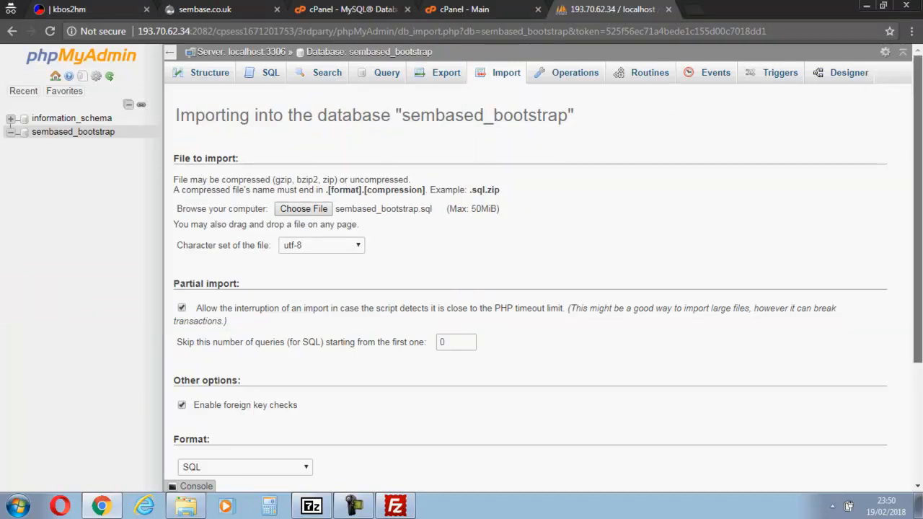
Start the import upload and return to the cPanel dashboard while it runs
scroll("down", 3)
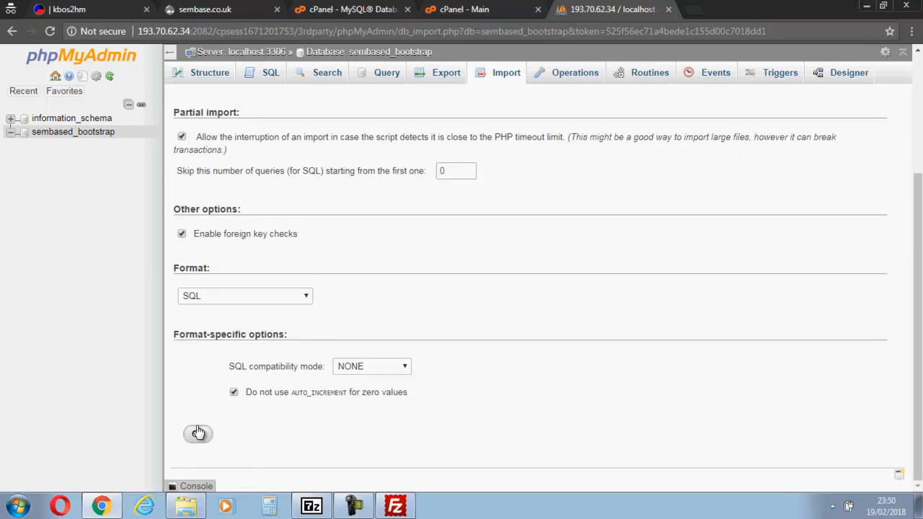
left_click(197, 434)
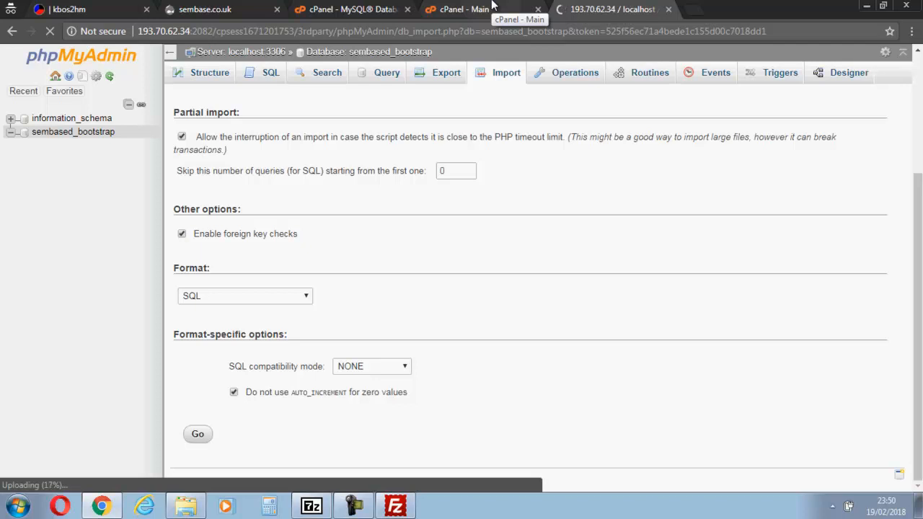
left_click(461, 10)
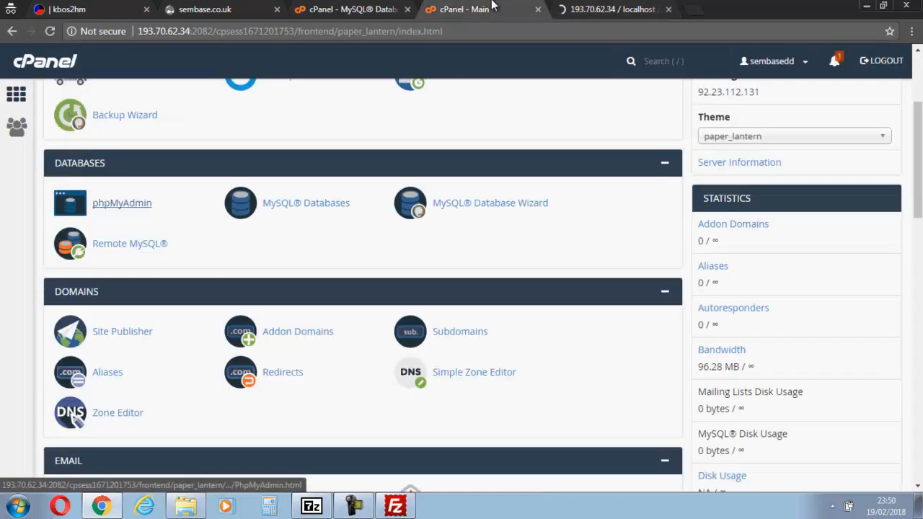
scroll("down", 3)
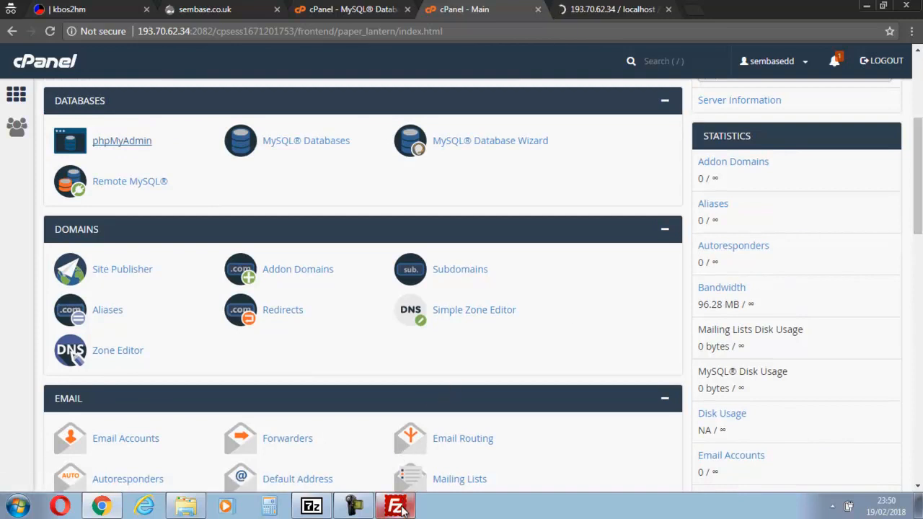
Requeue FileZilla's three failed uploads and process them until all files transfer successfully
left_click(395, 504)
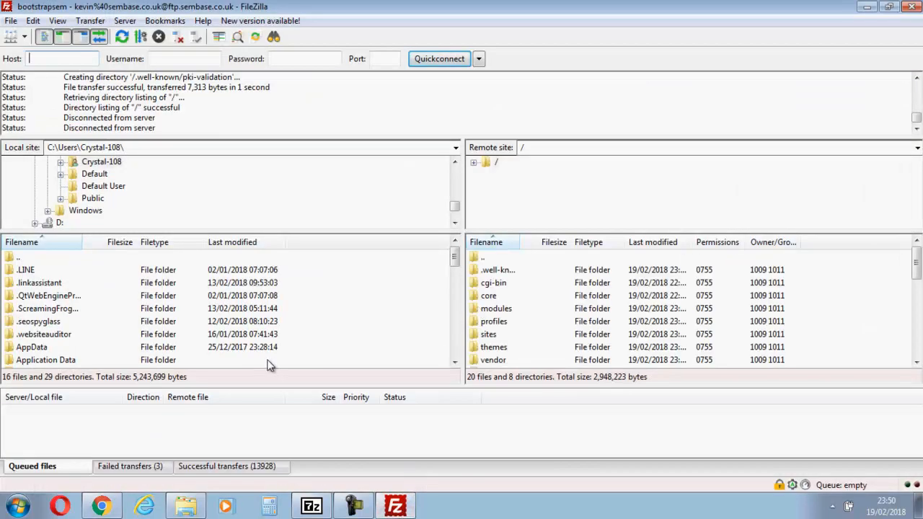
mouse_move(443, 248)
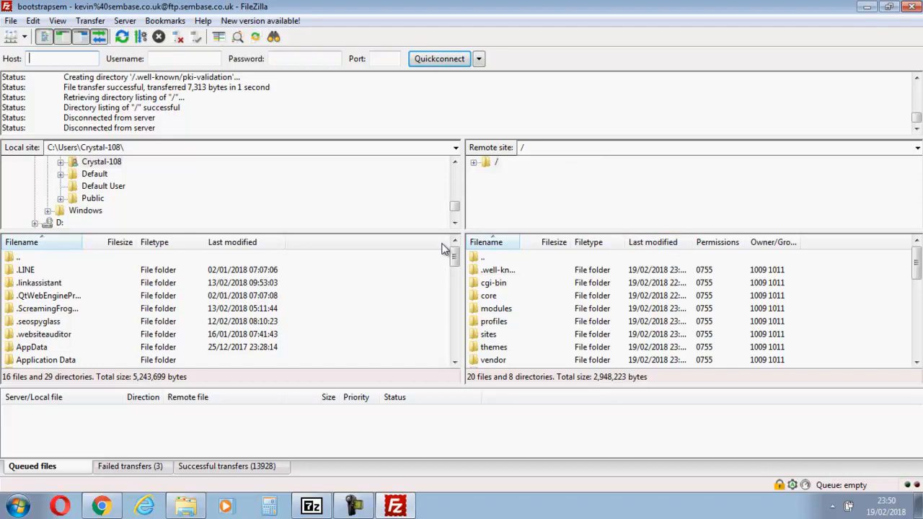
left_click(129, 466)
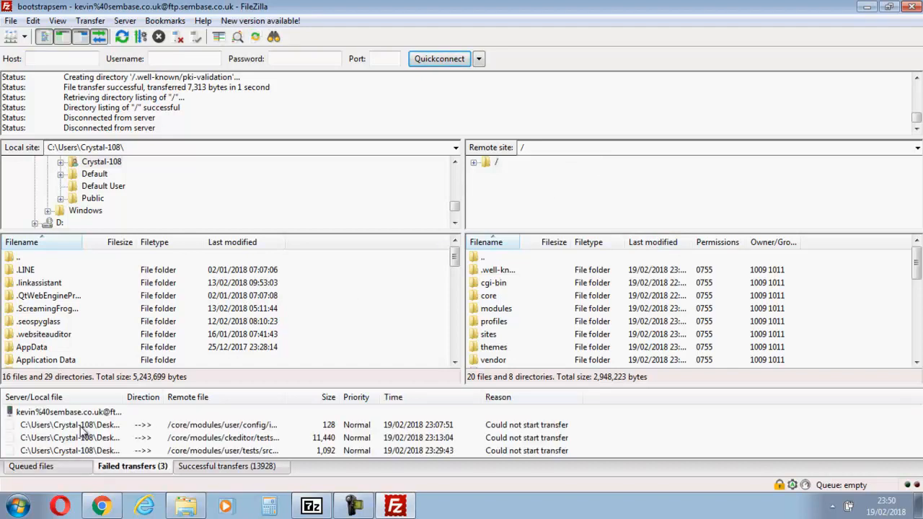
left_click(68, 412)
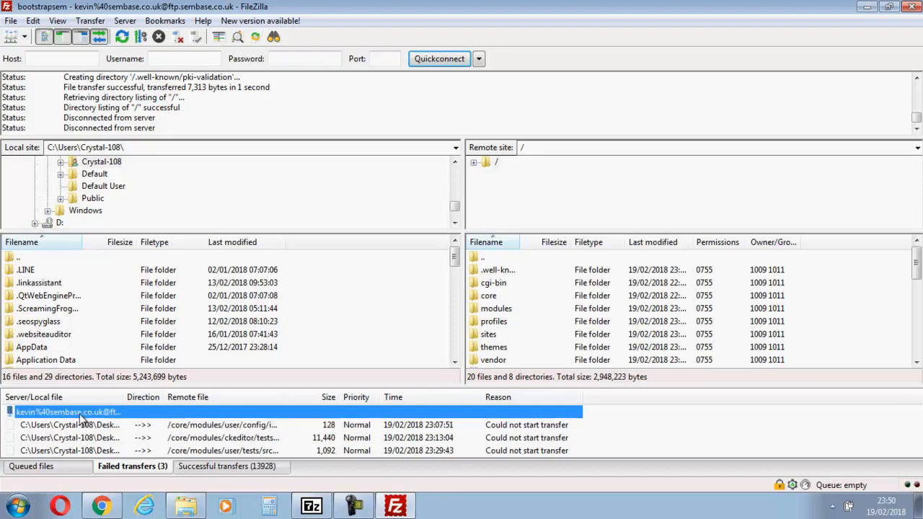
right_click(69, 412)
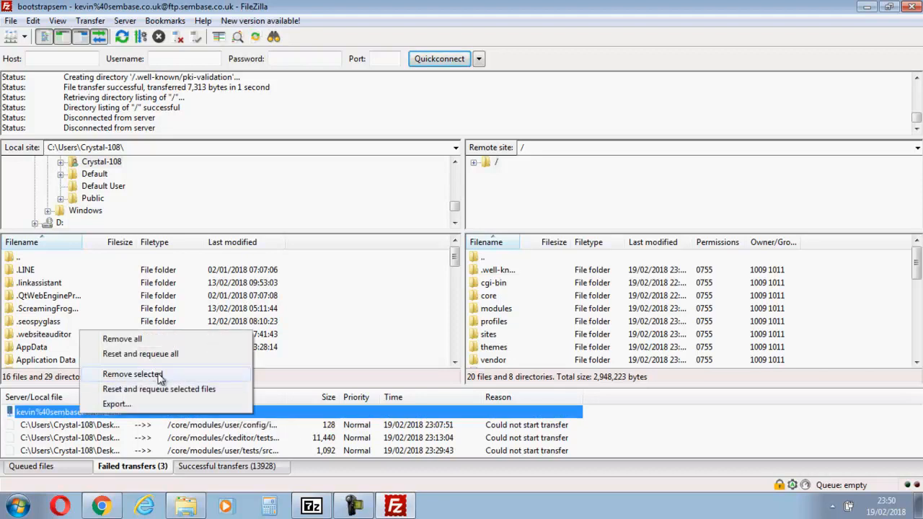
left_click(158, 389)
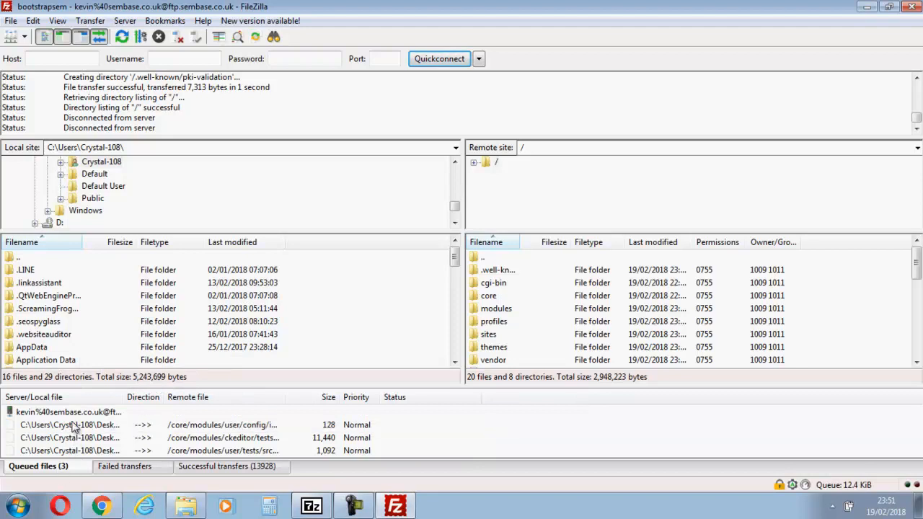
right_click(69, 412)
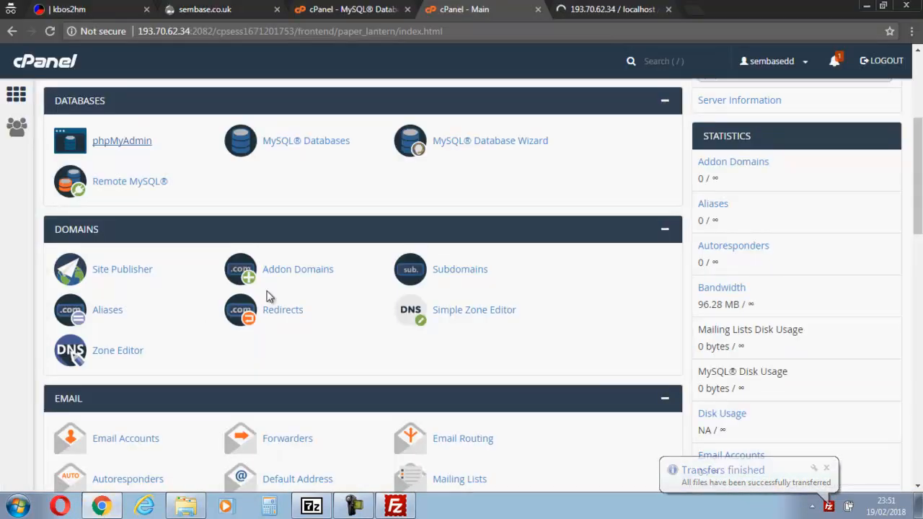
mouse_move(409, 110)
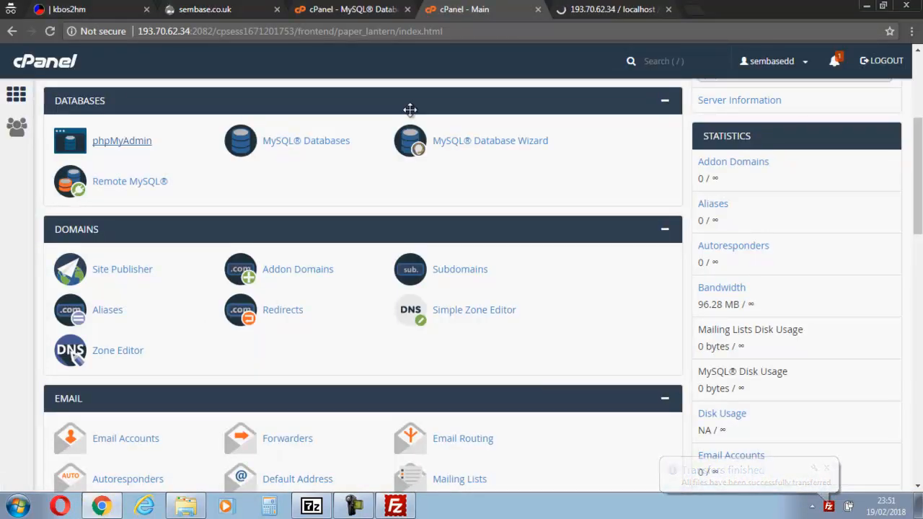
Reload sembase.co.uk, still showing an unexpected error, then return to the phpMyAdmin import
left_click(204, 10)
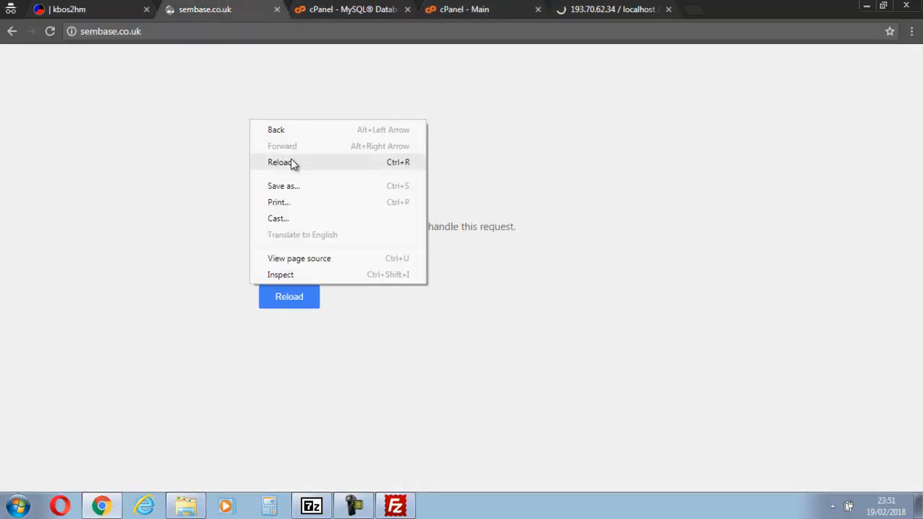
left_click(281, 161)
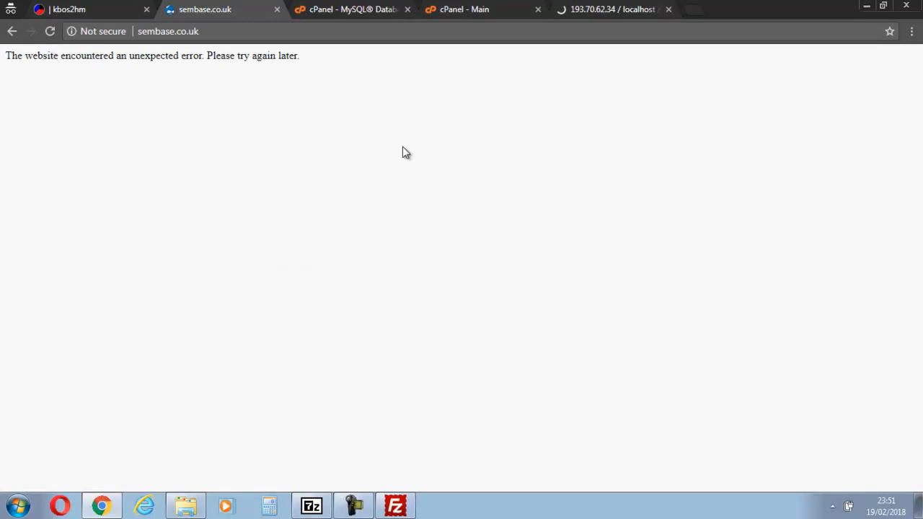
mouse_move(360, 85)
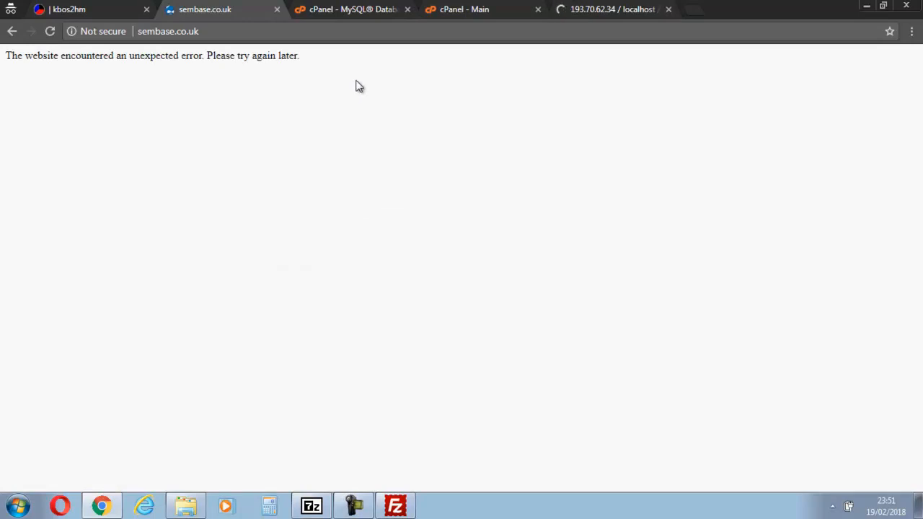
left_click(613, 9)
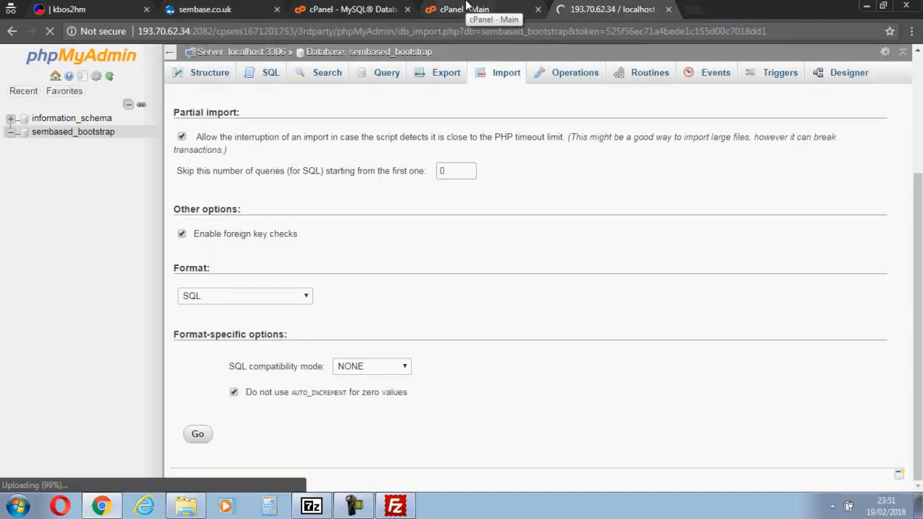
Wait for phpMyAdmin to finish importing bootstrap.sql, executing 701 queries successfully
left_click(465, 9)
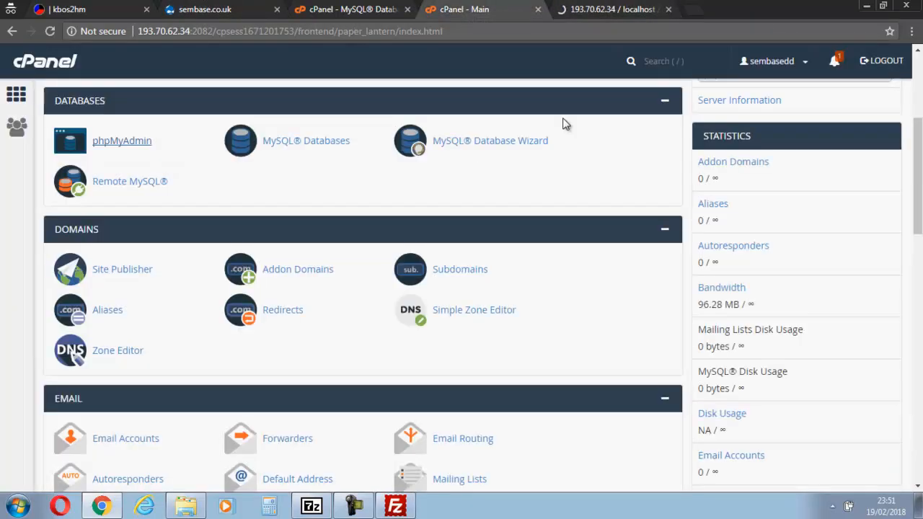
left_click(613, 10)
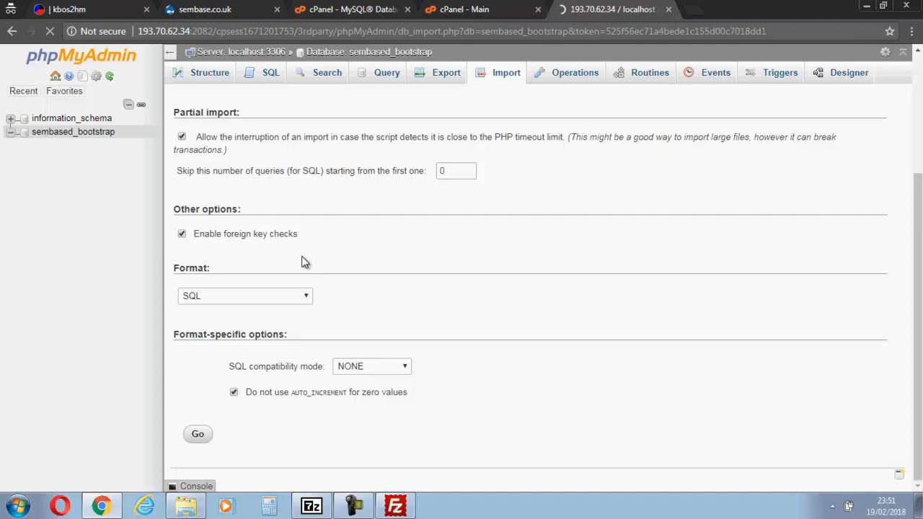
mouse_move(388, 440)
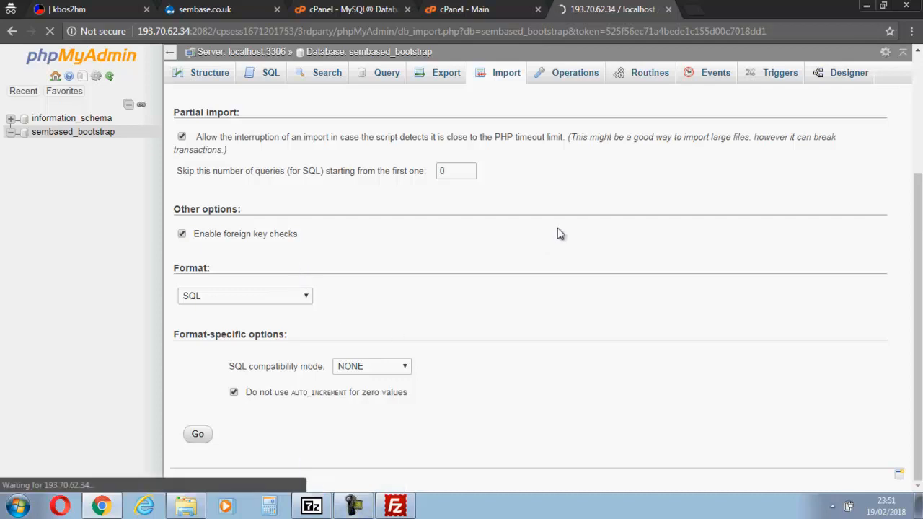
mouse_move(758, 293)
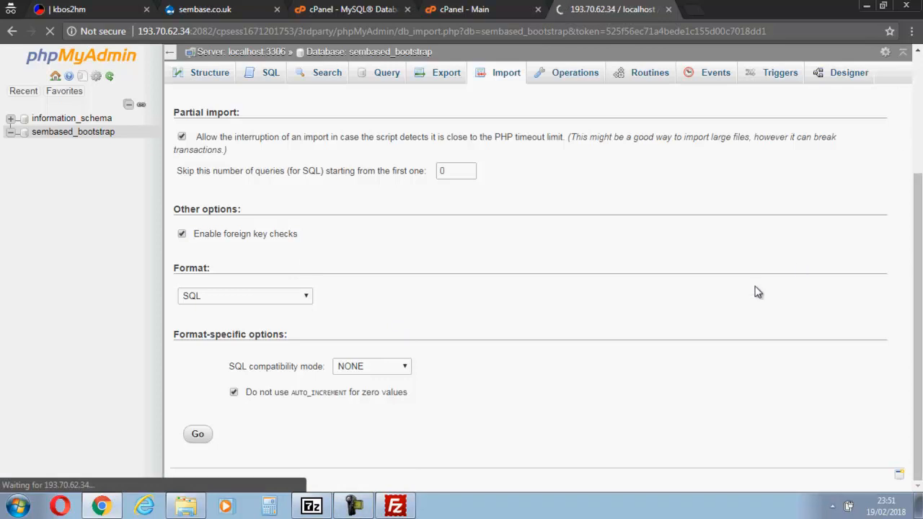
mouse_move(117, 451)
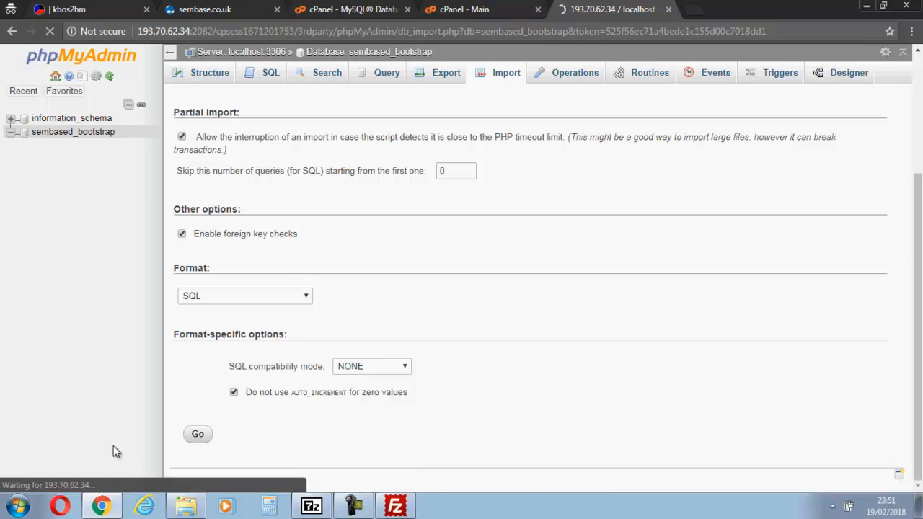
mouse_move(122, 401)
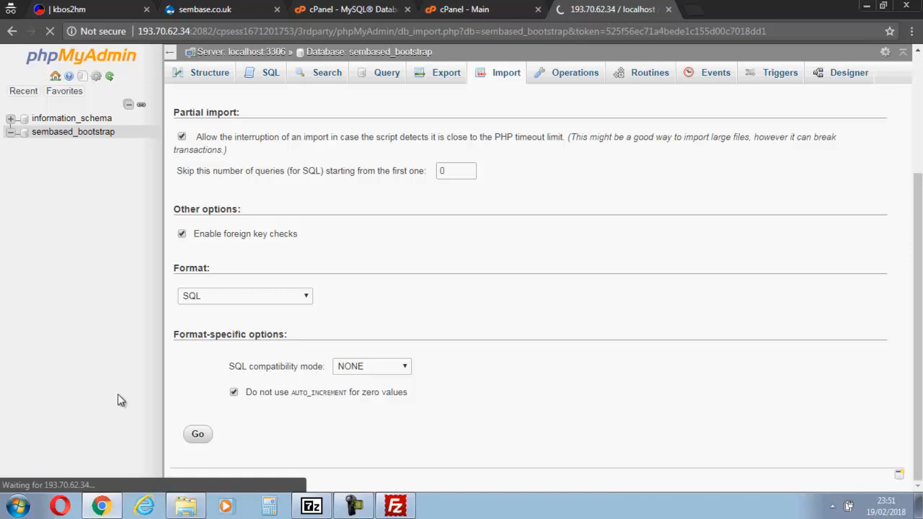
mouse_move(536, 240)
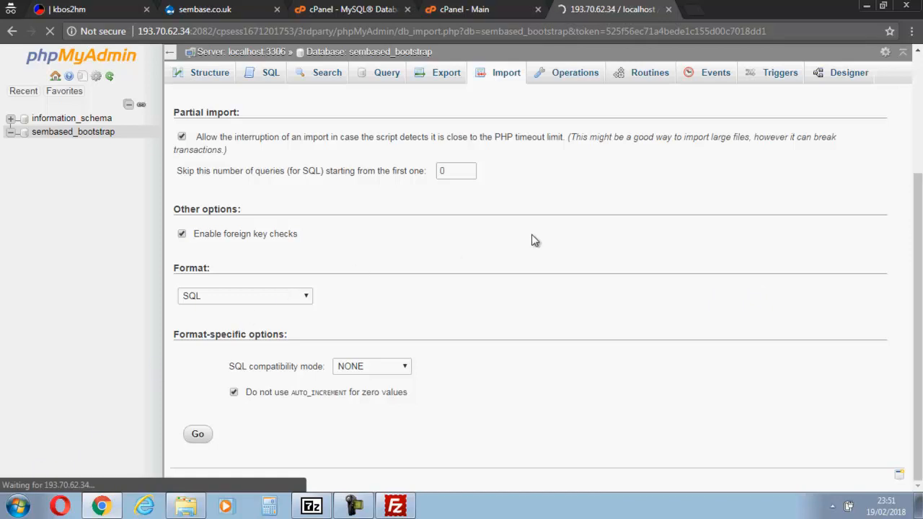
mouse_move(430, 343)
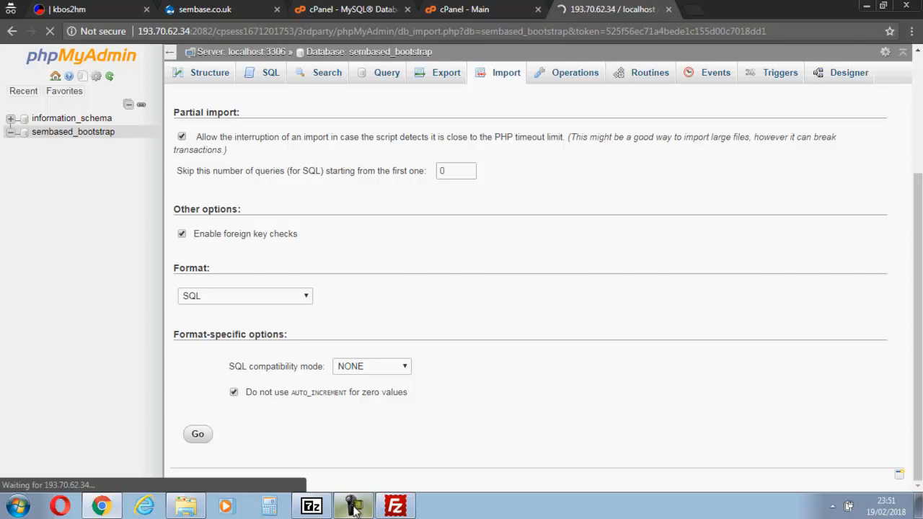
left_click(354, 505)
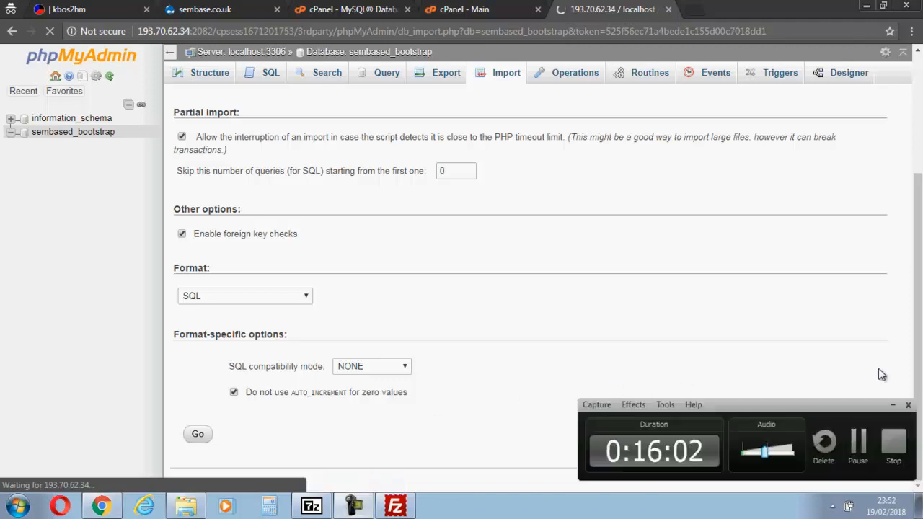
left_click(198, 433)
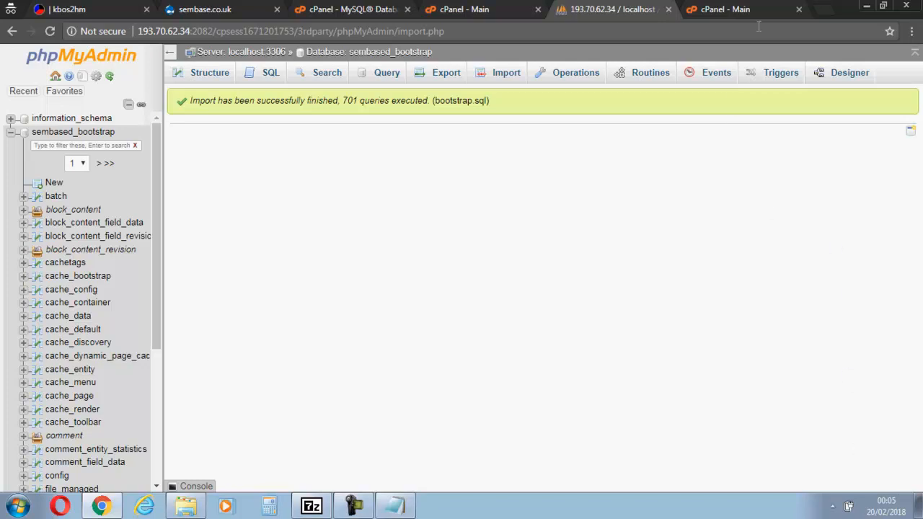
mouse_move(614, 9)
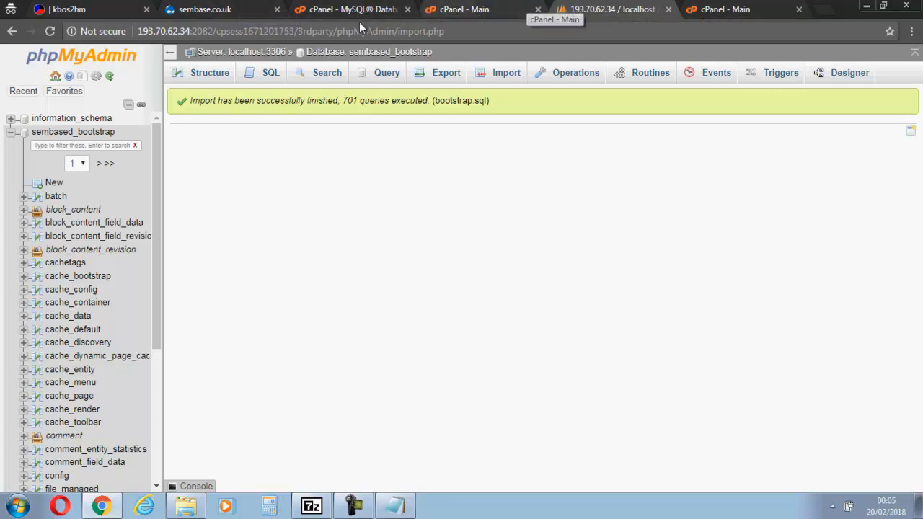
Reload the sembase.co.uk tab to bring up the restored Drupal 8 homepage
left_click(205, 9)
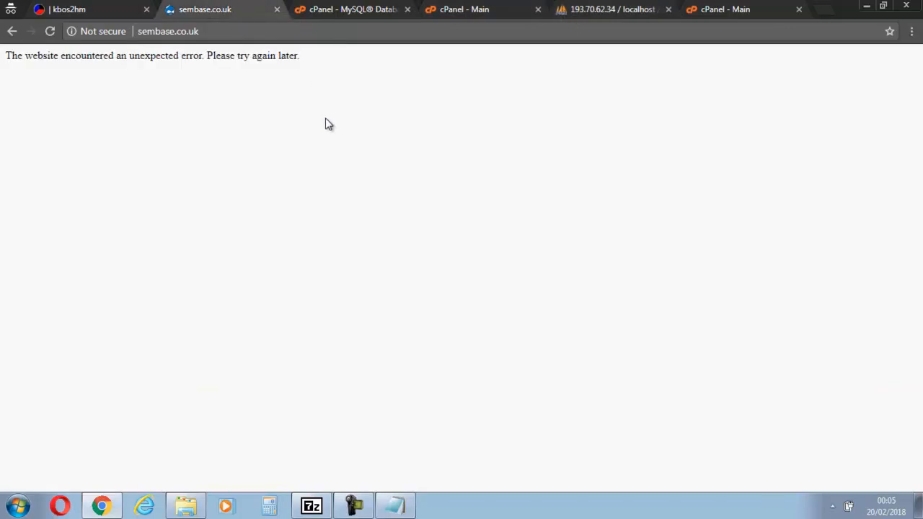
right_click(329, 123)
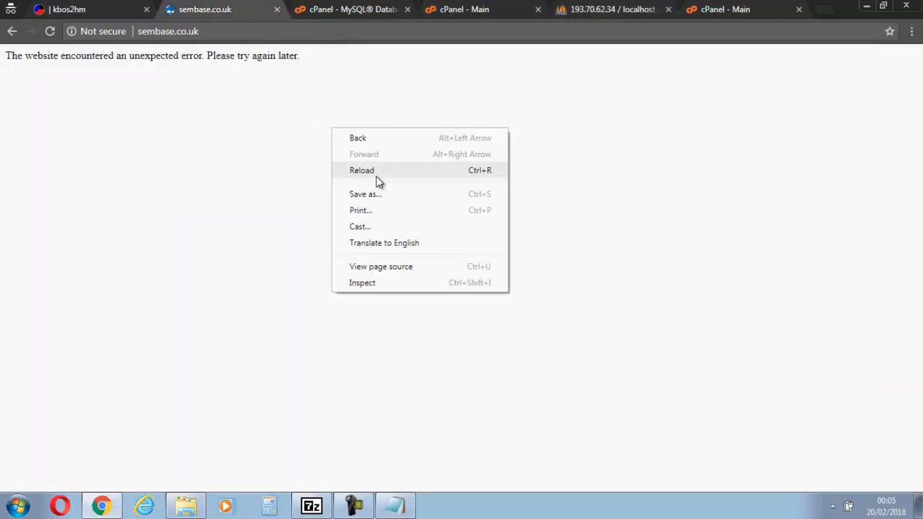
left_click(362, 170)
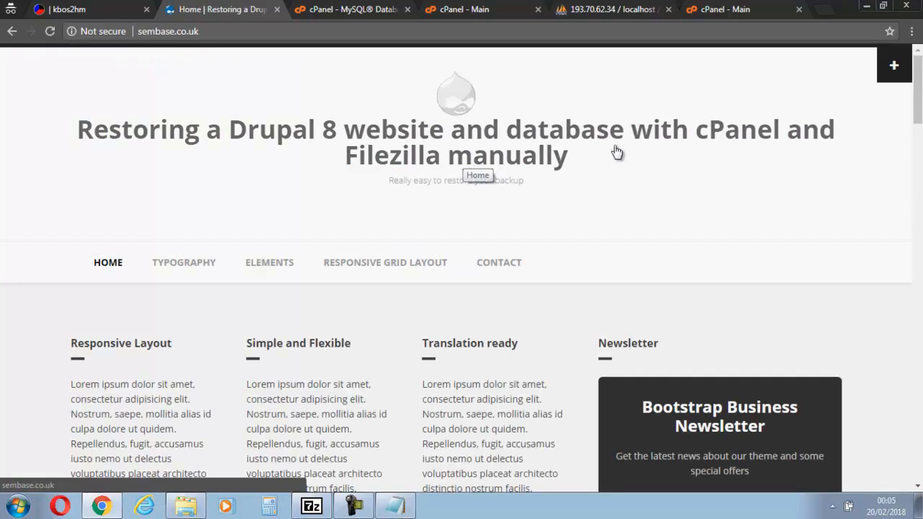
mouse_move(361, 130)
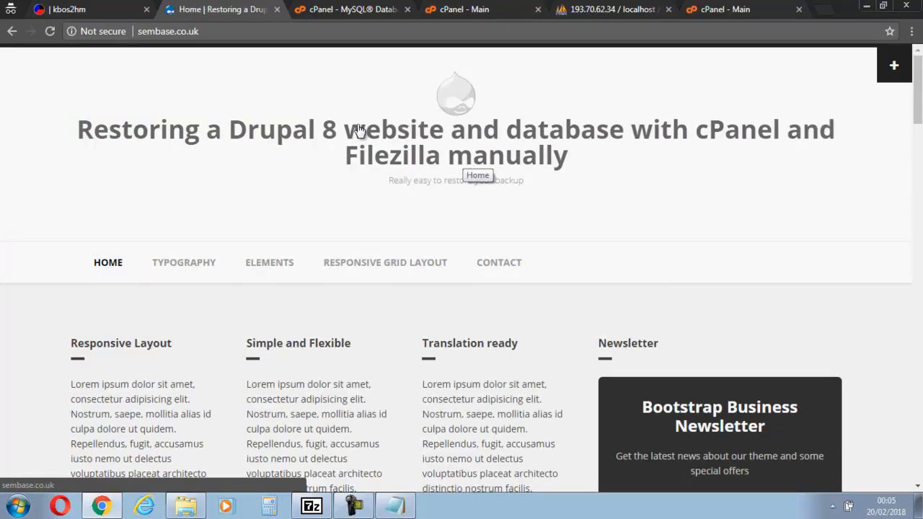
mouse_move(647, 212)
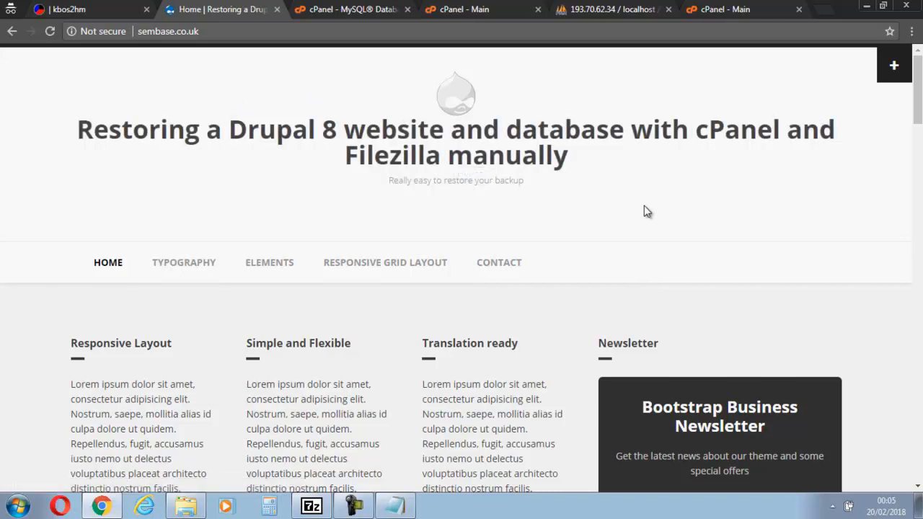